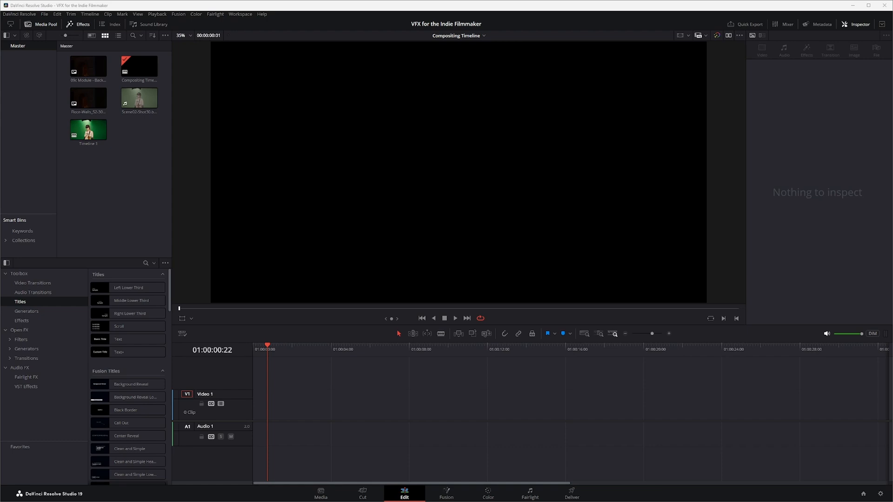
pyautogui.moveTo(773, 290)
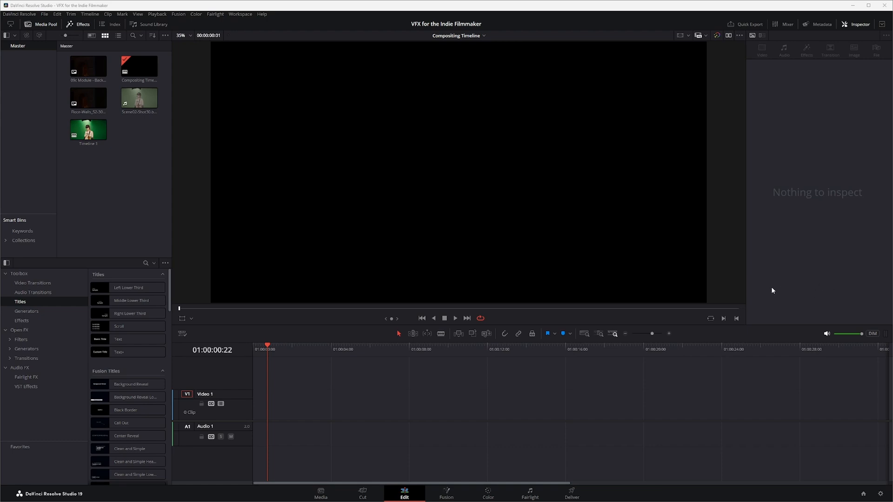
pyautogui.moveTo(381, 410)
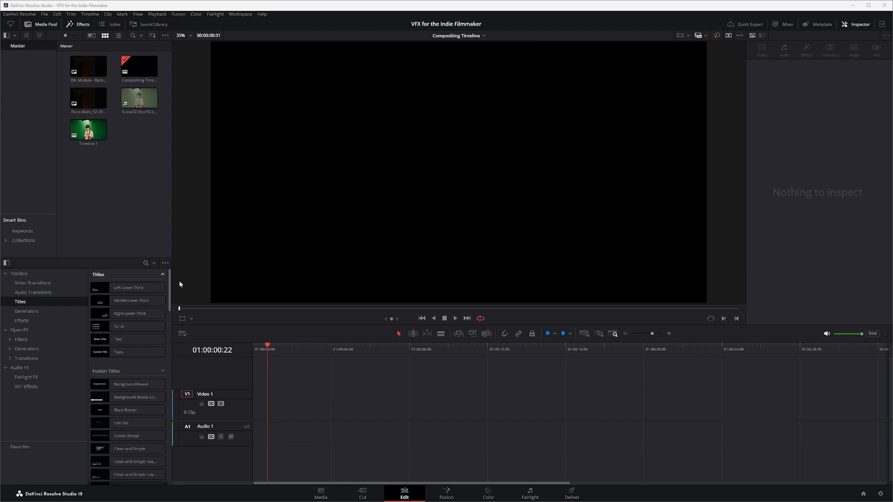
pyautogui.moveTo(296, 426)
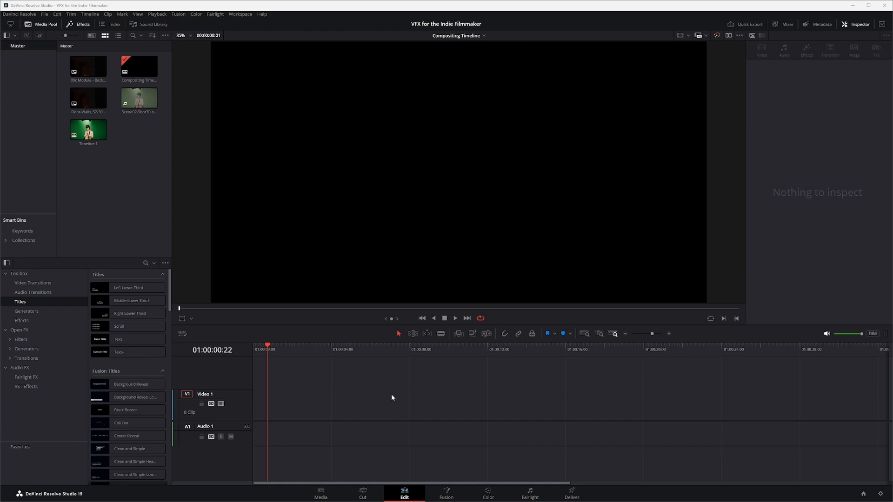
pyautogui.moveTo(126, 206)
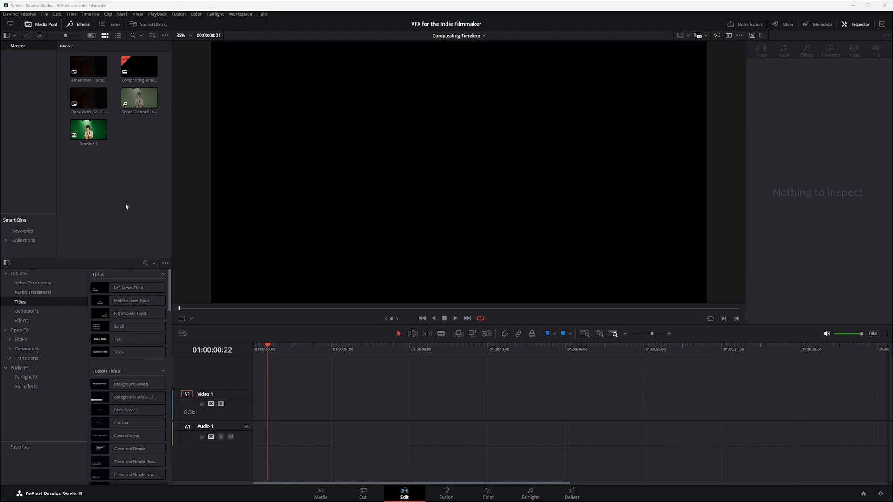
pyautogui.moveTo(111, 194)
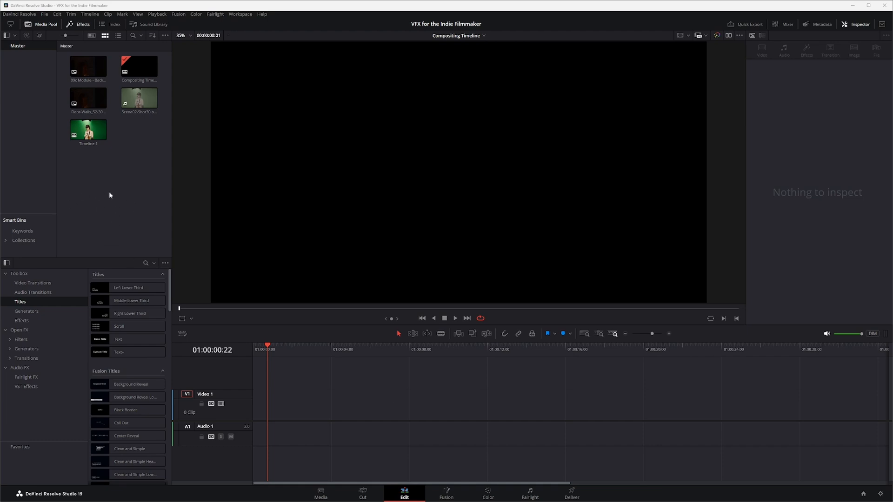
pyautogui.moveTo(150, 120)
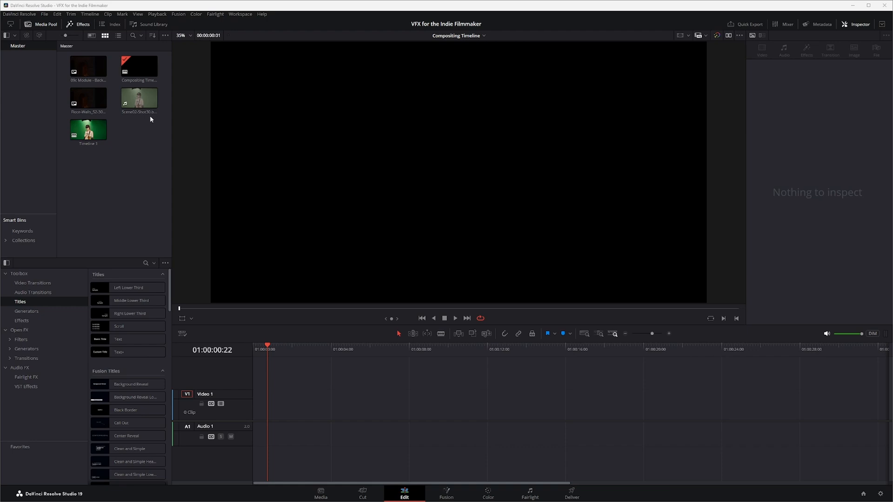
pyautogui.moveTo(78, 41)
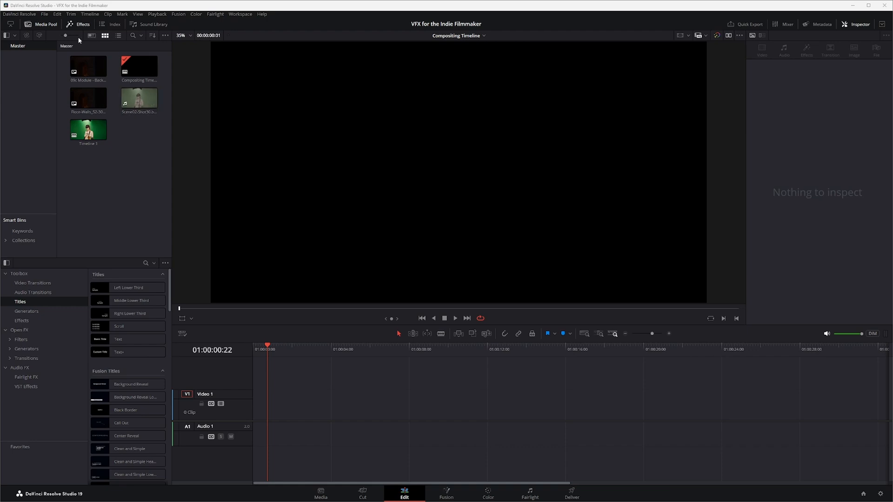
pyautogui.moveTo(845, 15)
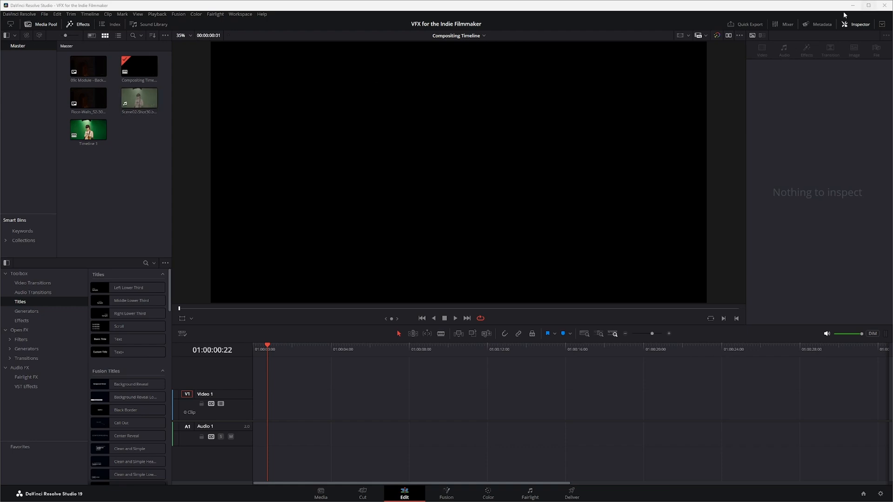
pyautogui.moveTo(29, 50)
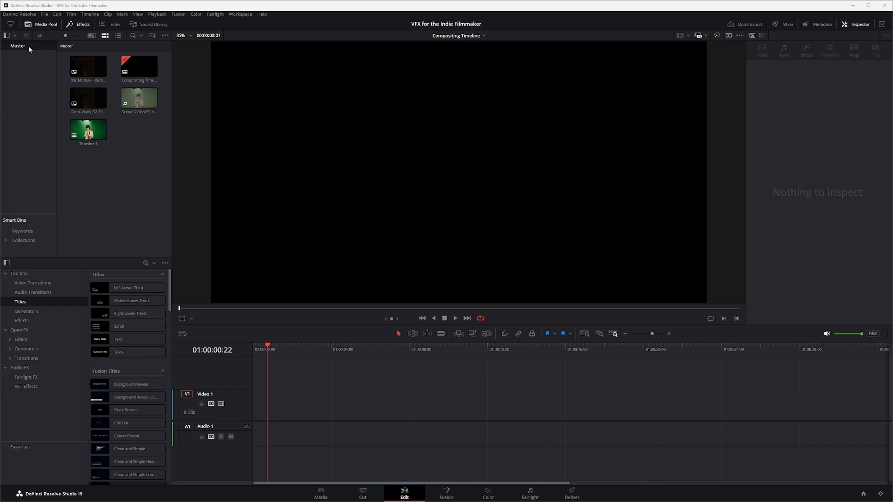
pyautogui.moveTo(25, 50)
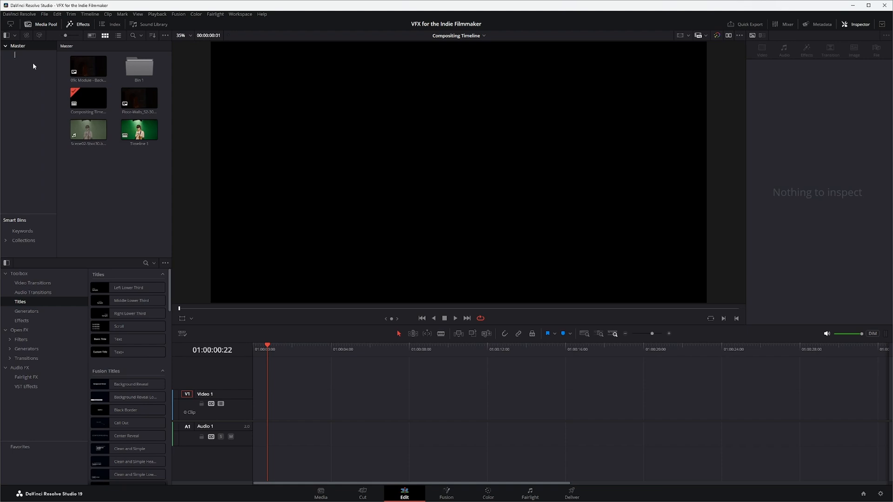
# Step: Rename Bin 1 to Compositing and go inside the bin
pyautogui.write('Compositing')
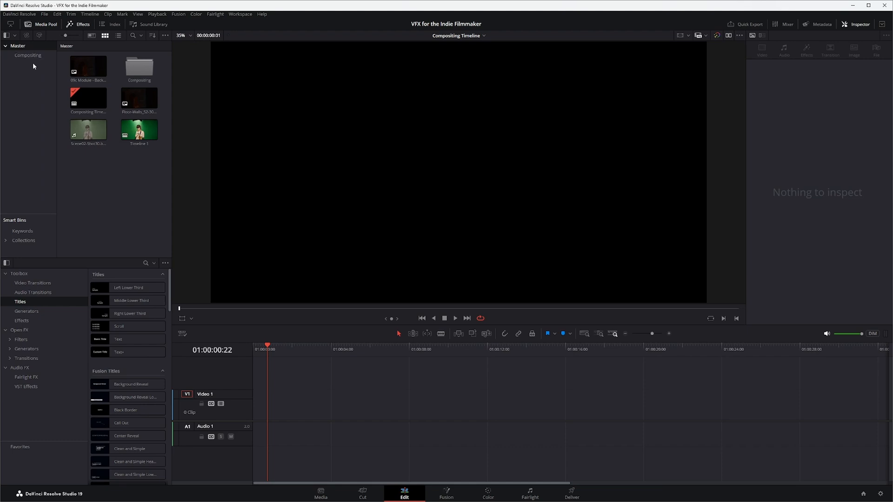
pyautogui.doubleClick(27, 55)
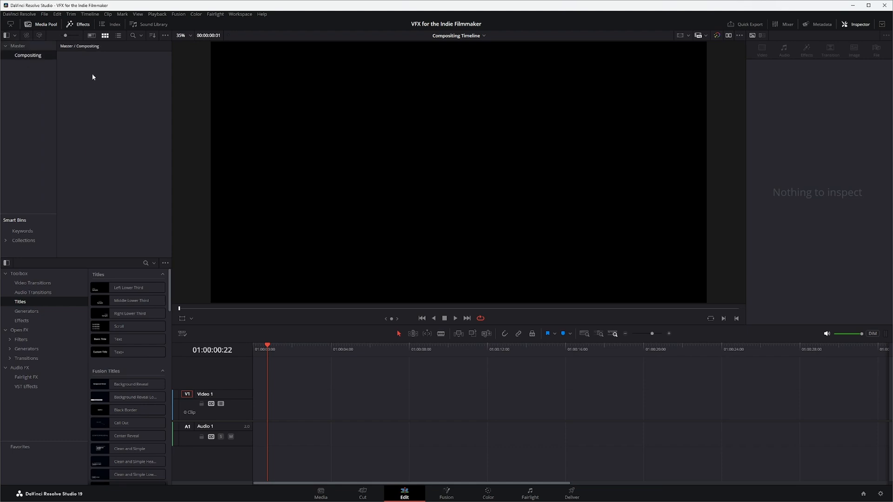
# Step: Create a new empty timeline named Compositing inside the bin
pyautogui.rightClick(92, 77)
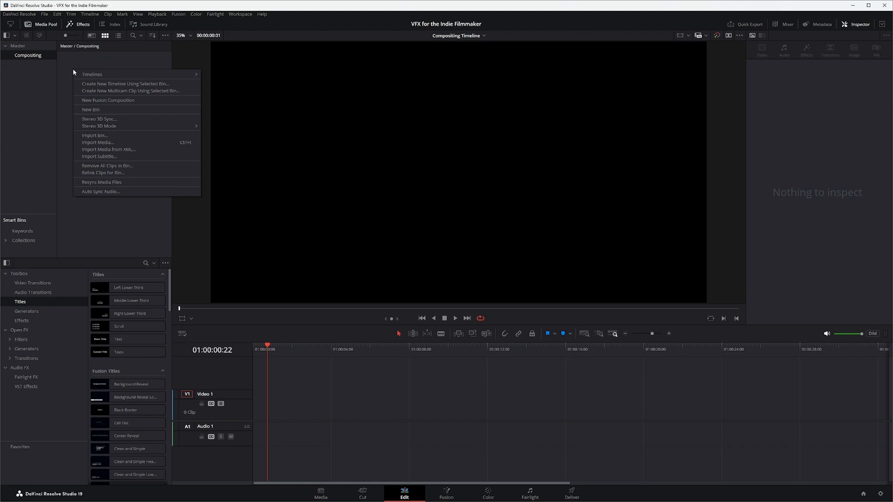
pyautogui.click(126, 83)
pyautogui.write('C')
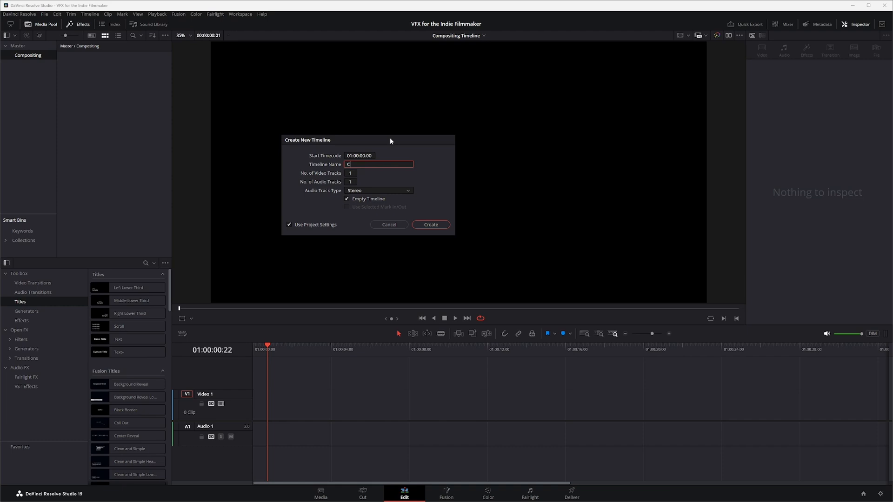
pyautogui.write('ompositin')
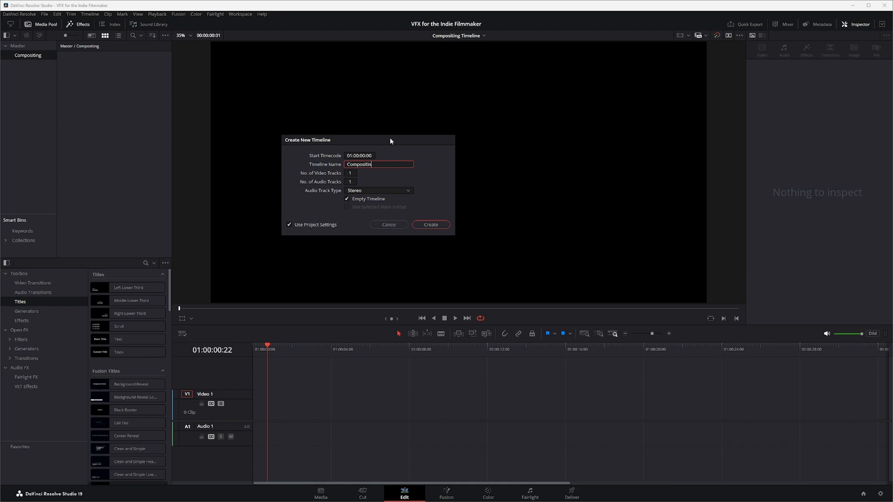
pyautogui.click(431, 224)
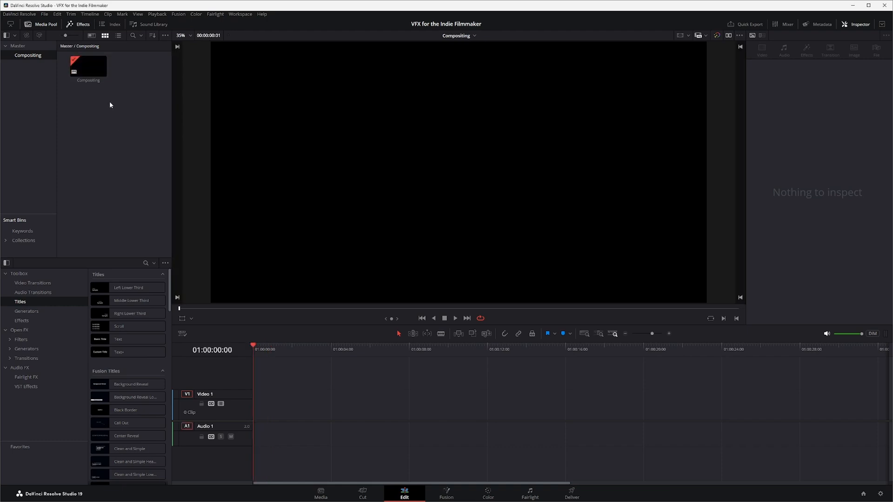
pyautogui.moveTo(175, 195)
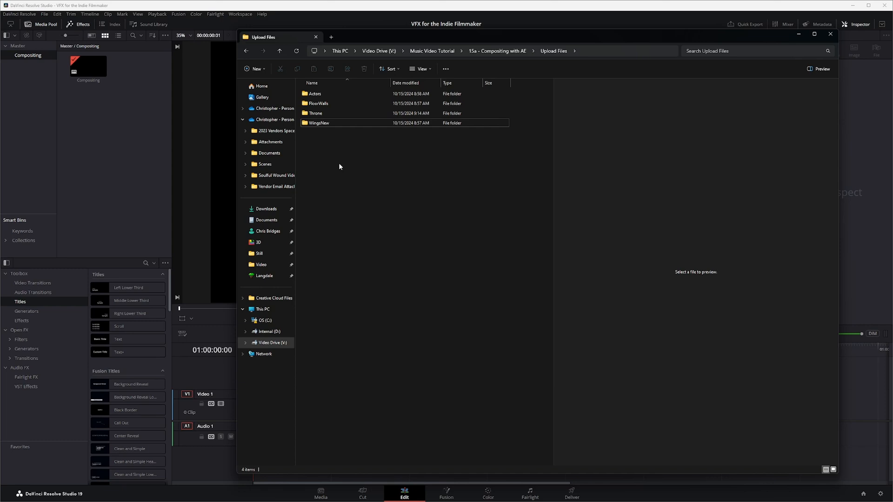
# Step: Import the Actors, Throne and WingsNew footage folders into the Compositing bin and close Explorer
pyautogui.click(315, 93)
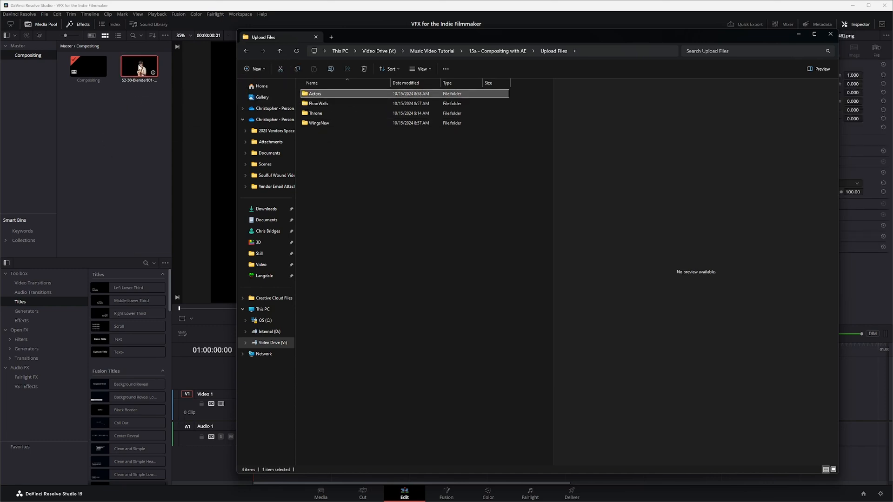
pyautogui.click(319, 103)
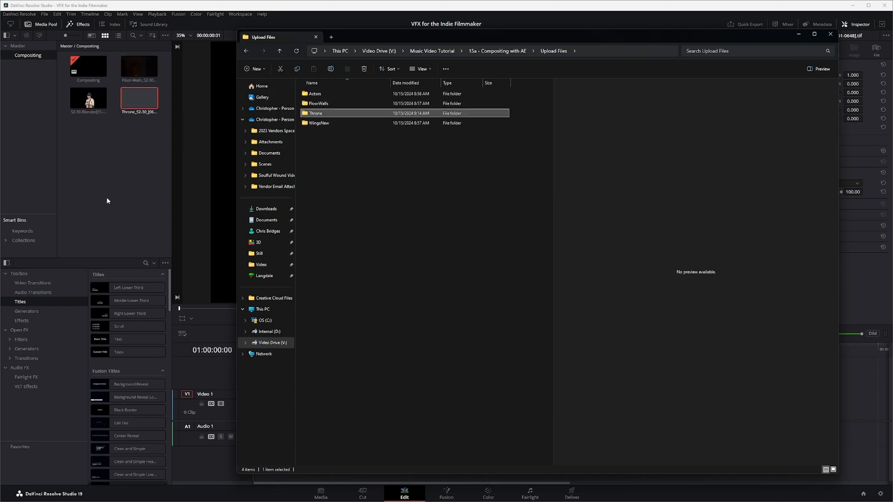
pyautogui.click(319, 123)
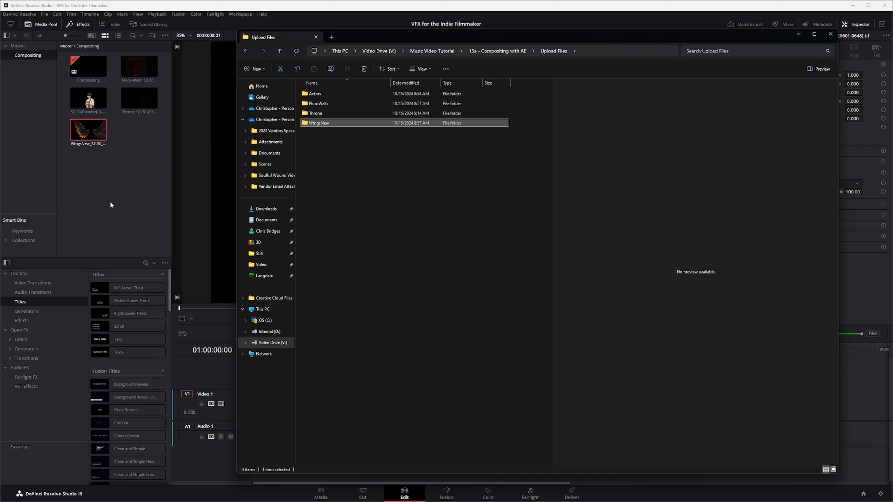
pyautogui.click(829, 34)
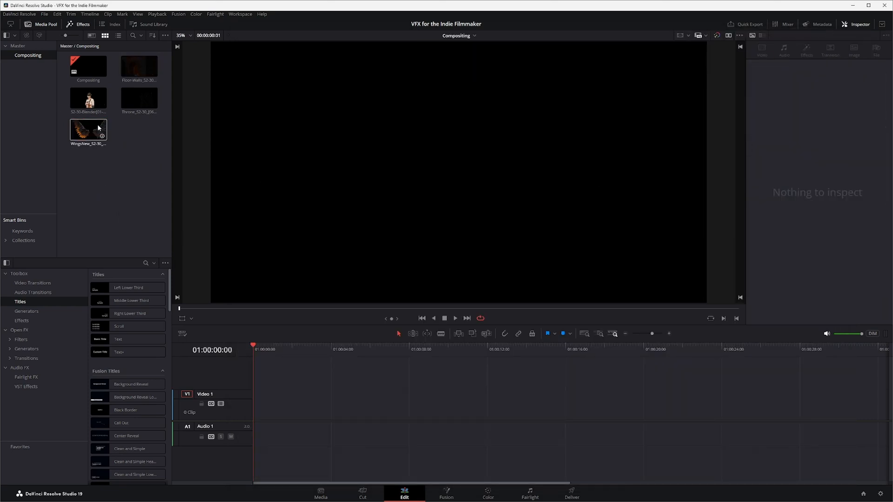
# Step: Check the Floor-Walls clip's file details and metadata in the clip properties panel
pyautogui.click(138, 65)
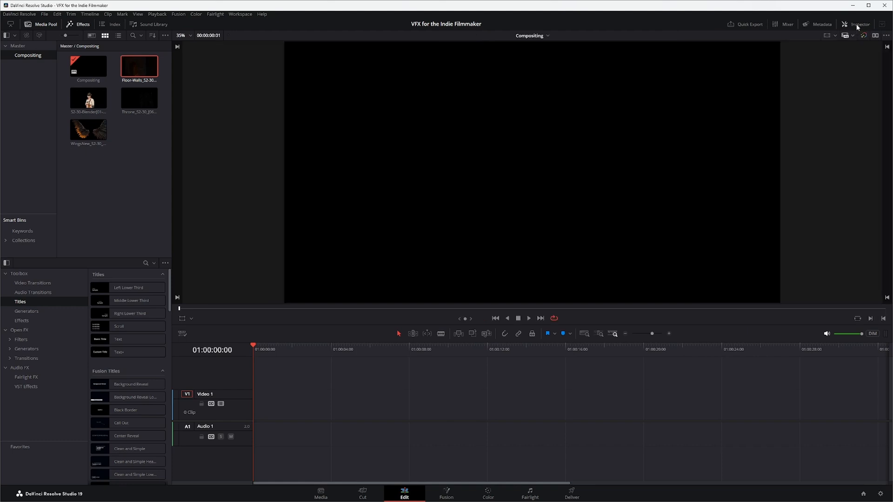
pyautogui.click(858, 24)
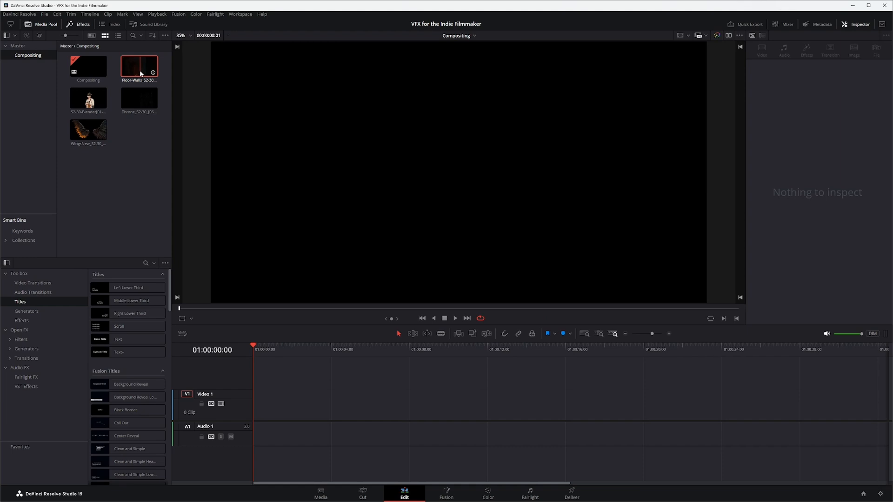
pyautogui.click(138, 65)
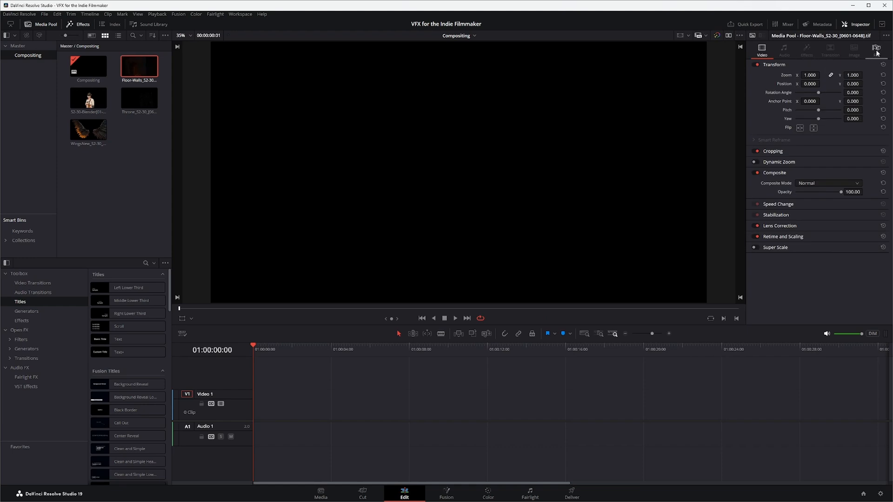
pyautogui.click(876, 49)
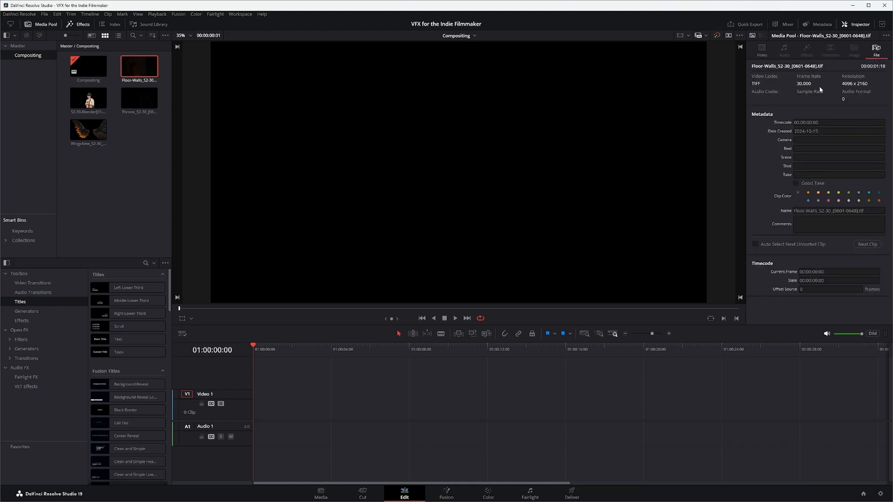
# Step: Review the actor and Throne clips' file details, then select the actress clip
pyautogui.click(87, 97)
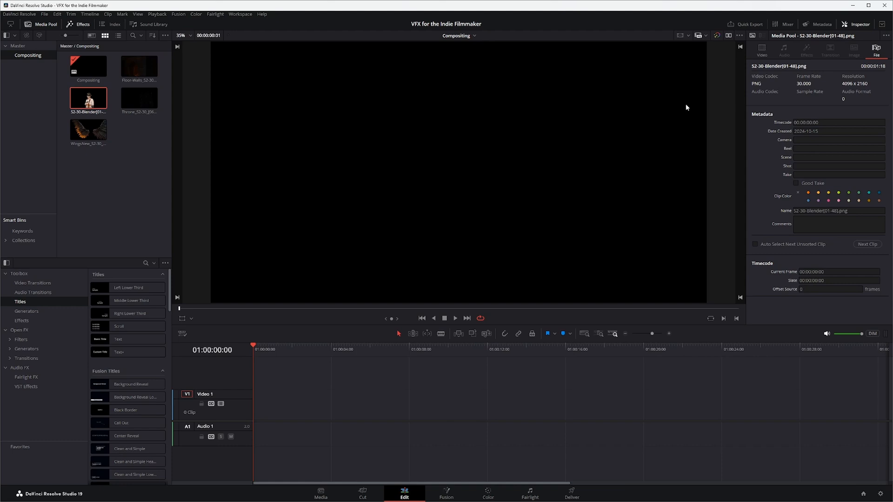
pyautogui.click(138, 97)
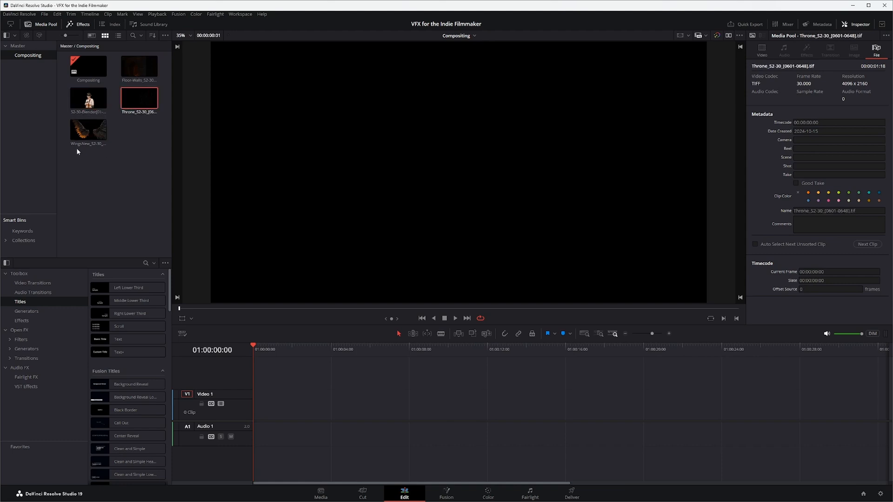
pyautogui.click(89, 129)
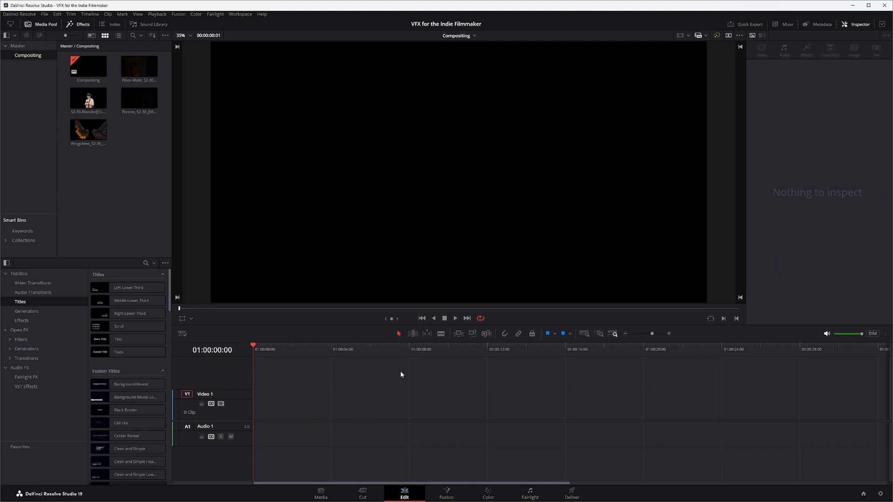
pyautogui.moveTo(87, 220)
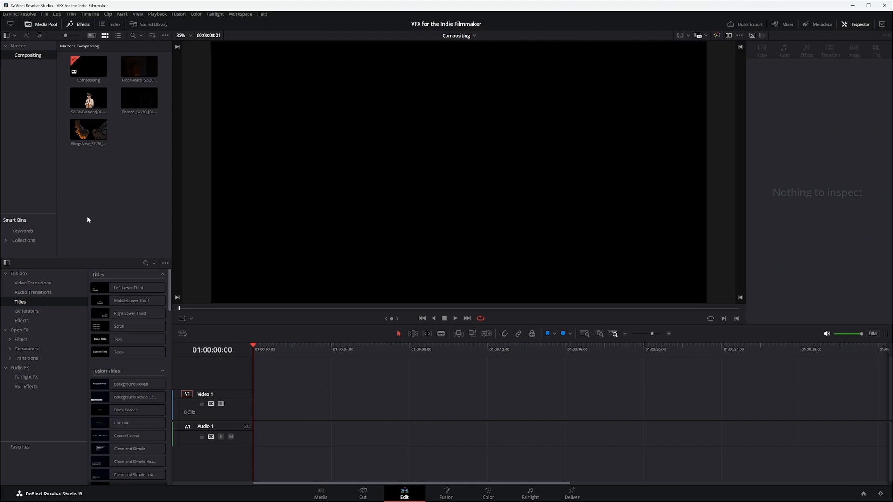
pyautogui.click(88, 98)
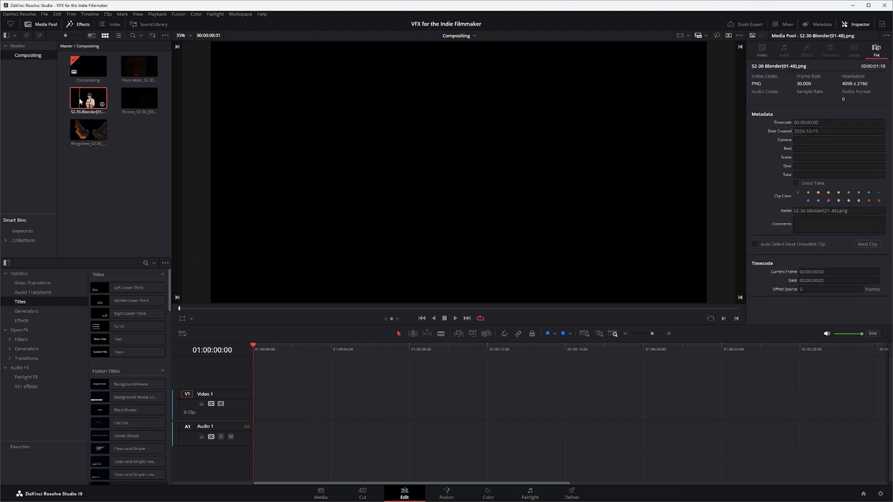
# Step: Place the actress PNG sequence on track V1 of the Compositing timeline
pyautogui.moveTo(89, 98); pyautogui.dragTo(279, 405)
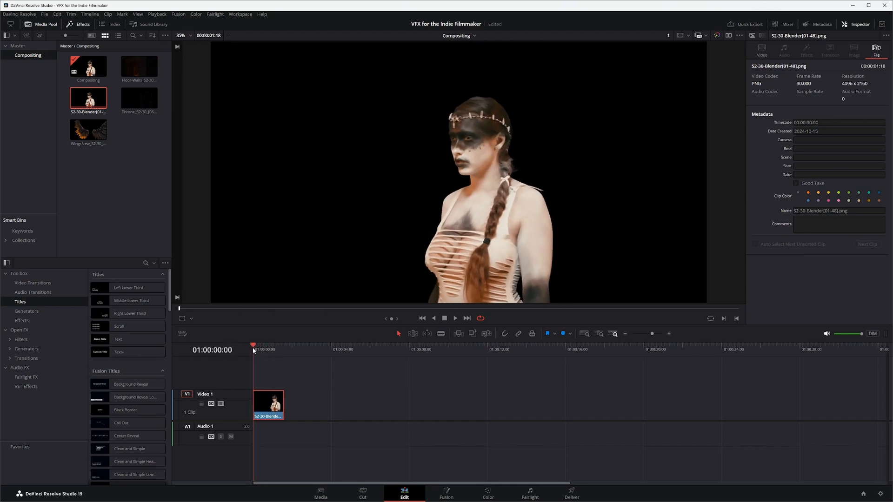
pyautogui.click(445, 493)
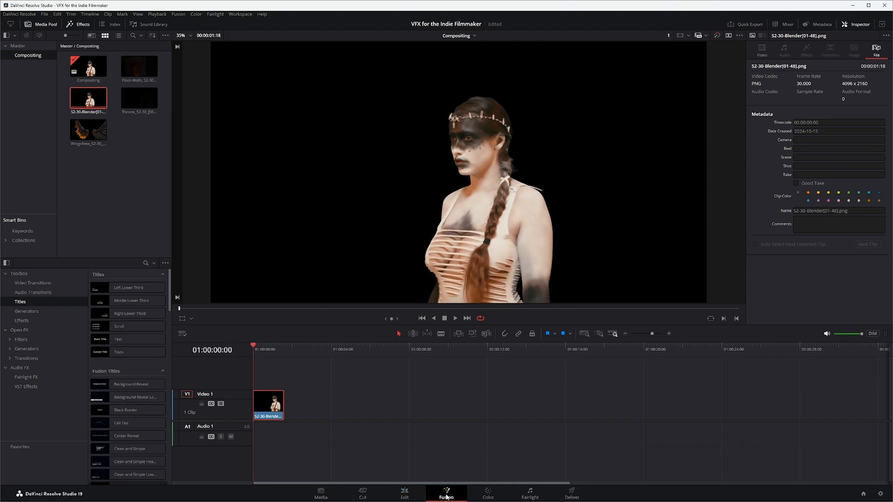
# Step: Switch to the Fusion page and spread the MediaIn1 and MediaOut1 nodes apart
pyautogui.click(445, 494)
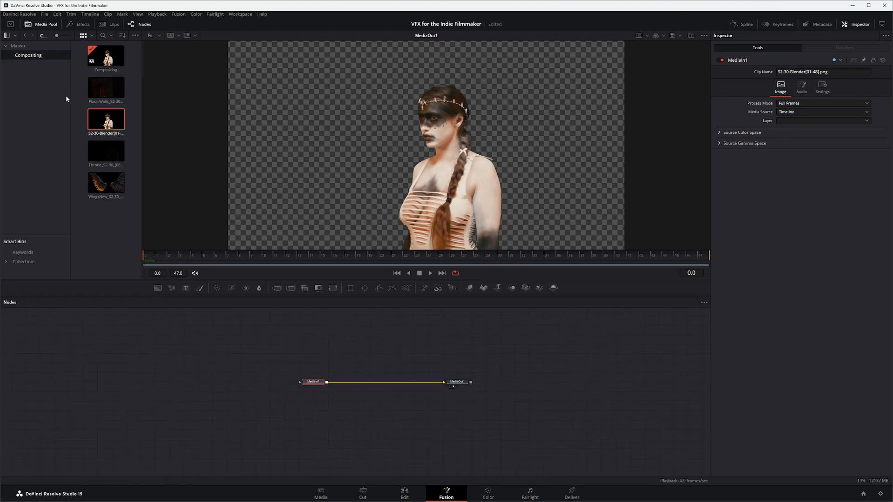
pyautogui.moveTo(679, 45)
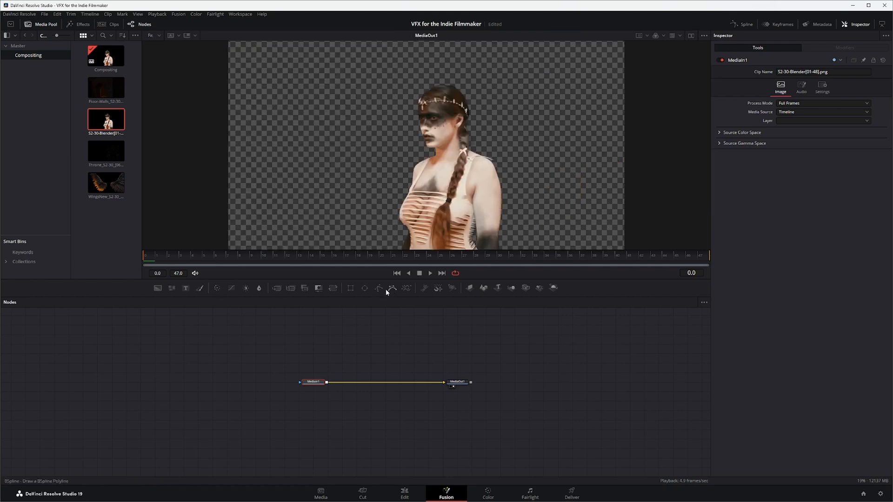
pyautogui.moveTo(313, 382); pyautogui.dragTo(262, 386)
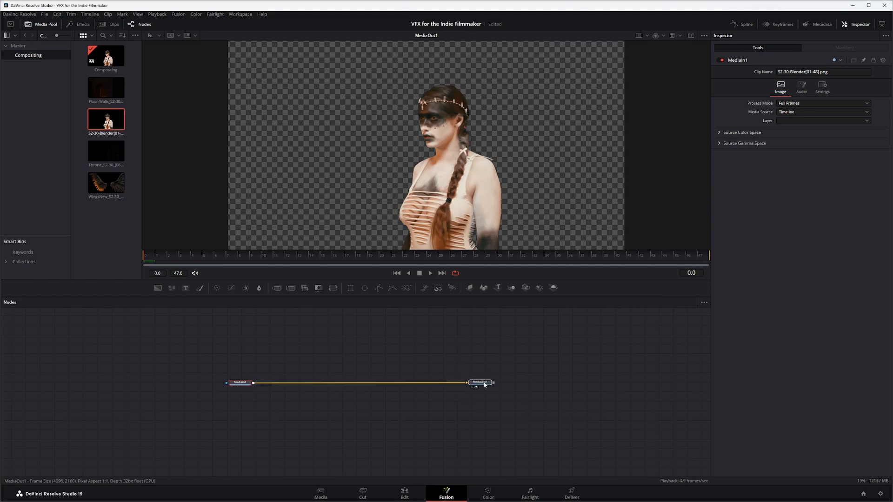
pyautogui.moveTo(478, 382); pyautogui.dragTo(491, 382)
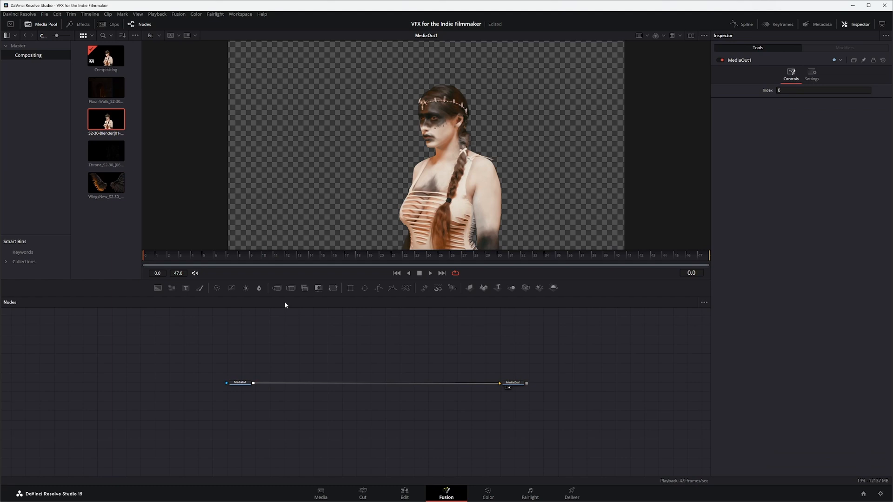
pyautogui.moveTo(321, 390)
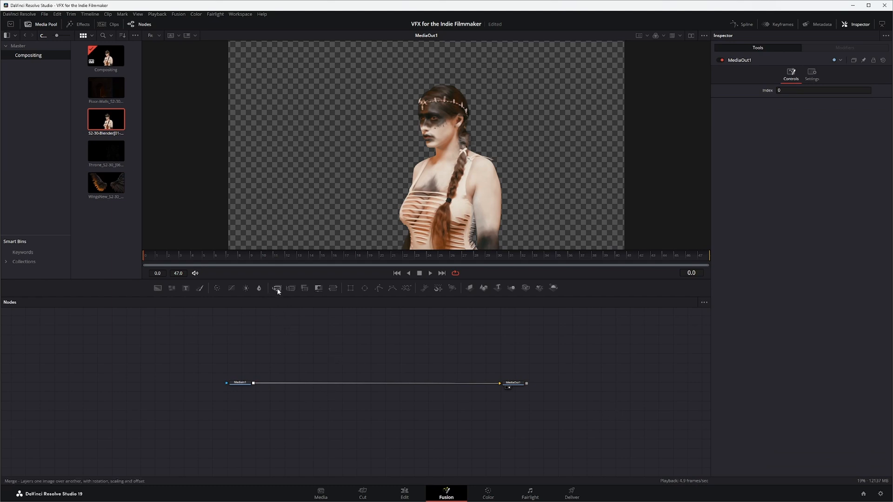
# Step: Add a Merge node and link the actress MediaIn into it
pyautogui.click(277, 287)
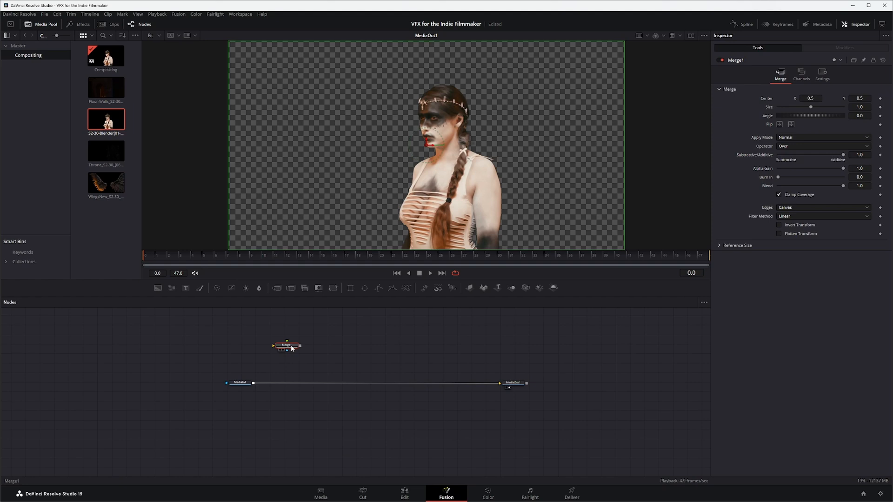
pyautogui.moveTo(287, 347); pyautogui.dragTo(297, 360)
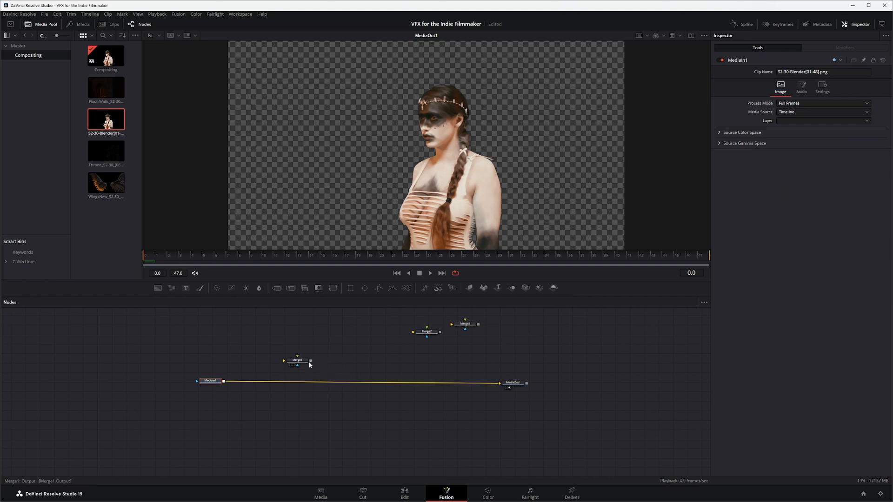
pyautogui.moveTo(298, 366)
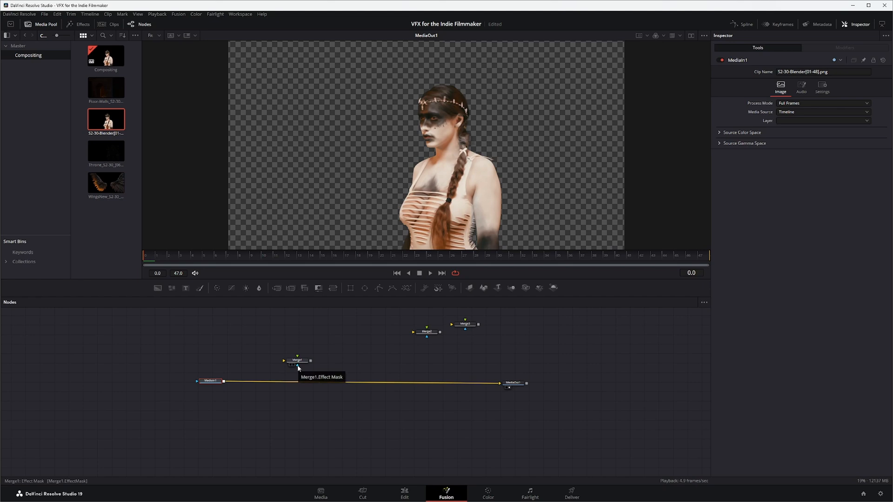
pyautogui.moveTo(297, 367)
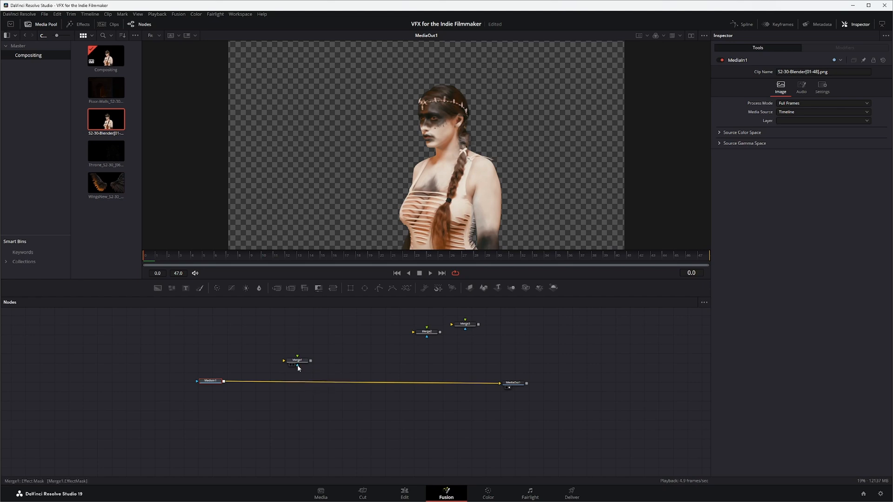
pyautogui.moveTo(297, 360); pyautogui.dragTo(284, 351)
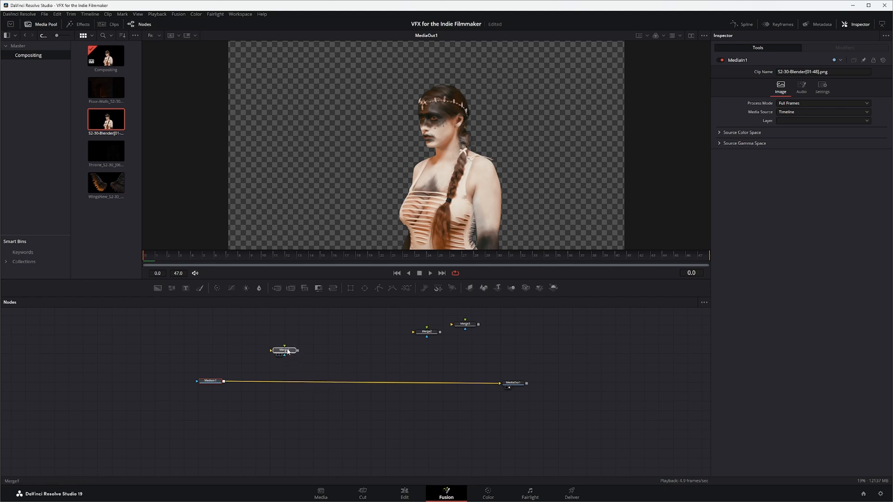
pyautogui.click(284, 347)
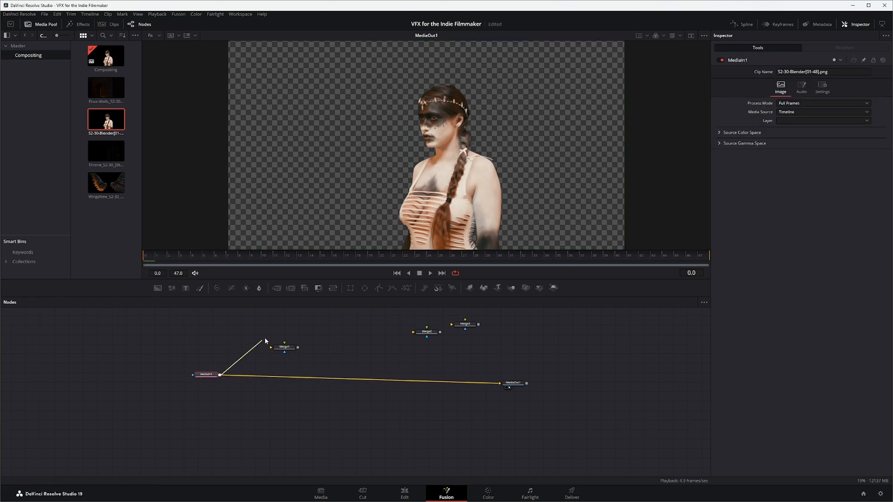
pyautogui.click(284, 347)
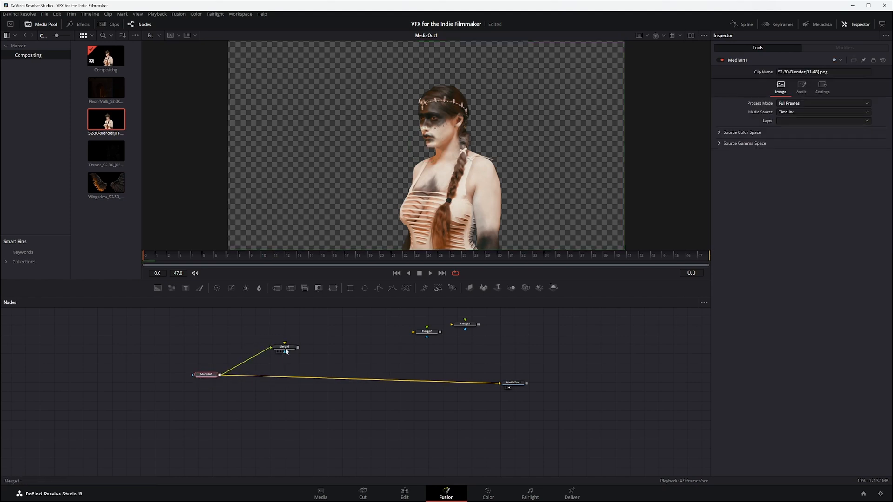
pyautogui.click(285, 359)
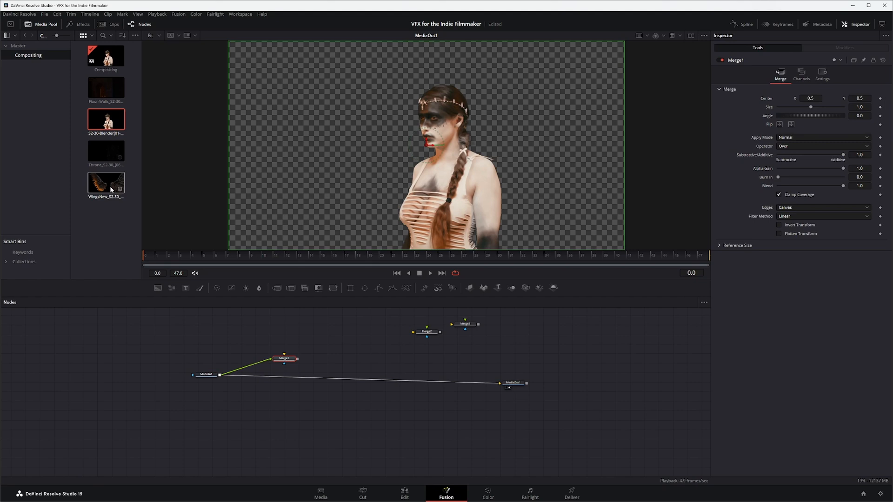
# Step: Bring the WingsNew clip into the node graph, feed it into Merge1 and send Merge1 to MediaOut1
pyautogui.moveTo(106, 182); pyautogui.dragTo(305, 332)
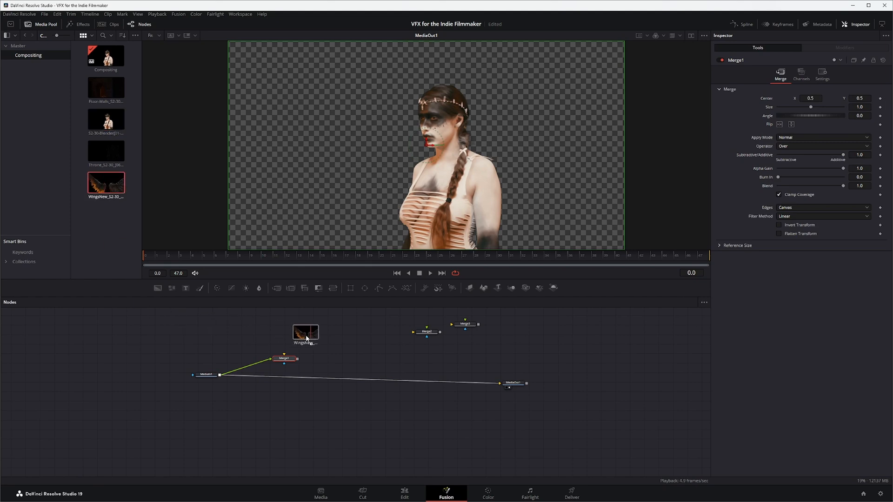
pyautogui.click(306, 333)
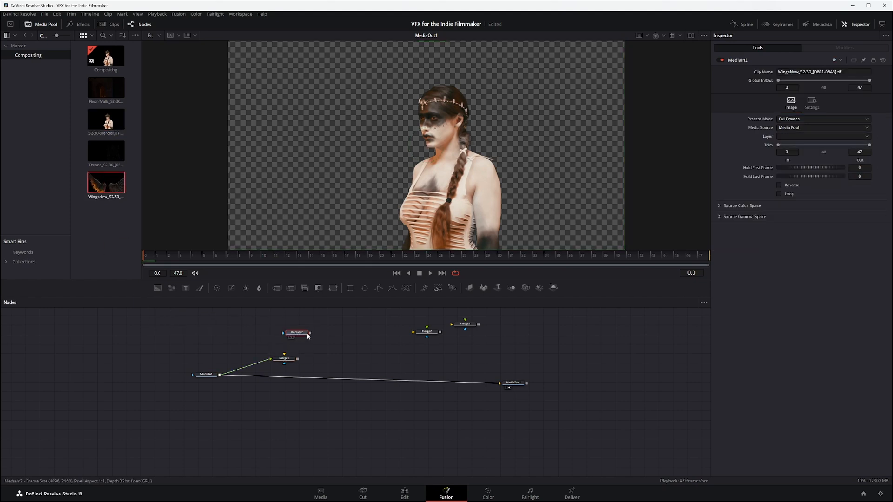
pyautogui.moveTo(310, 333); pyautogui.dragTo(284, 358)
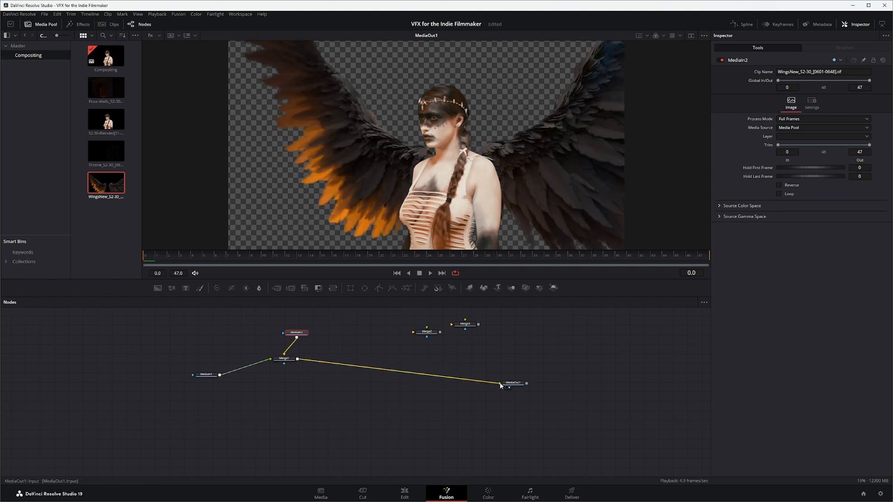
pyautogui.click(209, 366)
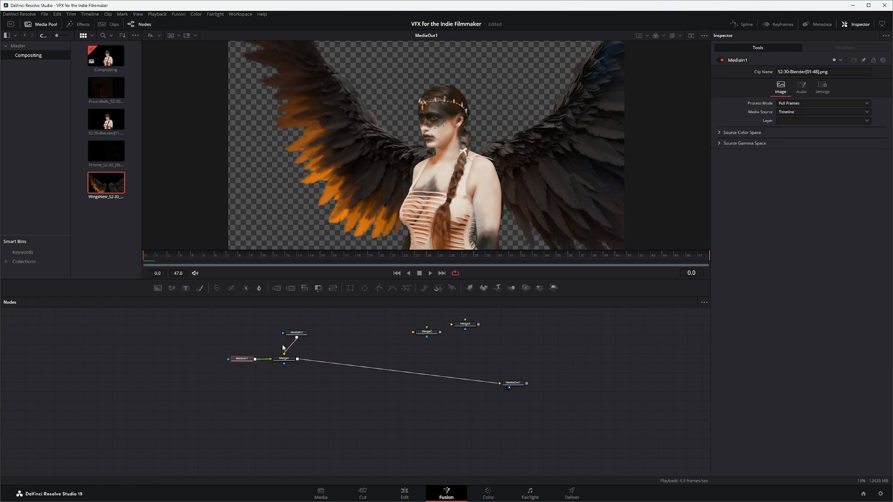
# Step: Swap the merge inputs so the actress sits over the wings and tidy the input nodes
pyautogui.click(285, 334)
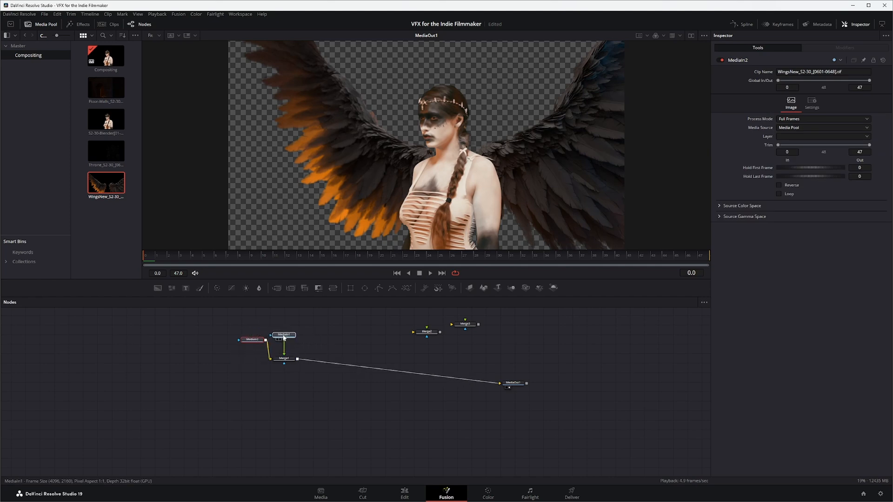
pyautogui.click(284, 326)
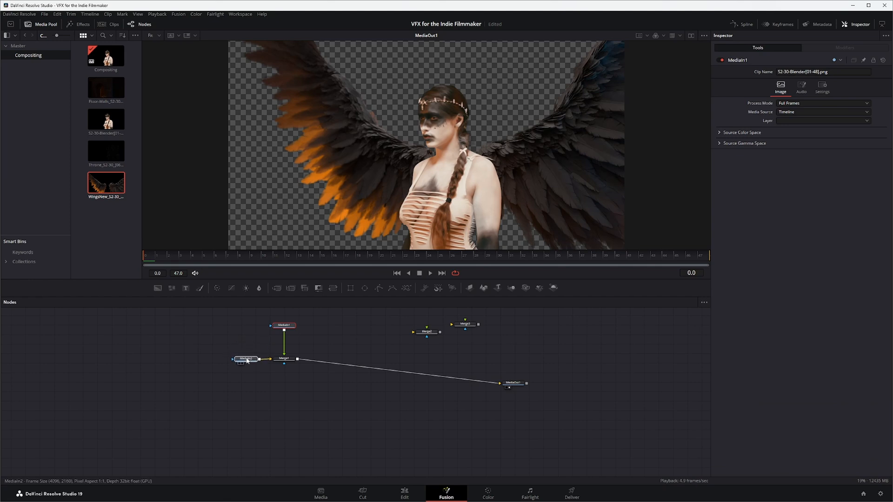
pyautogui.click(244, 358)
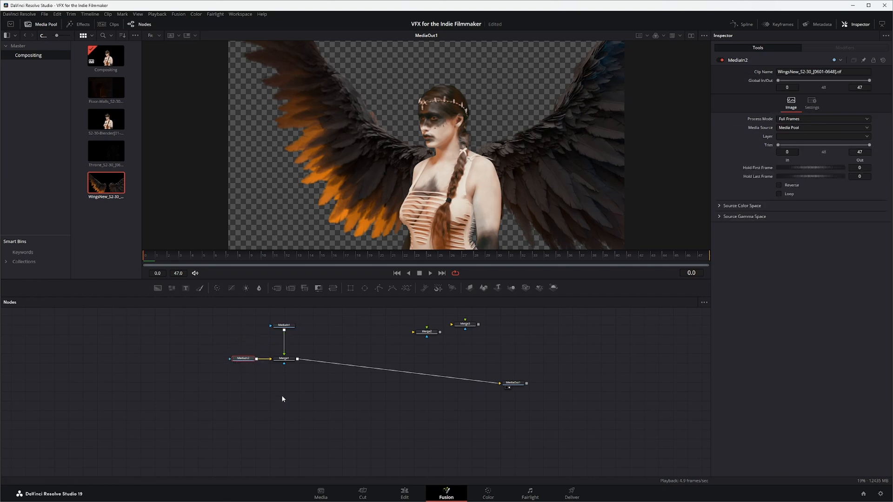
# Step: Wire Merge1 and the Throne clip into a second Merge feeding the output, then add a third Merge below
pyautogui.moveTo(426, 331); pyautogui.dragTo(306, 390)
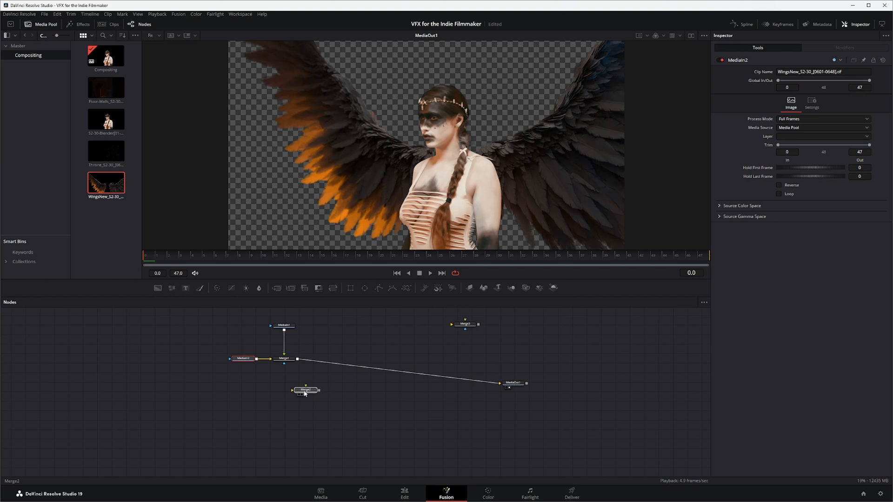
pyautogui.click(284, 357)
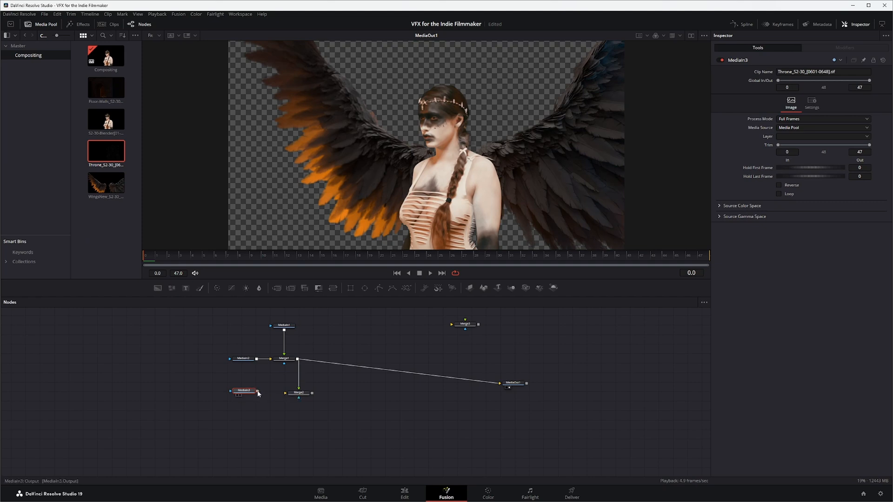
pyautogui.moveTo(257, 392); pyautogui.dragTo(310, 392)
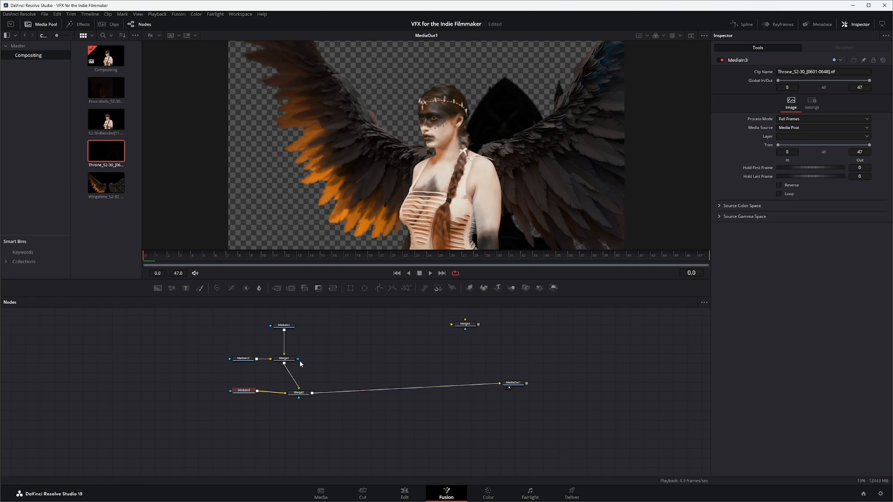
pyautogui.click(297, 393)
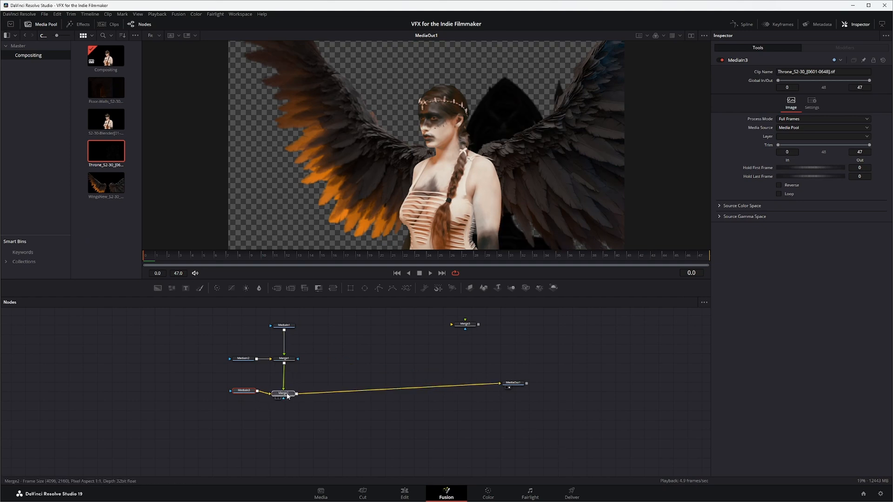
pyautogui.click(283, 394)
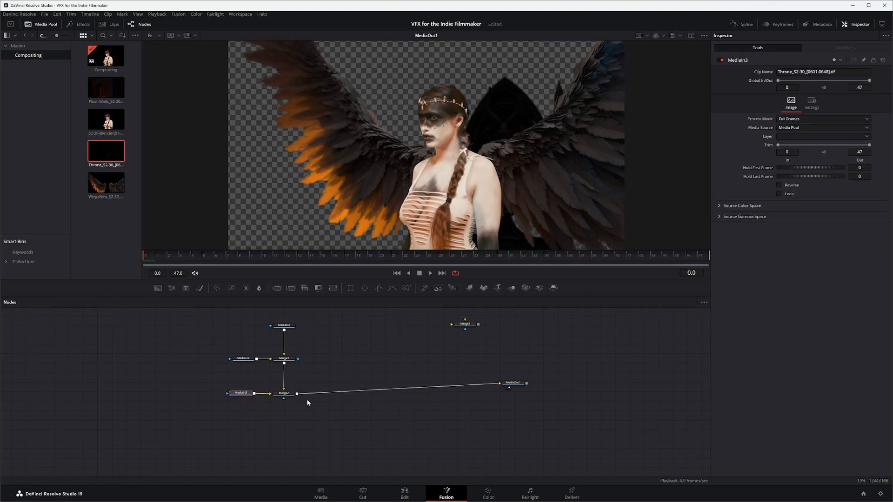
pyautogui.moveTo(104, 230)
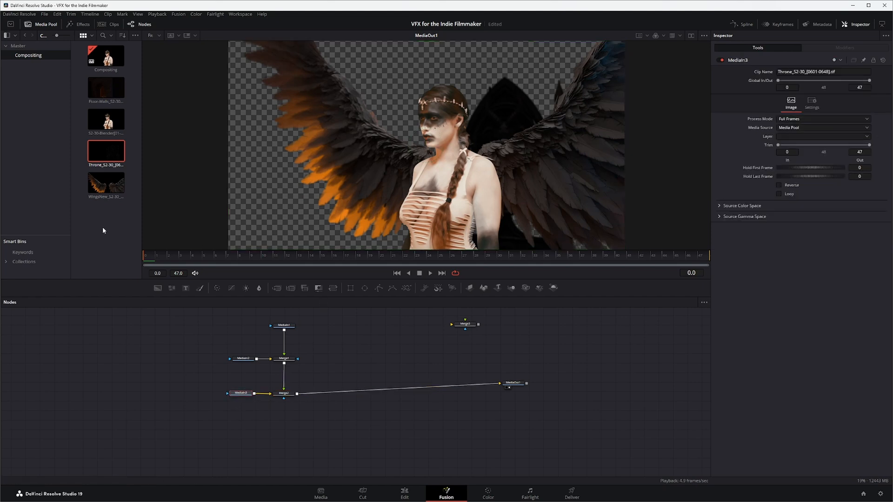
pyautogui.moveTo(464, 324); pyautogui.dragTo(290, 430)
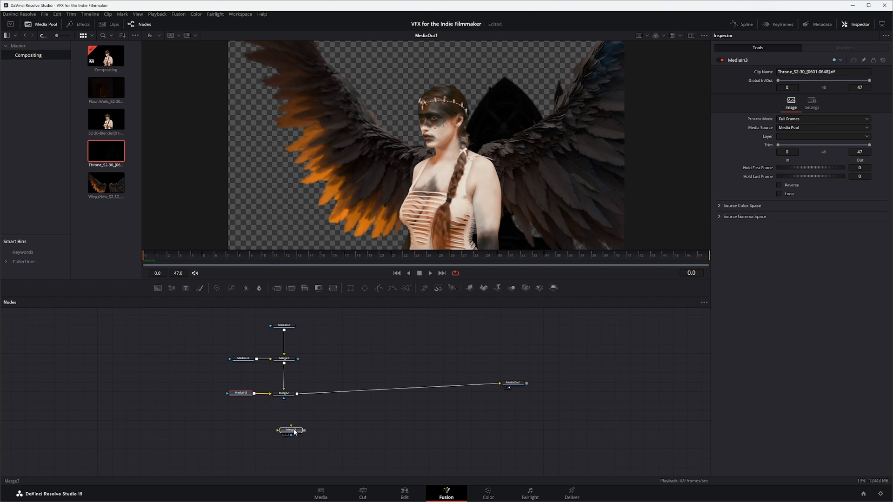
# Step: Play through the winged actress composite and return to frame 0
pyautogui.click(284, 423)
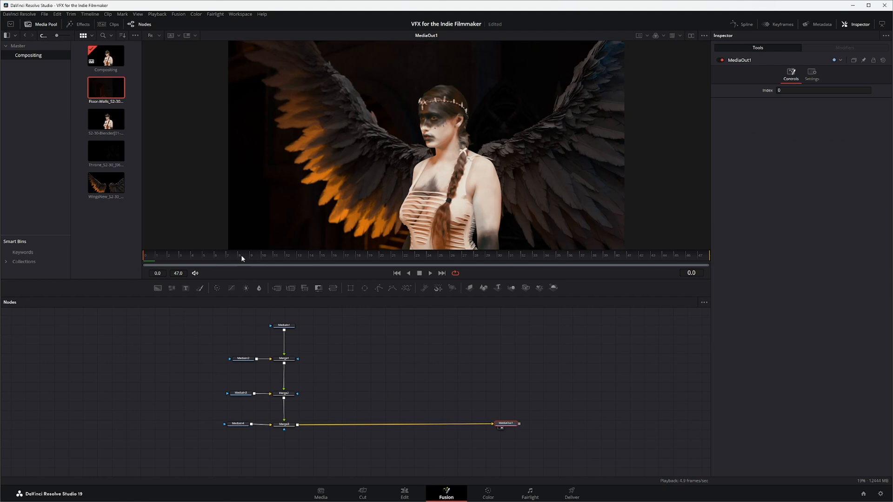
pyautogui.click(430, 273)
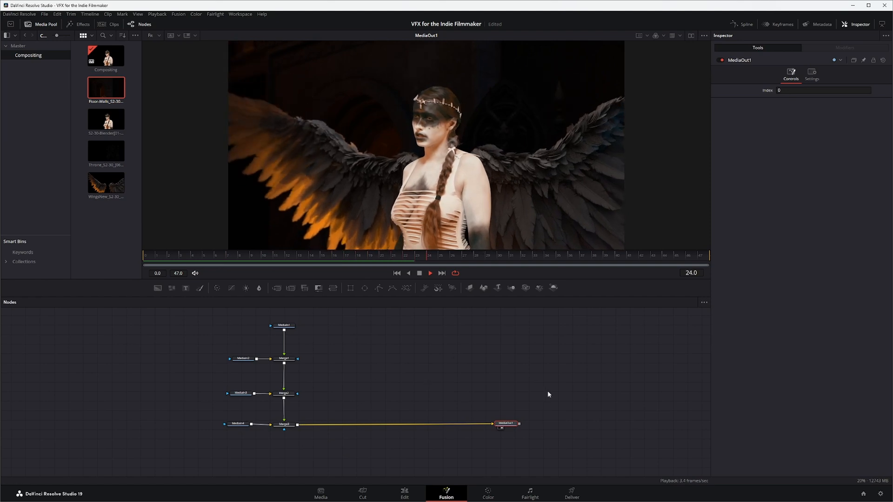
pyautogui.click(523, 255)
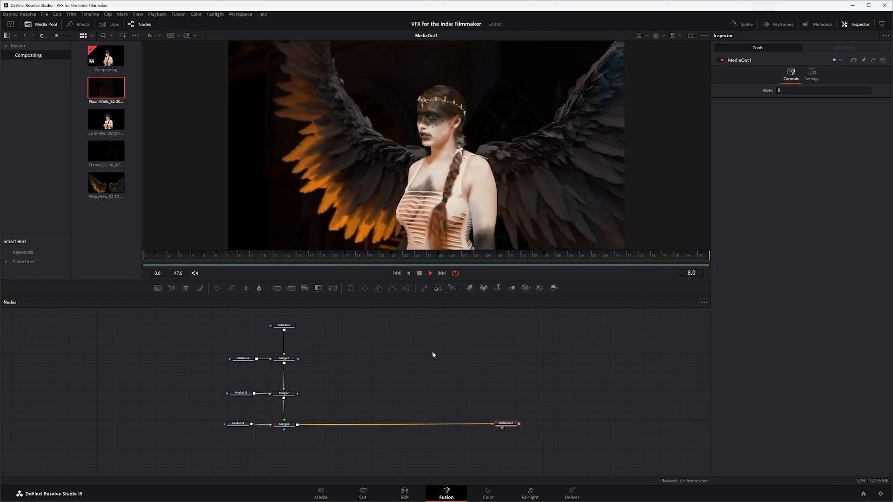
pyautogui.click(282, 326)
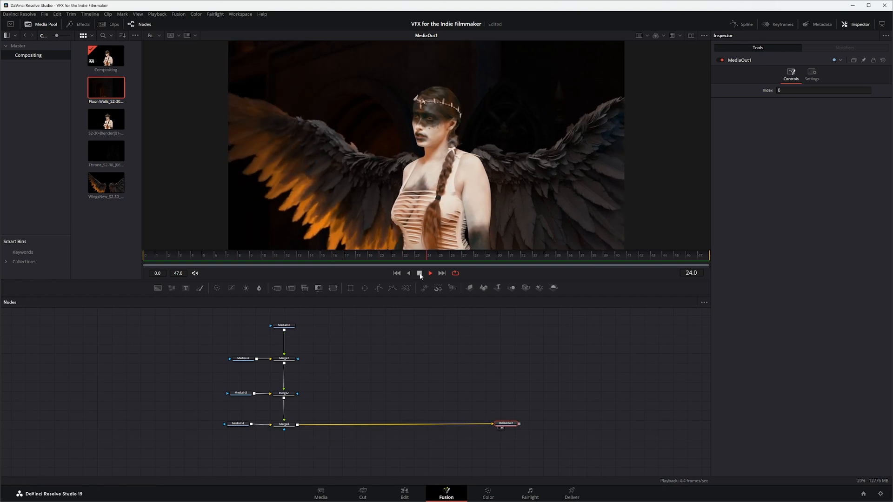
pyautogui.click(420, 273)
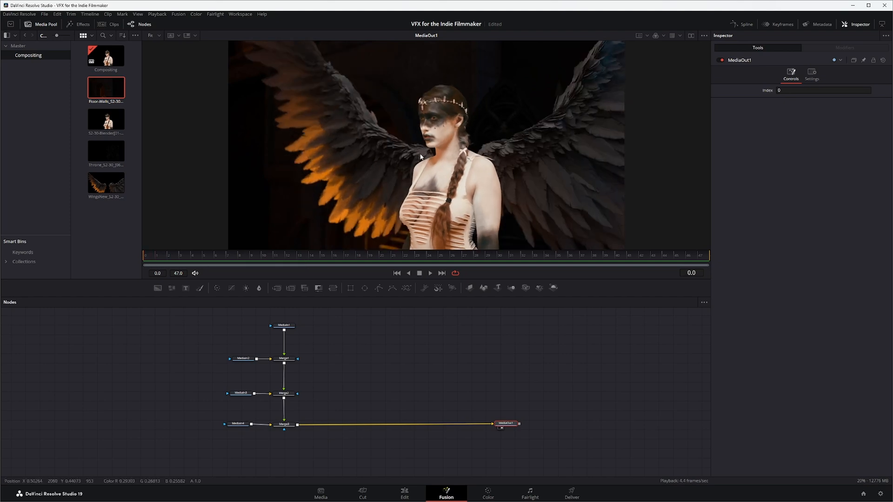
# Step: Select the MediaIn1 actress input to show its settings in the Inspector
pyautogui.click(284, 326)
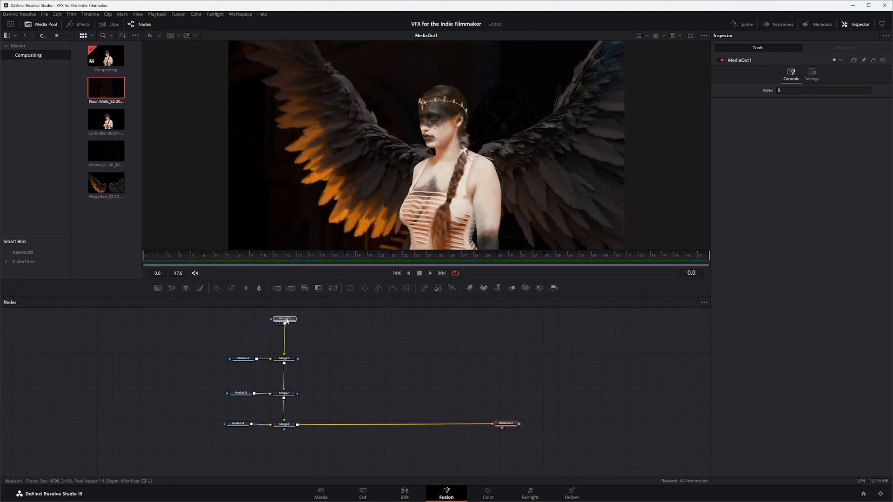
pyautogui.click(284, 319)
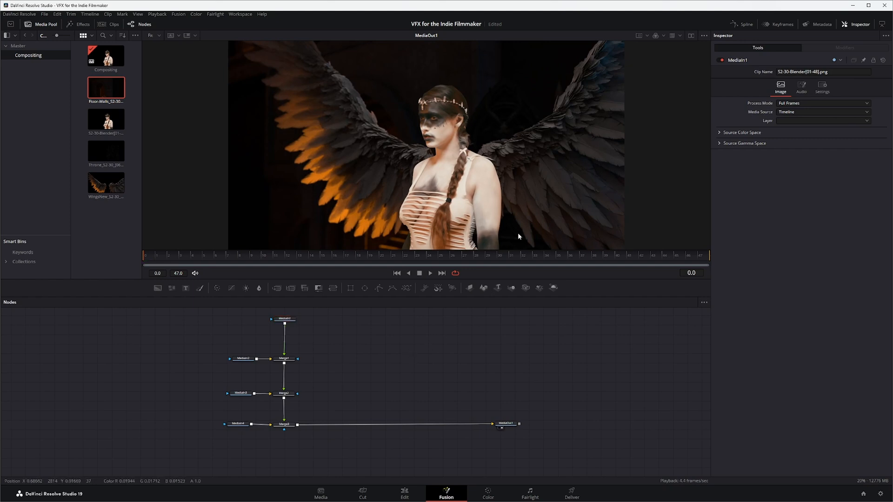
pyautogui.moveTo(431, 99)
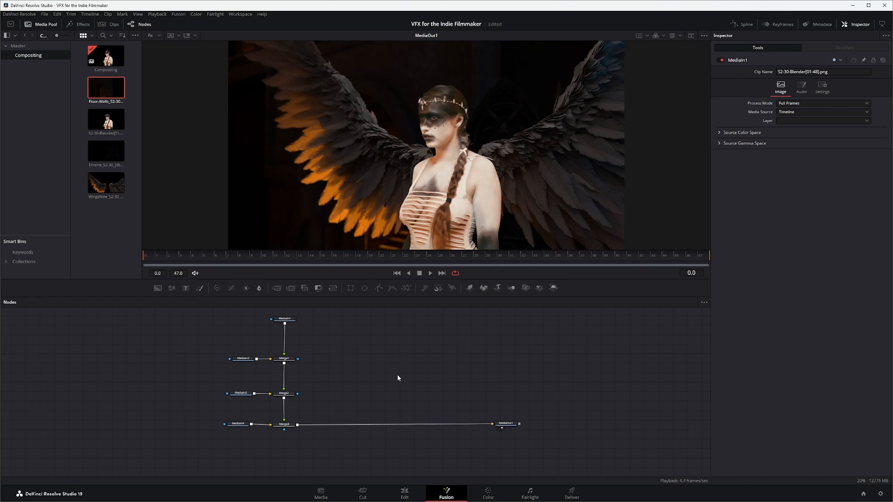
# Step: Search the tool picker for 'col' and add a Color Corrector node to the graph
pyautogui.write('Motion Blur')
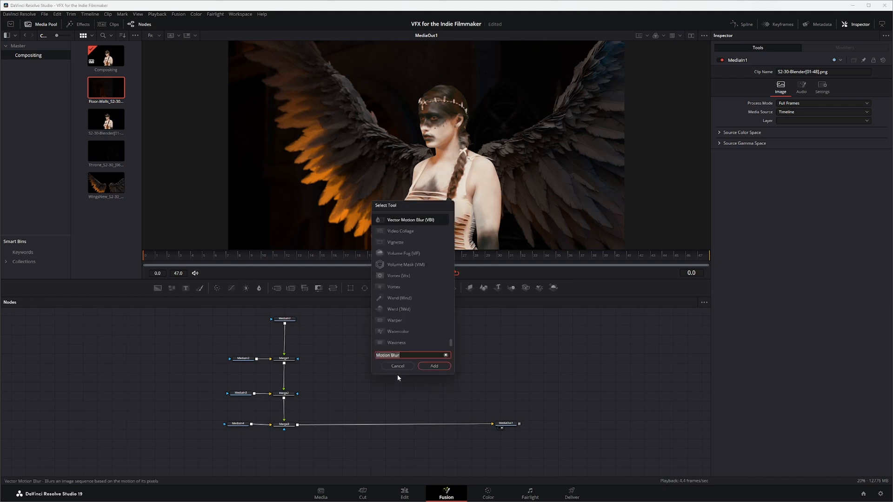
pyautogui.write('col')
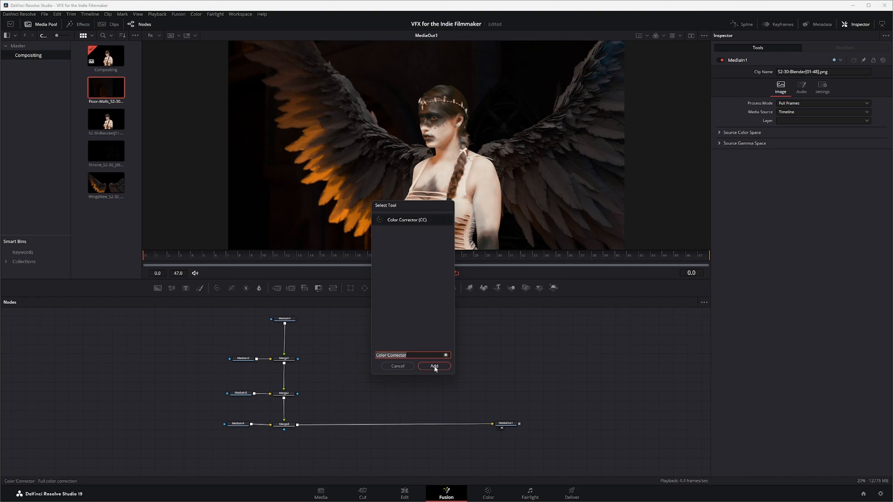
pyautogui.click(434, 366)
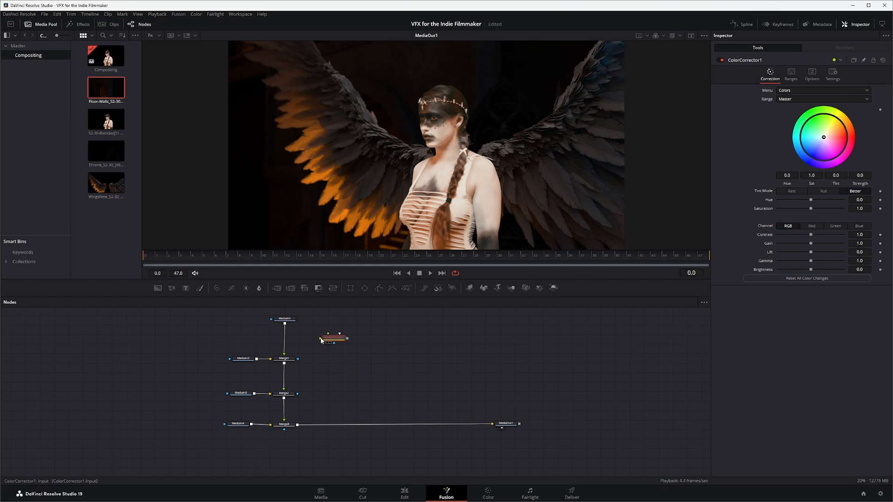
pyautogui.moveTo(331, 339)
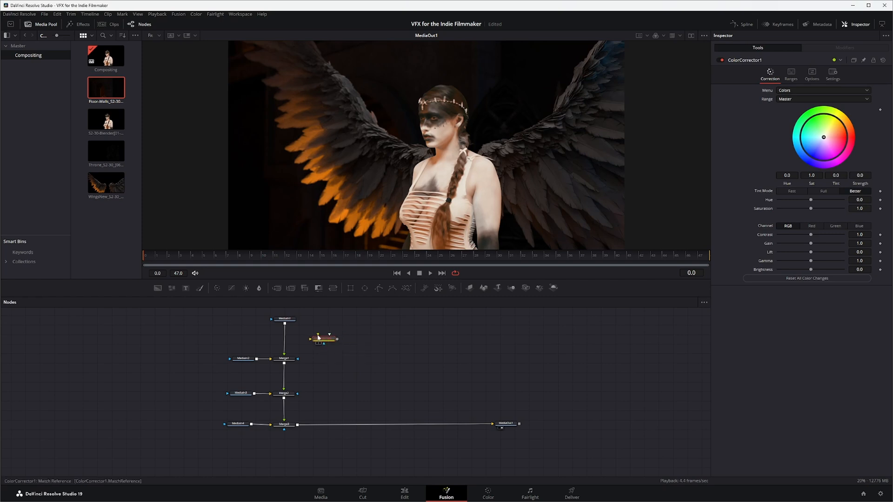
pyautogui.moveTo(320, 338)
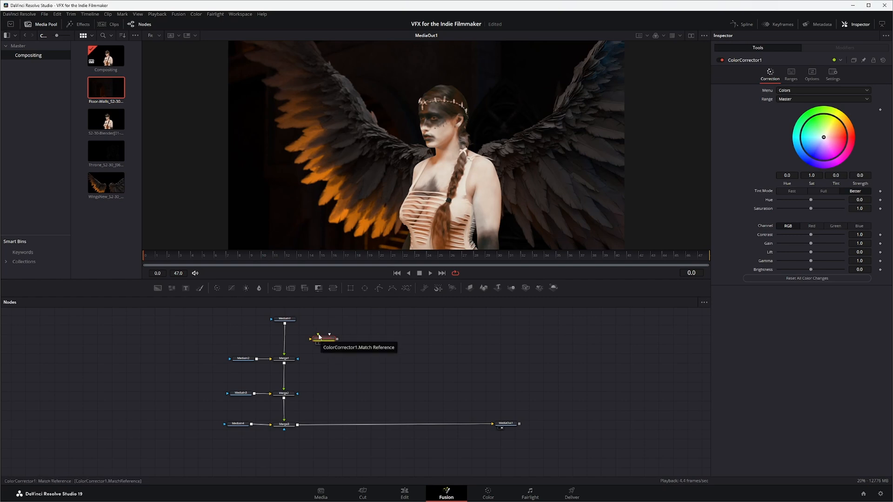
pyautogui.moveTo(302, 361)
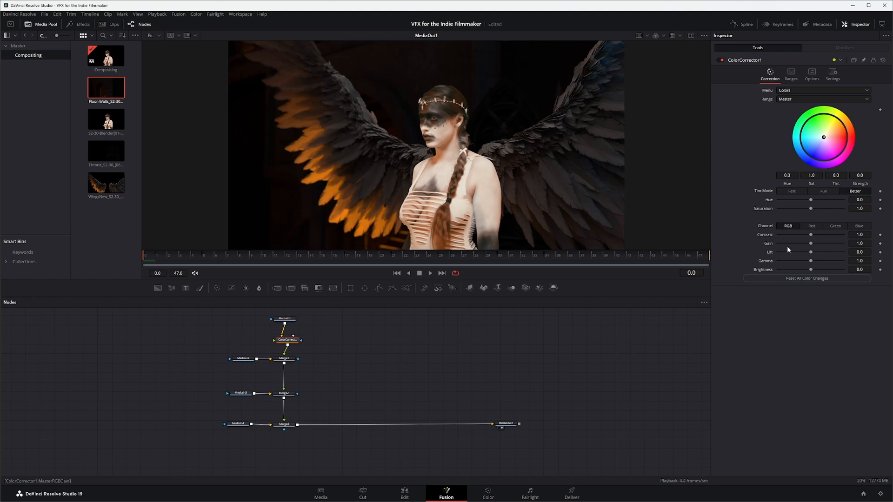
pyautogui.moveTo(812, 252)
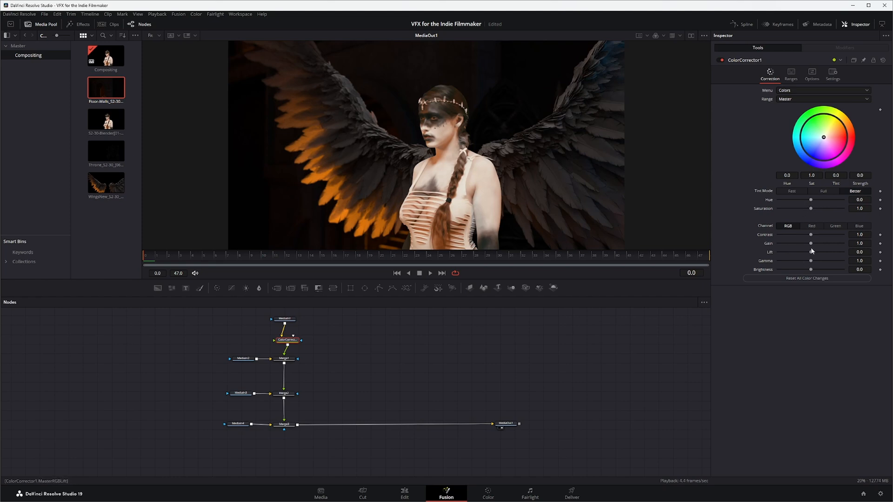
# Step: Lower the Color Corrector gamma to 0.82
pyautogui.moveTo(810, 260); pyautogui.dragTo(803, 260)
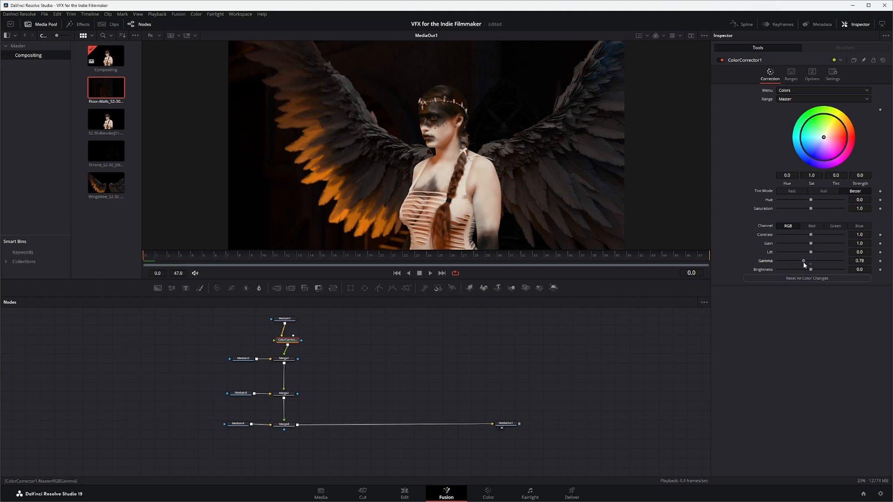
pyautogui.moveTo(804, 260); pyautogui.dragTo(805, 261)
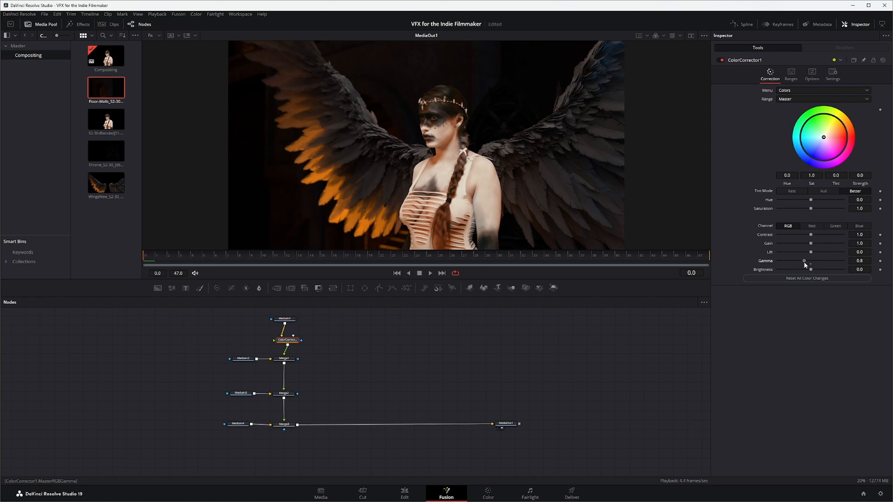
pyautogui.moveTo(805, 260); pyautogui.dragTo(805, 261)
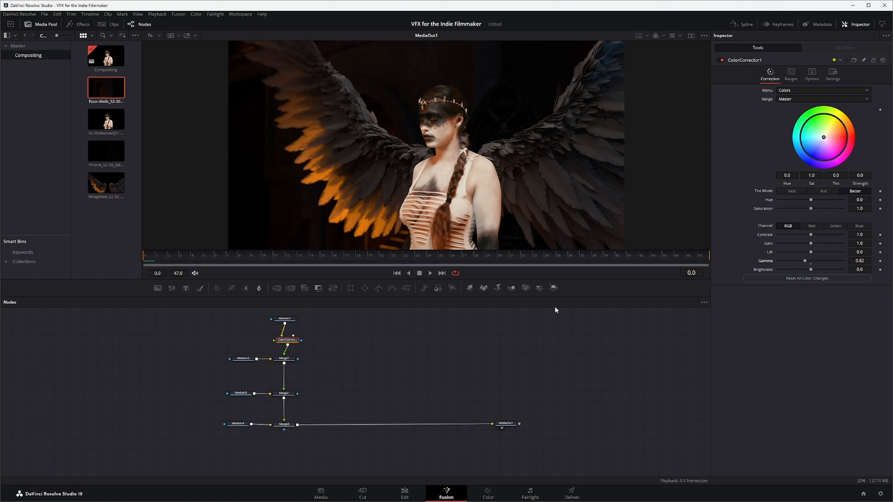
pyautogui.moveTo(615, 326)
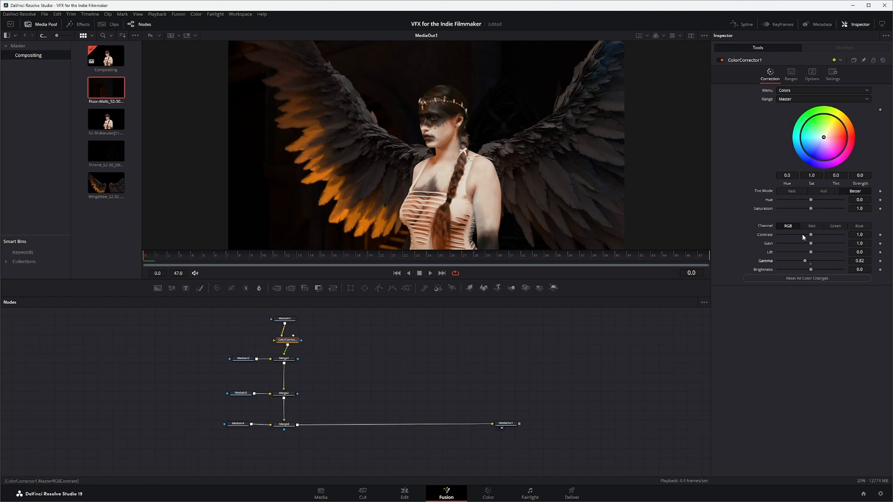
# Step: Raise the Color Corrector brightness, settling it at 0.52
pyautogui.moveTo(811, 269); pyautogui.dragTo(820, 270)
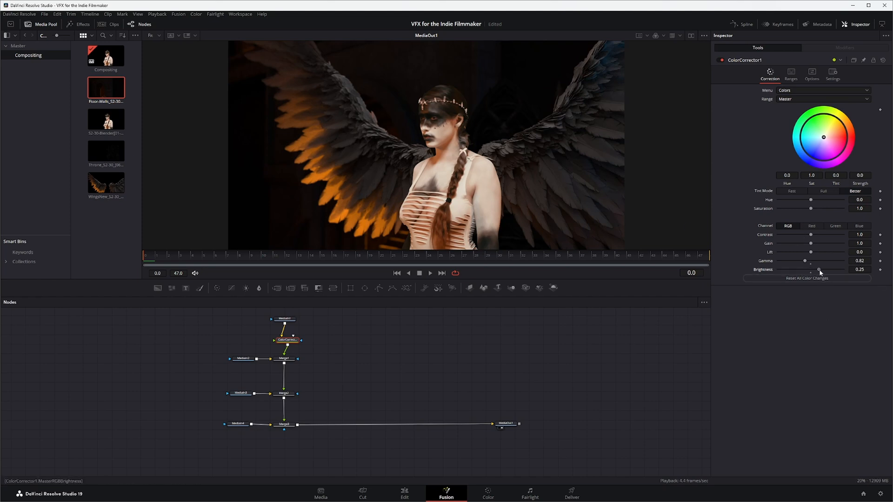
pyautogui.moveTo(808, 269); pyautogui.dragTo(823, 270)
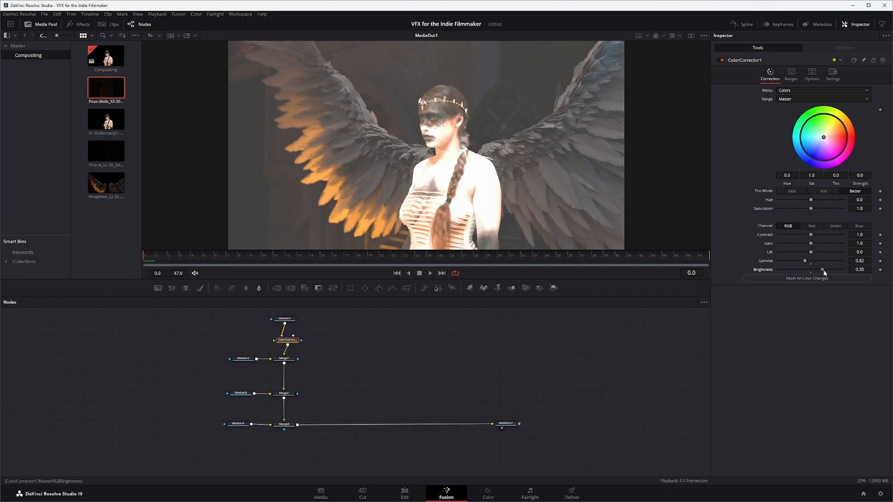
pyautogui.moveTo(822, 270); pyautogui.dragTo(825, 270)
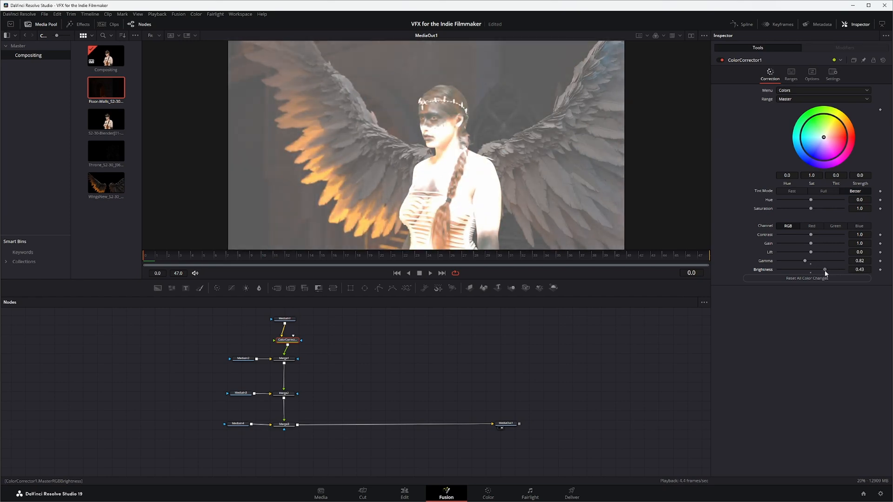
pyautogui.moveTo(826, 270); pyautogui.dragTo(828, 269)
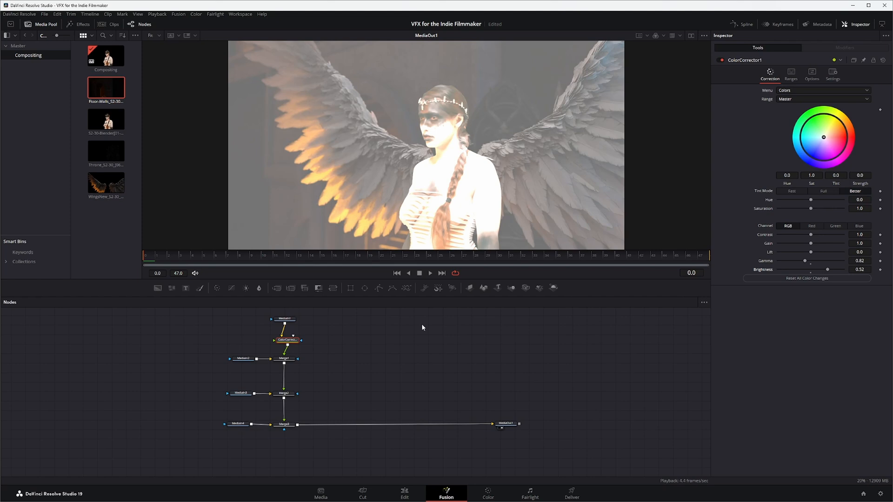
pyautogui.moveTo(285, 324)
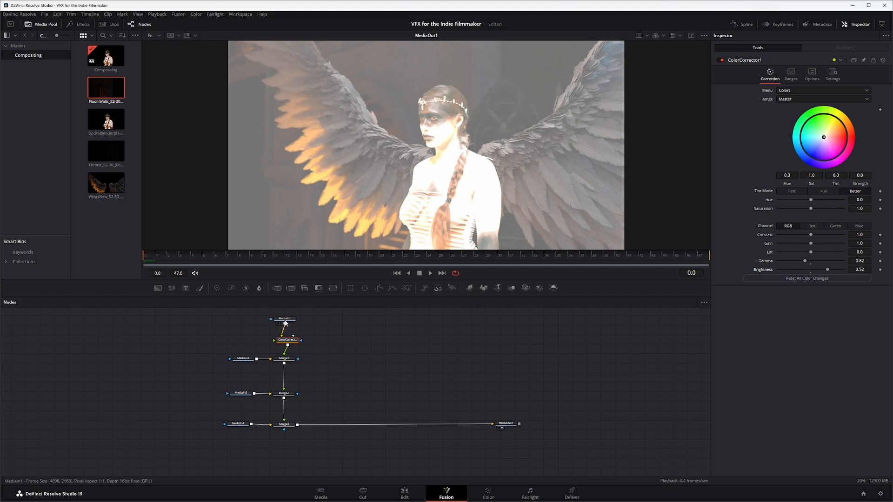
# Step: Lower the Color Corrector's brightness on the actress layer to -0.1, keeping gamma 0.82
pyautogui.click(283, 317)
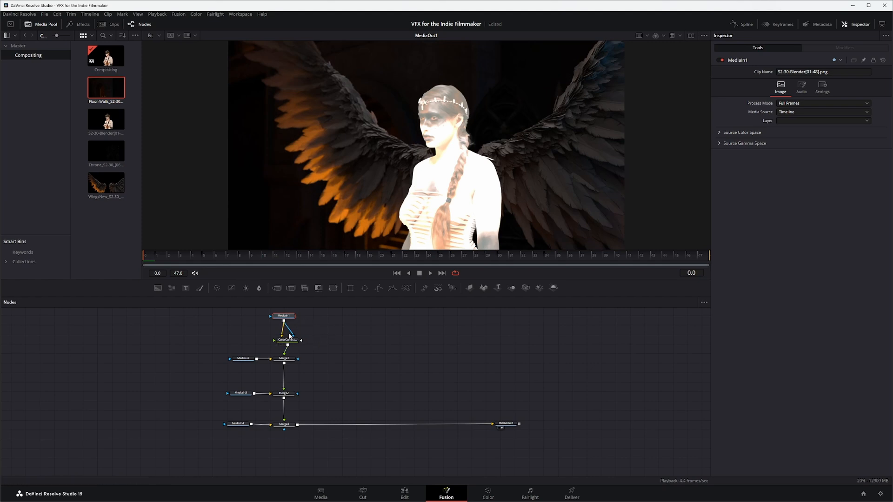
pyautogui.moveTo(418, 146)
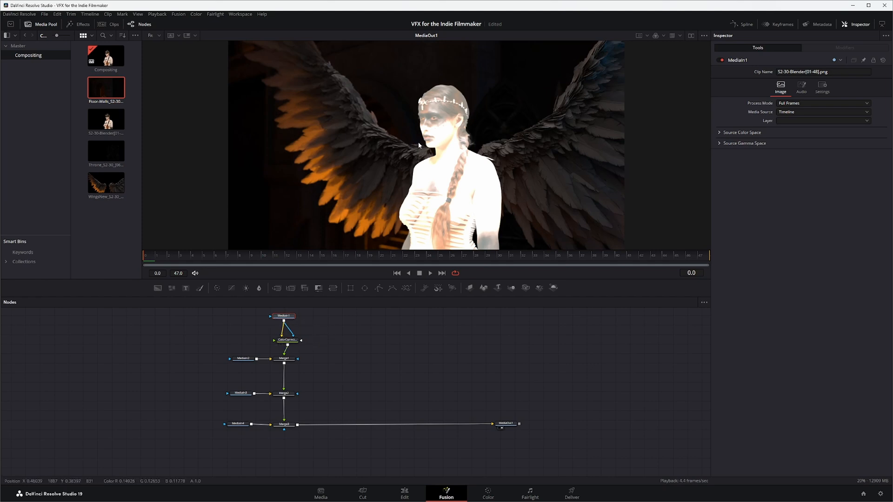
pyautogui.moveTo(582, 361)
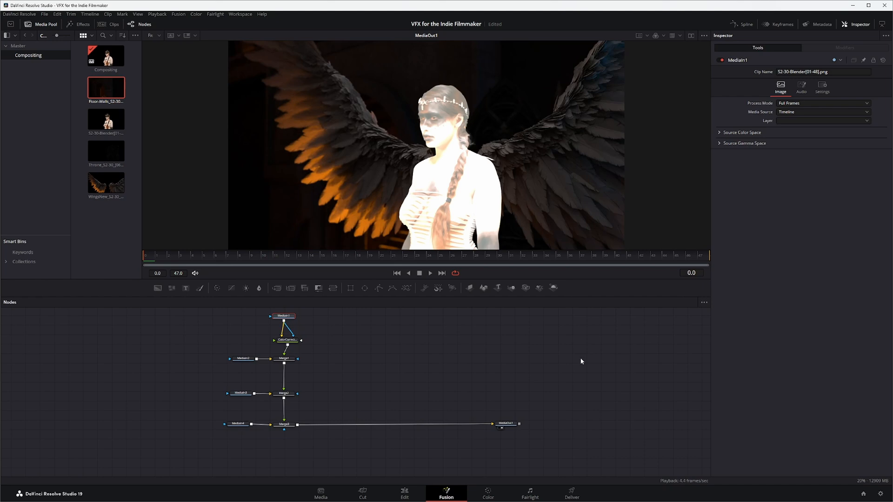
pyautogui.click(287, 340)
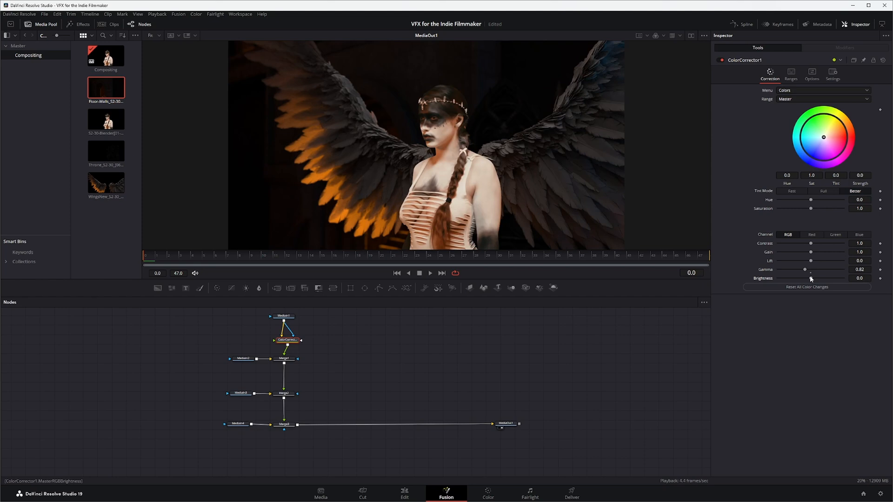
pyautogui.moveTo(808, 278); pyautogui.dragTo(808, 278)
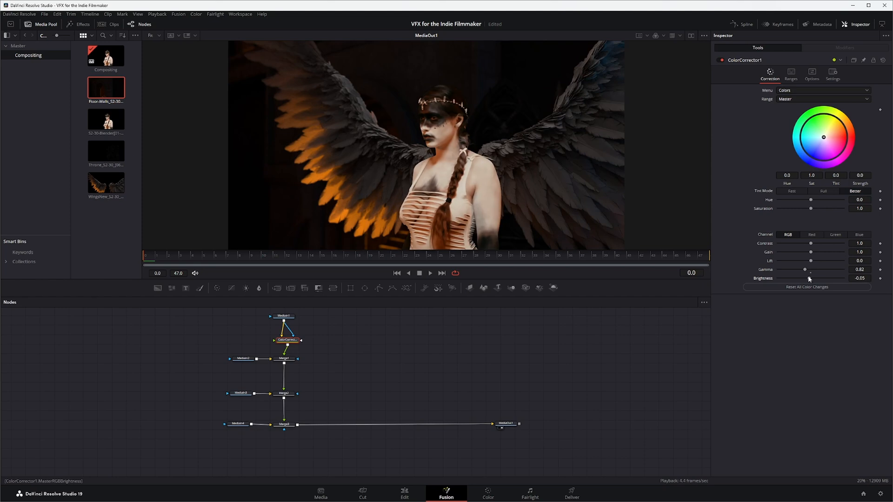
pyautogui.moveTo(806, 278); pyautogui.dragTo(808, 279)
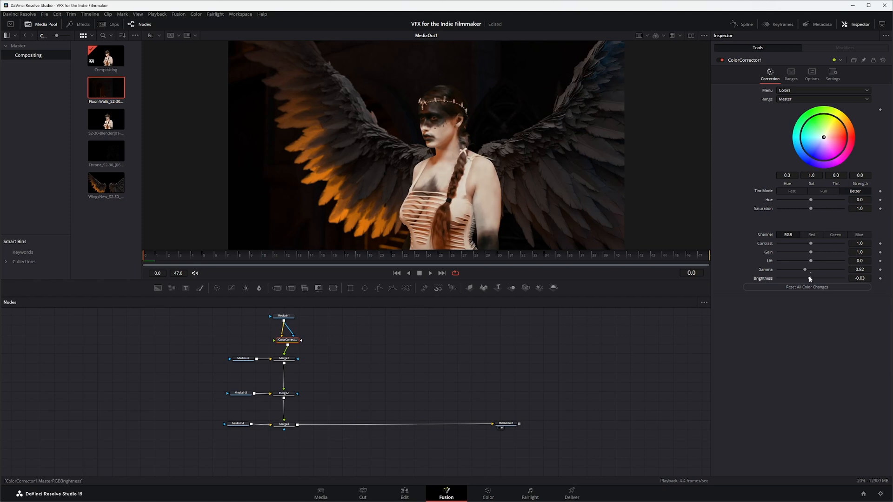
pyautogui.moveTo(810, 279); pyautogui.dragTo(807, 278)
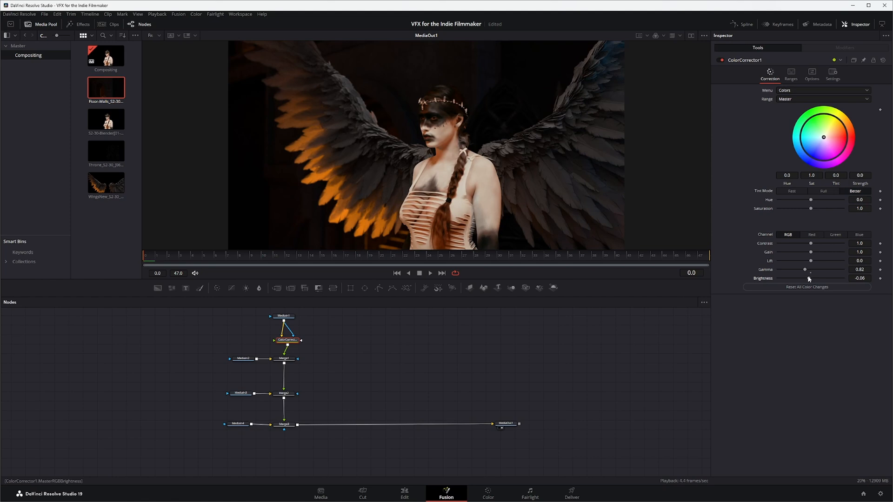
pyautogui.moveTo(809, 278); pyautogui.dragTo(807, 278)
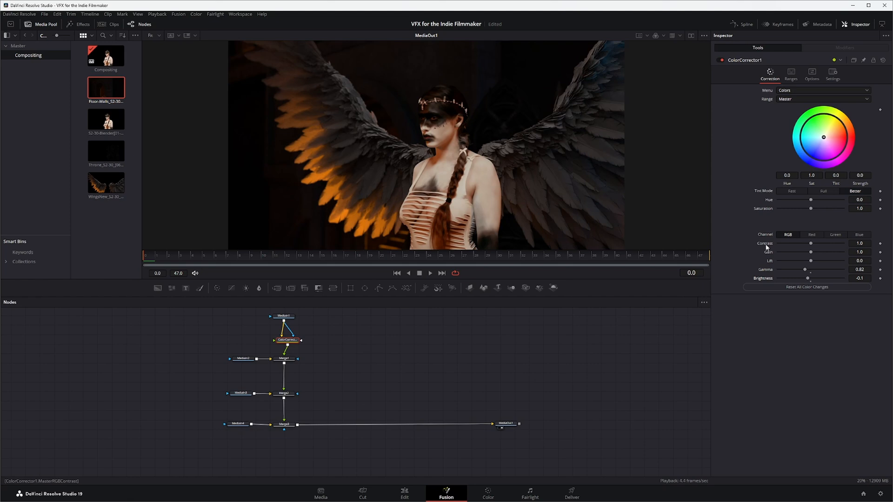
pyautogui.moveTo(508, 377)
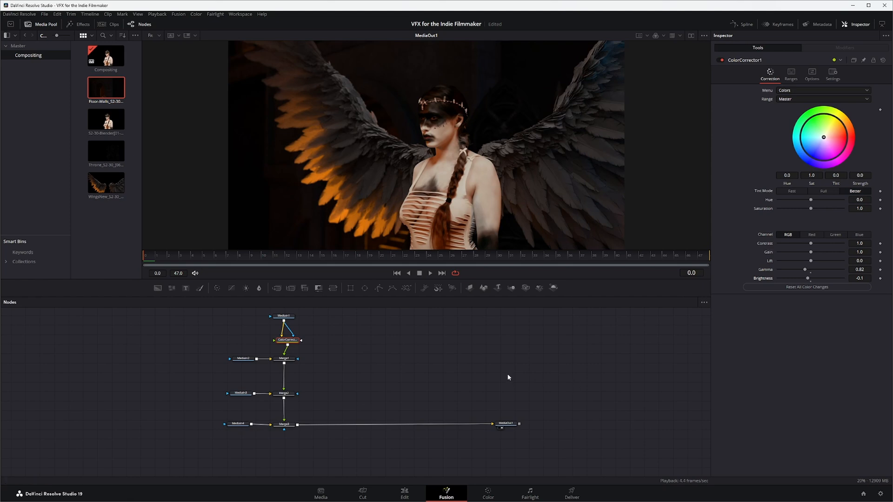
# Step: Compare the actress media node's settings against the Color Corrector node
pyautogui.click(284, 316)
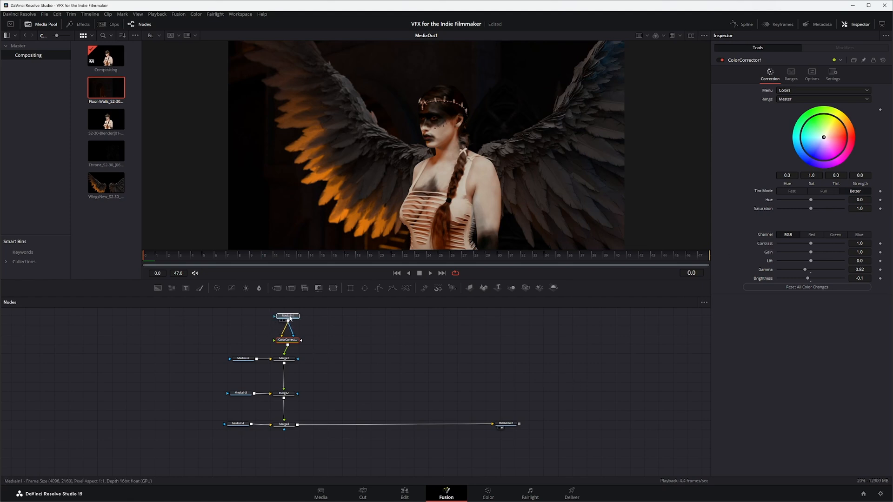
pyautogui.click(288, 316)
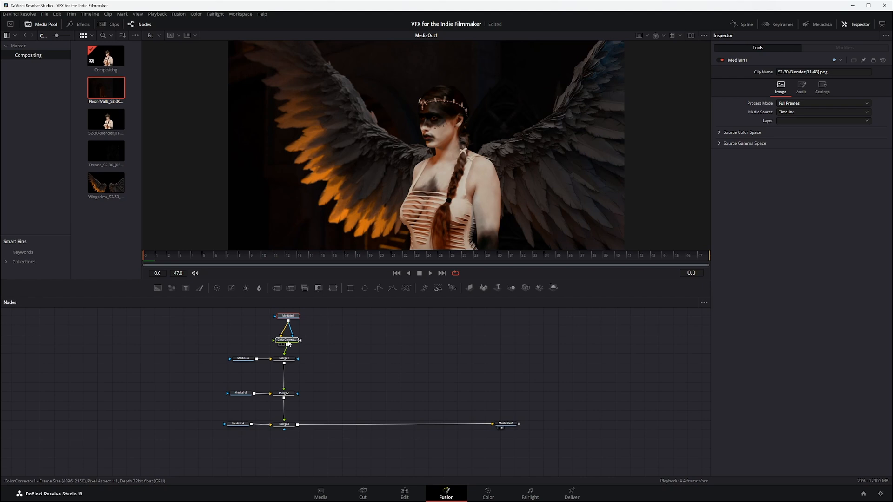
pyautogui.click(288, 340)
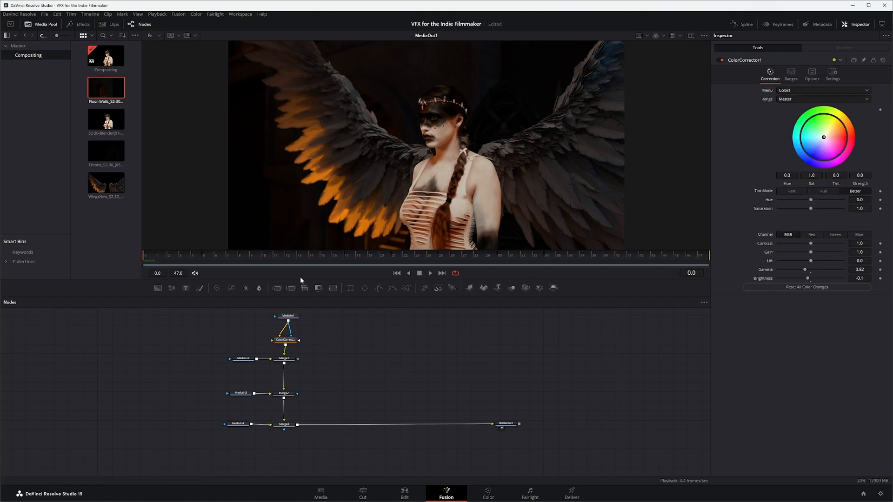
pyautogui.moveTo(444, 361)
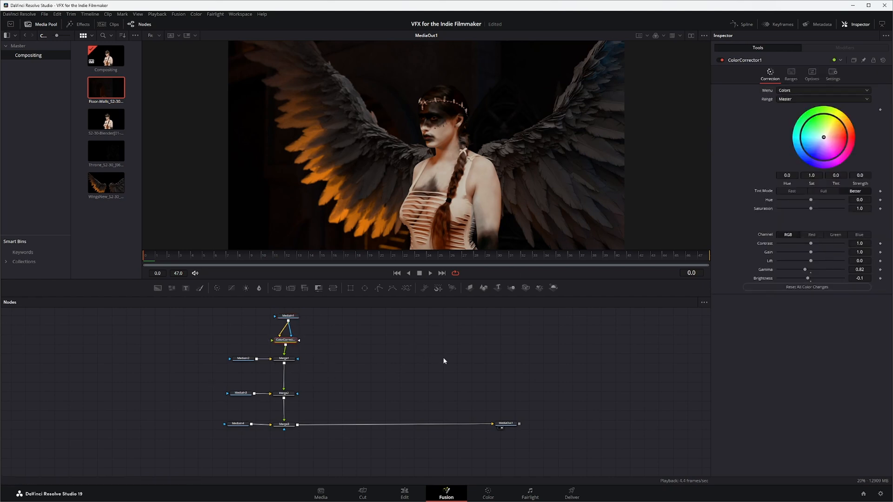
pyautogui.moveTo(559, 153)
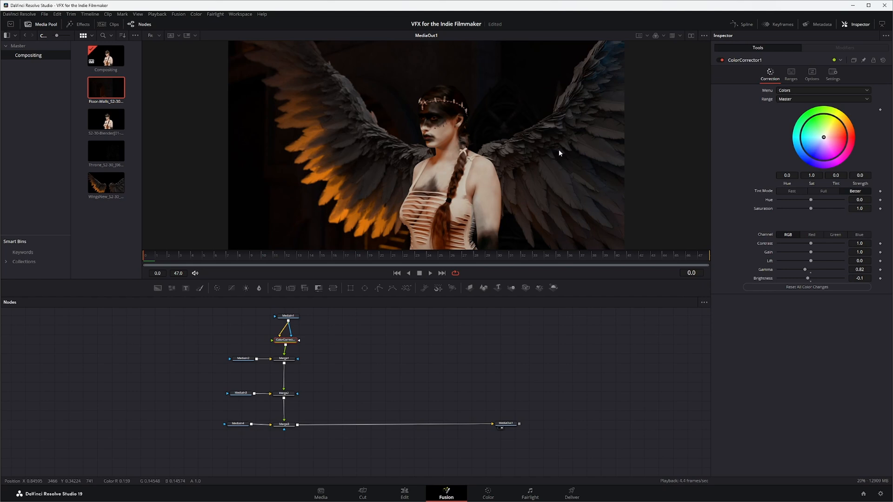
pyautogui.moveTo(573, 146)
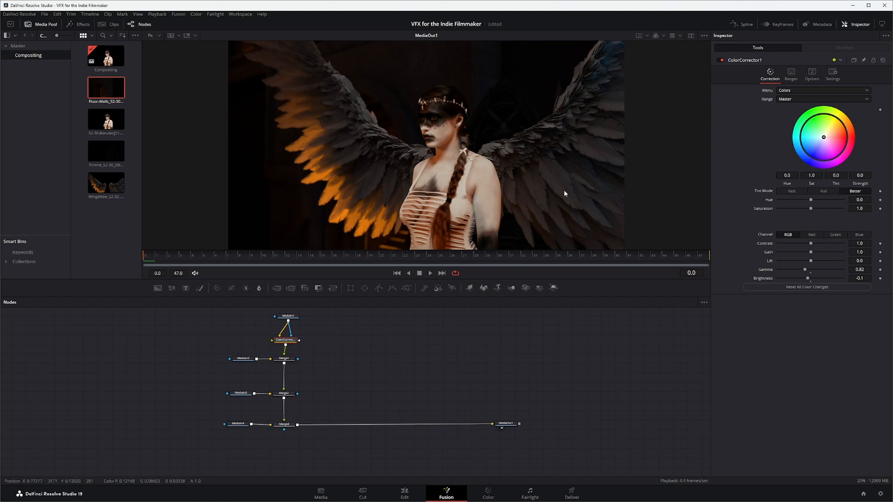
pyautogui.moveTo(565, 173)
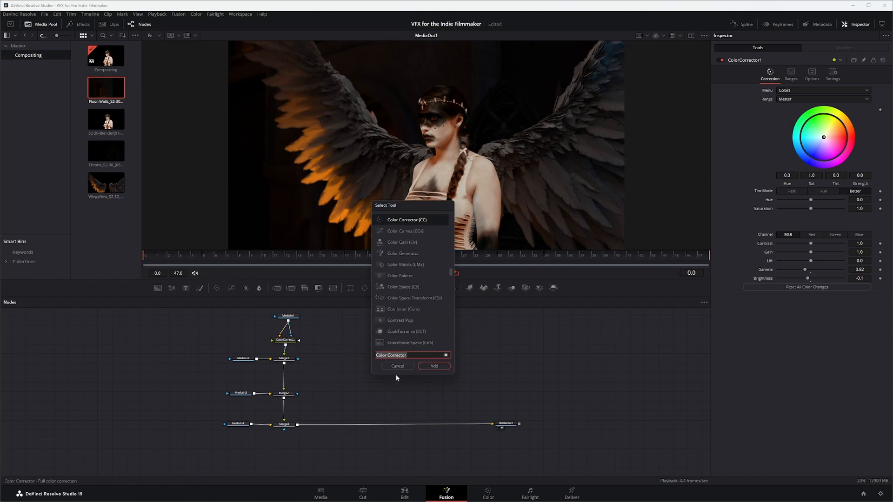
# Step: Search 'blu' in Select Tool and add a Blur node to the composition
pyautogui.write('blu')
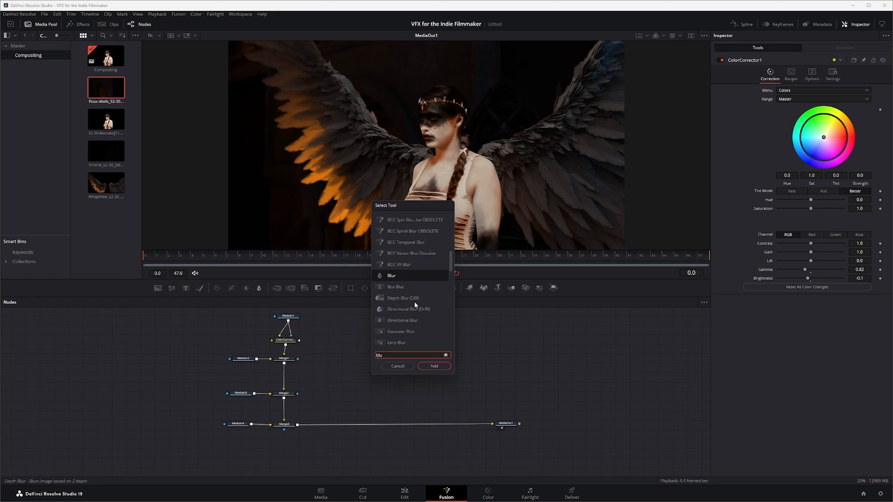
pyautogui.moveTo(370, 283)
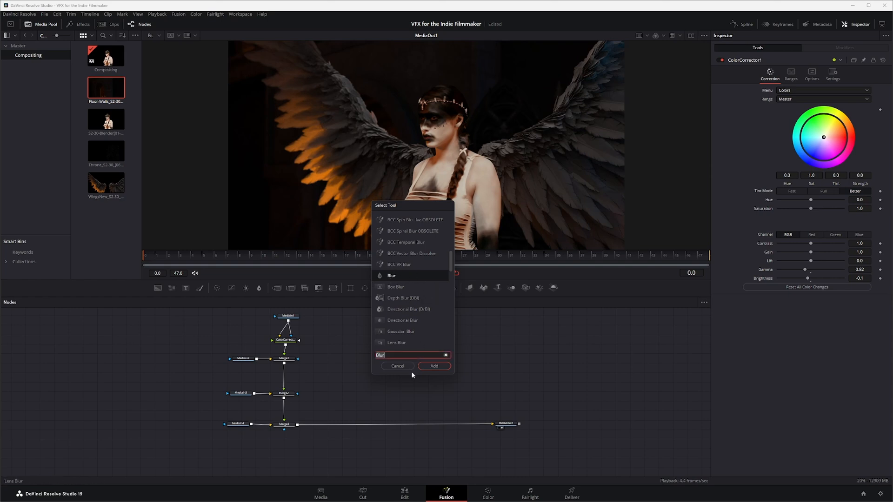
pyautogui.click(433, 367)
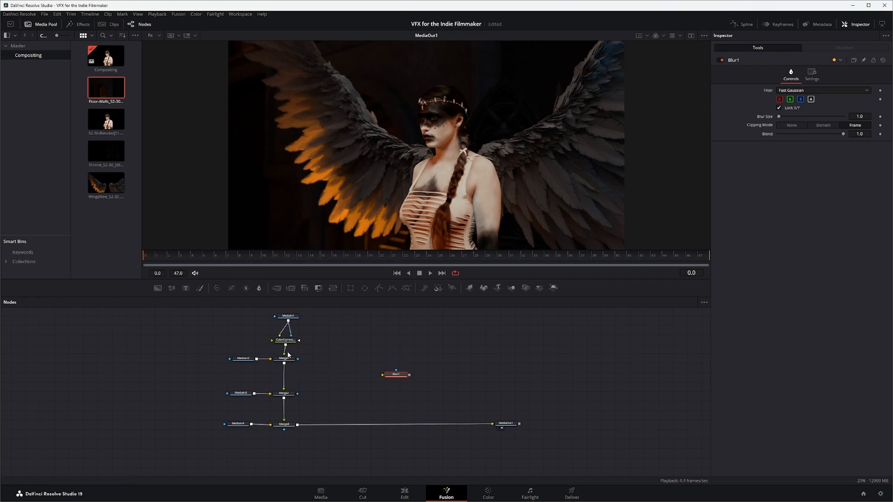
pyautogui.moveTo(286, 373)
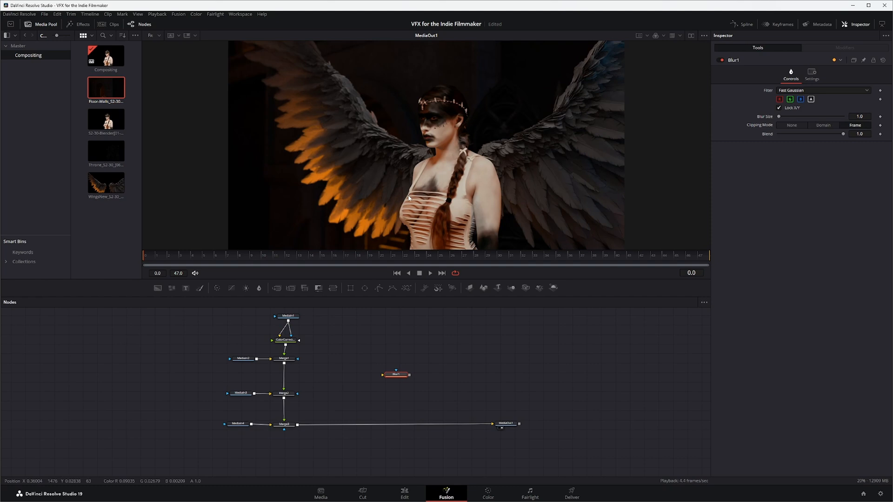
pyautogui.moveTo(341, 349)
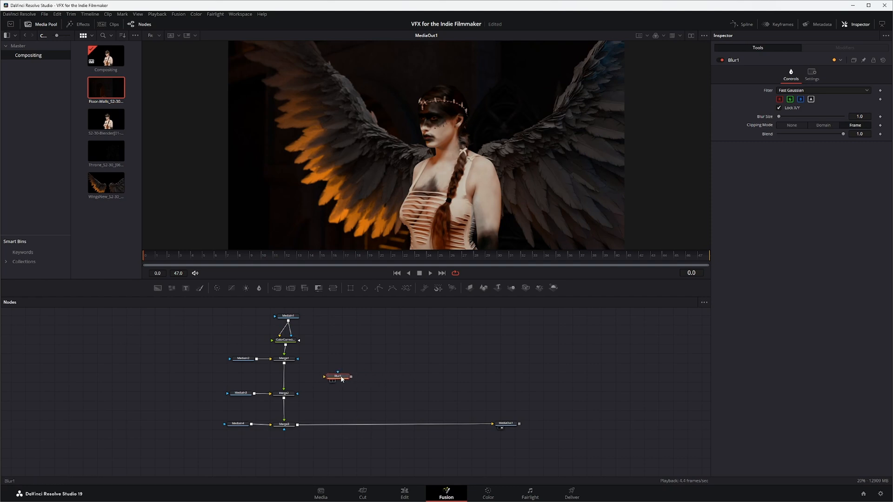
# Step: Insert Blur1 onto the link between the final Merge and MediaOut1
pyautogui.moveTo(338, 377); pyautogui.dragTo(324, 374)
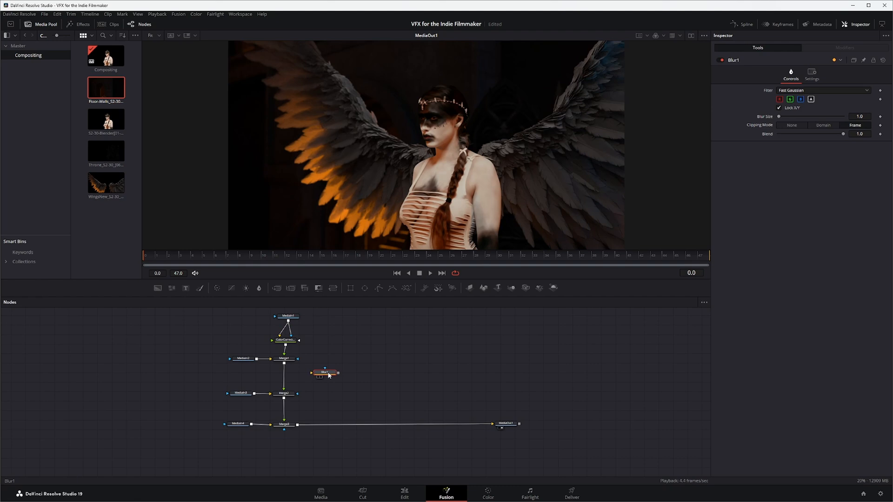
pyautogui.moveTo(324, 373); pyautogui.dragTo(313, 371)
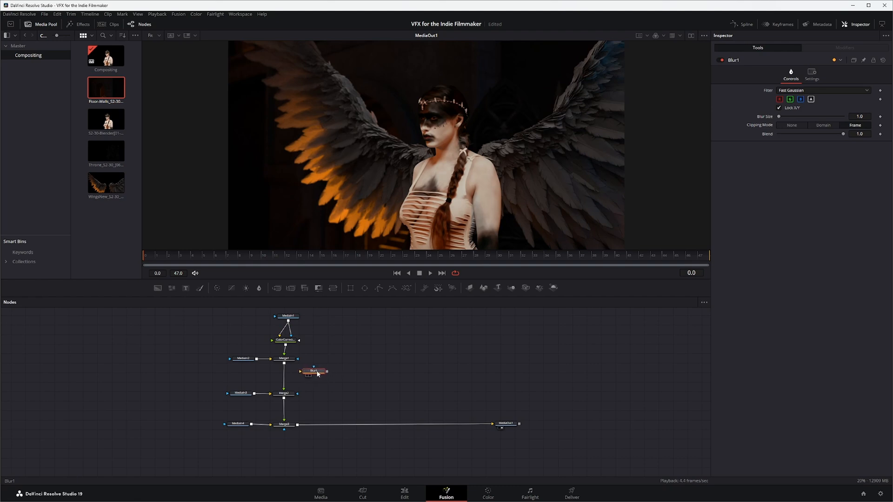
pyautogui.moveTo(314, 371); pyautogui.dragTo(402, 428)
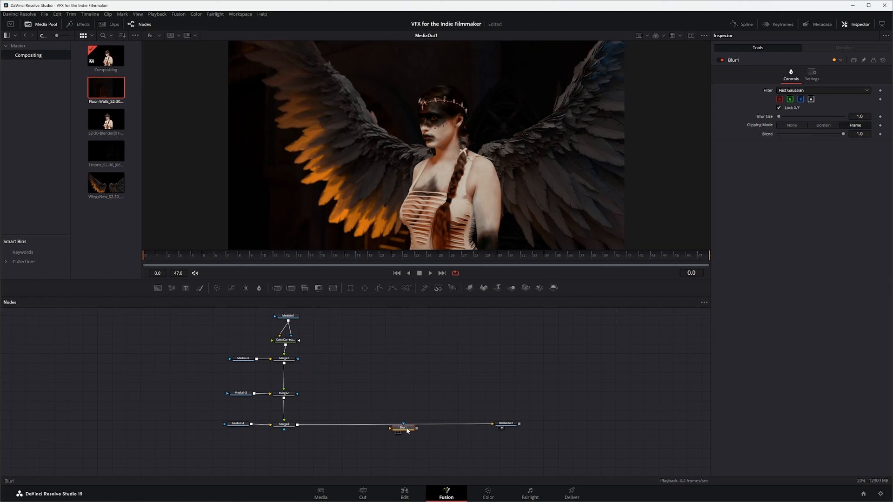
pyautogui.click(284, 424)
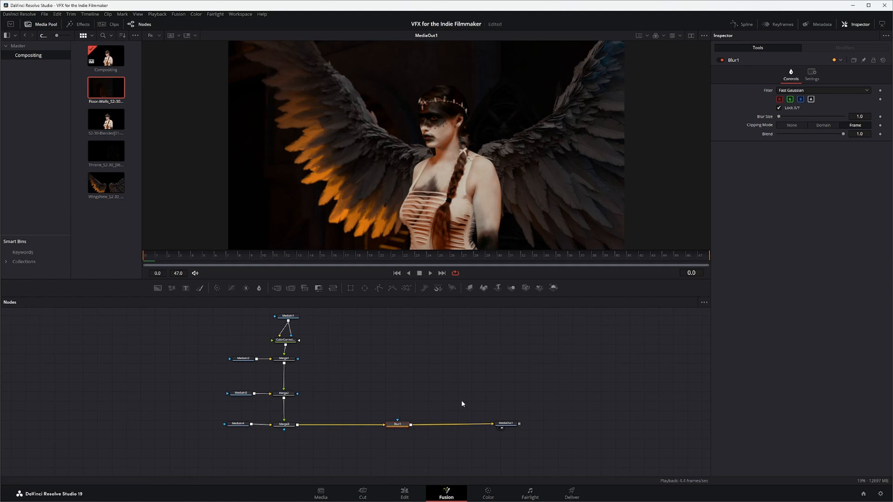
# Step: Use the actress clip as an inverted mask on Blur1 via Apply Mask Inverted
pyautogui.click(810, 77)
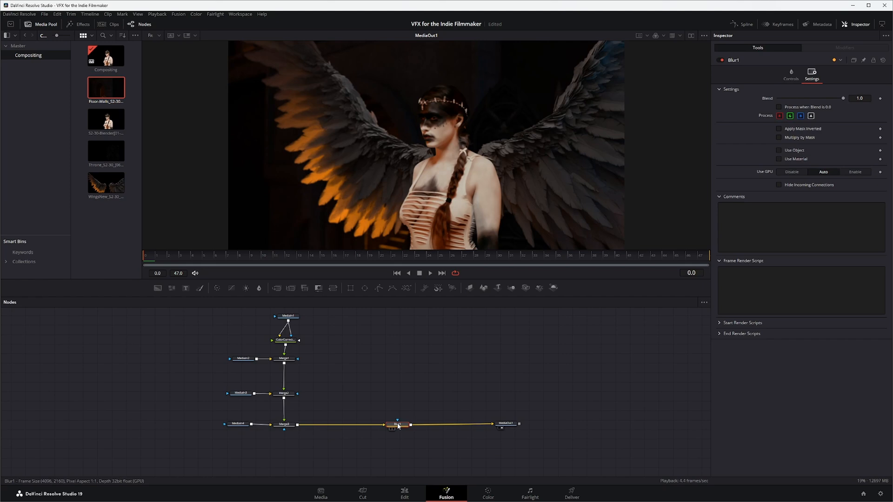
pyautogui.click(791, 76)
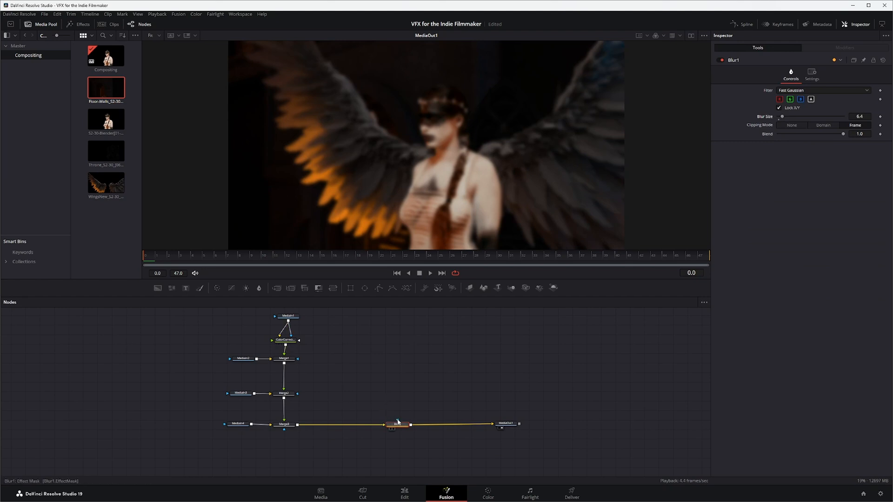
pyautogui.moveTo(398, 422)
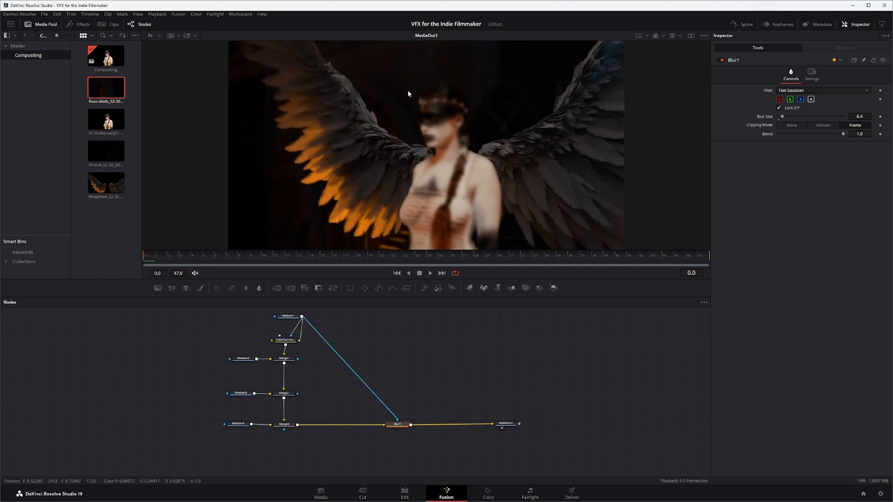
pyautogui.moveTo(397, 426)
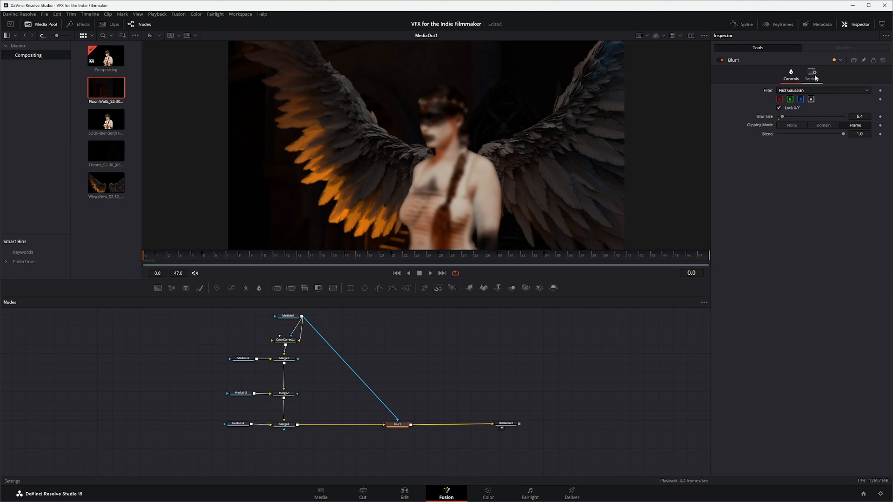
pyautogui.click(811, 74)
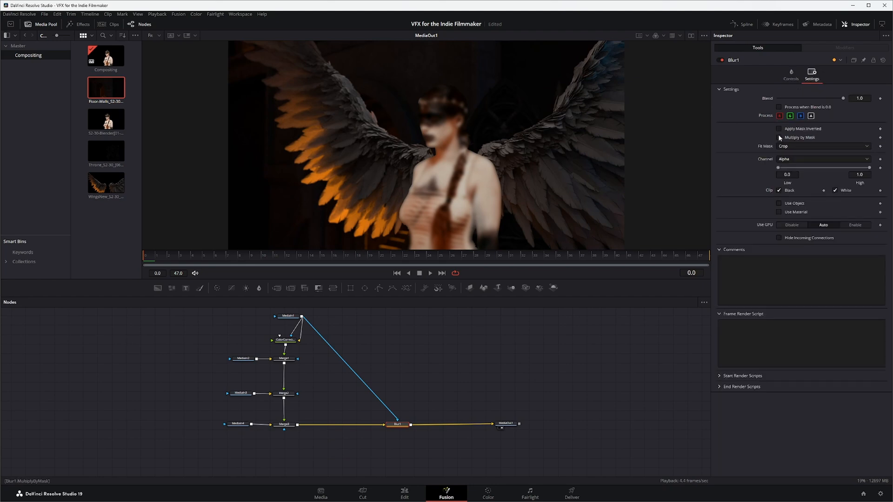
pyautogui.click(780, 128)
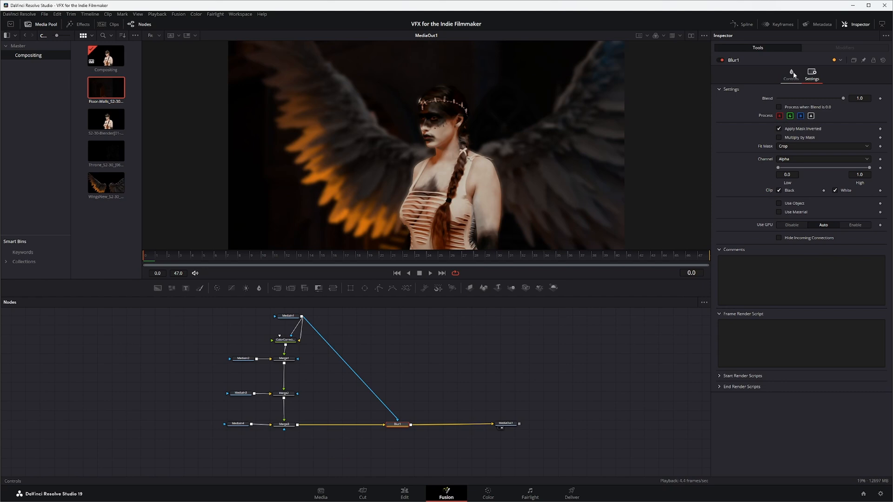
# Step: Set blur size to 1.3 and play the composite to preview the softened background
pyautogui.click(790, 75)
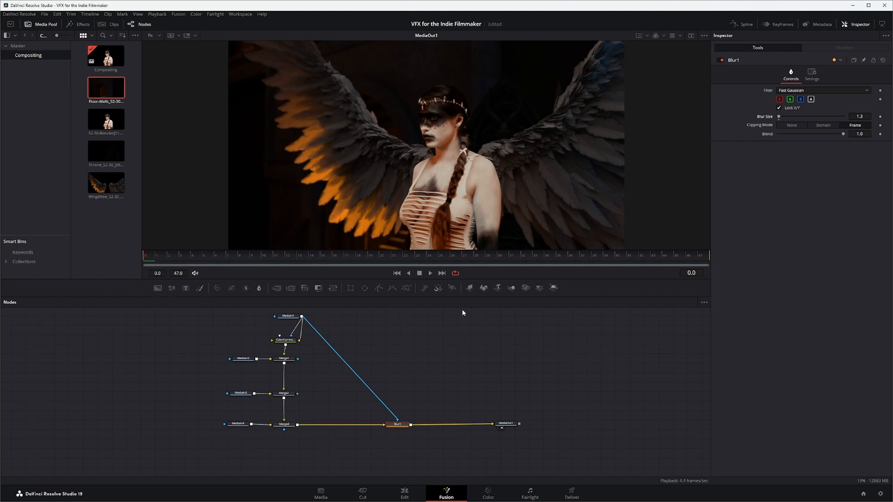
pyautogui.click(430, 273)
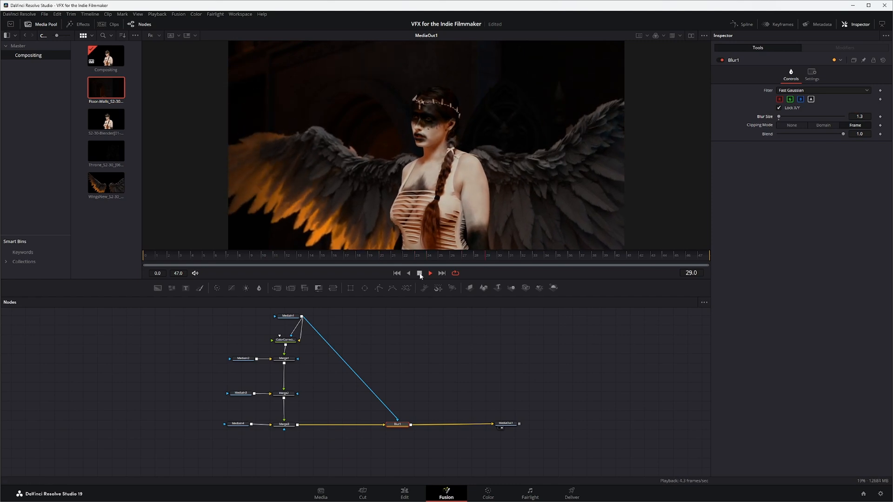
pyautogui.click(420, 273)
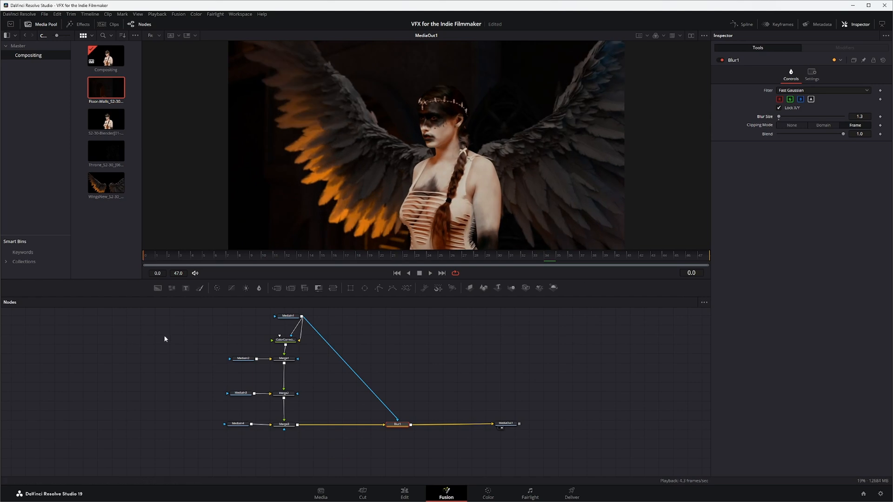
pyautogui.moveTo(438, 364)
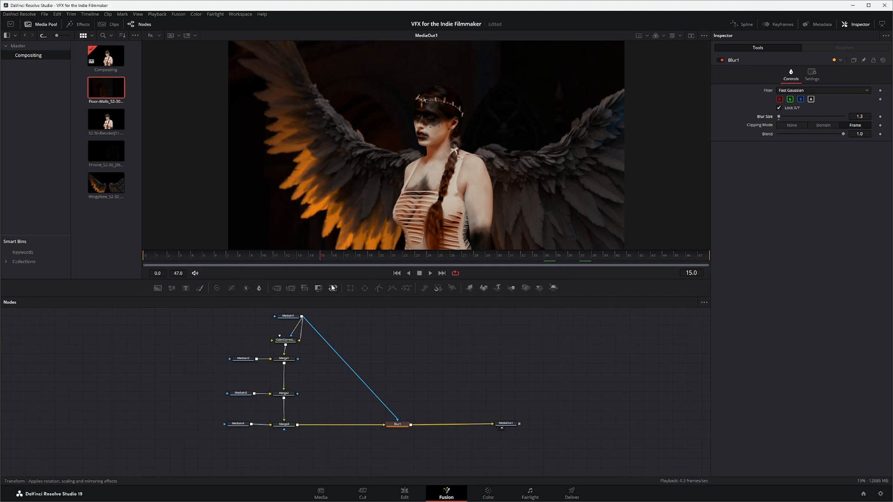
pyautogui.moveTo(412, 356)
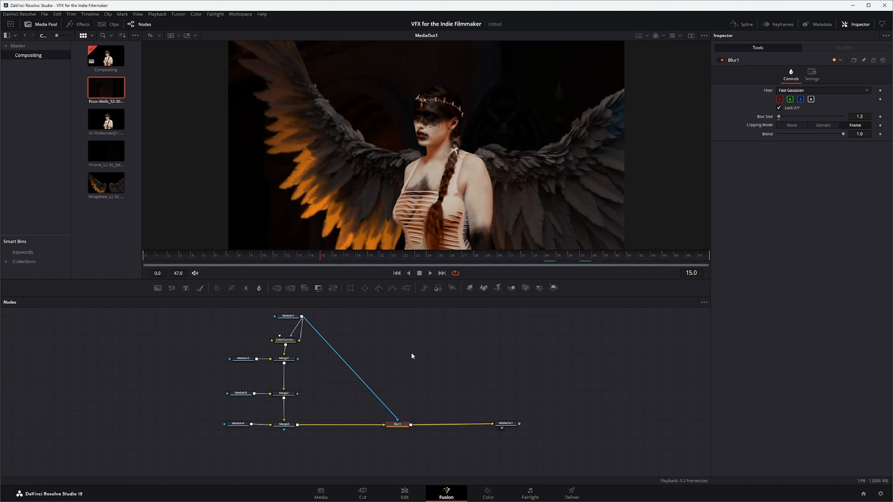
# Step: Add a Motion Blur node and place it beside the wings clip before Merge1
pyautogui.write('mo')
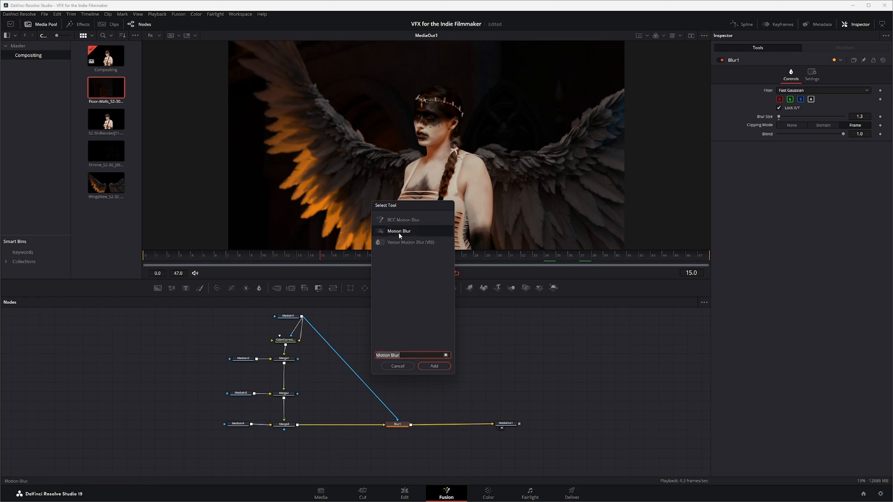
pyautogui.click(433, 366)
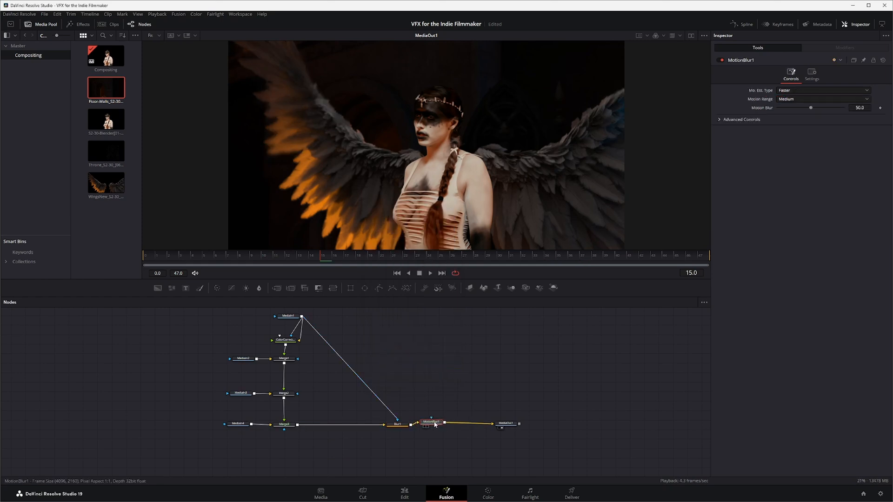
pyautogui.moveTo(431, 422); pyautogui.dragTo(471, 358)
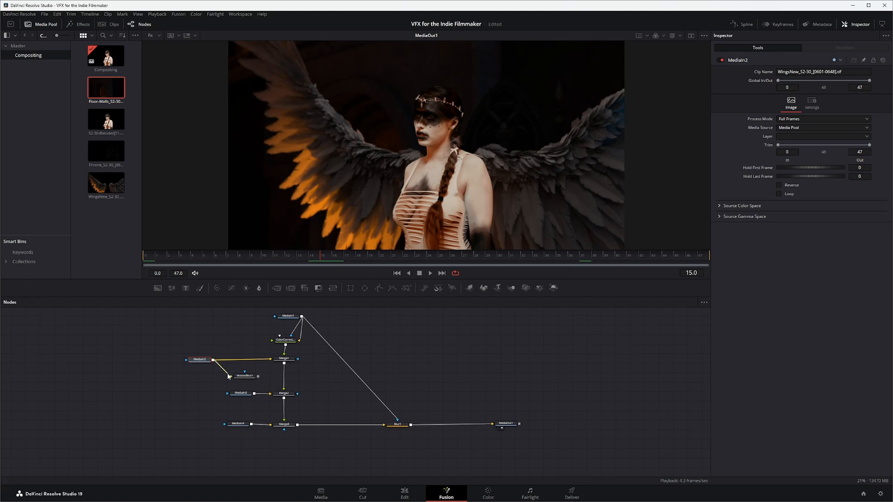
pyautogui.moveTo(257, 378)
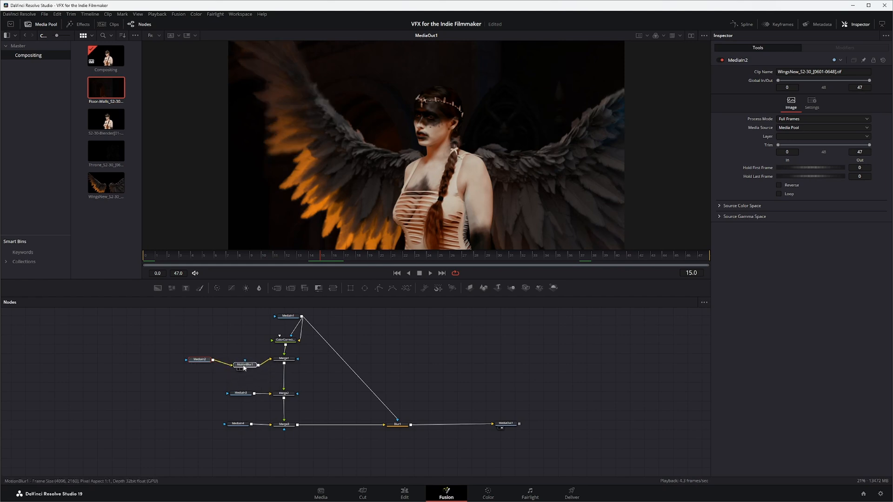
# Step: Set MotionBlur1's motion estimation type to Better
pyautogui.click(244, 364)
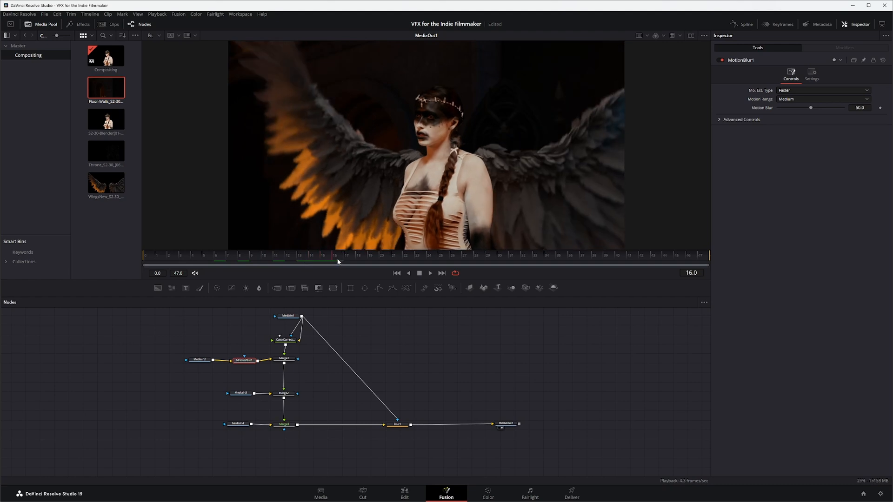
pyautogui.click(822, 91)
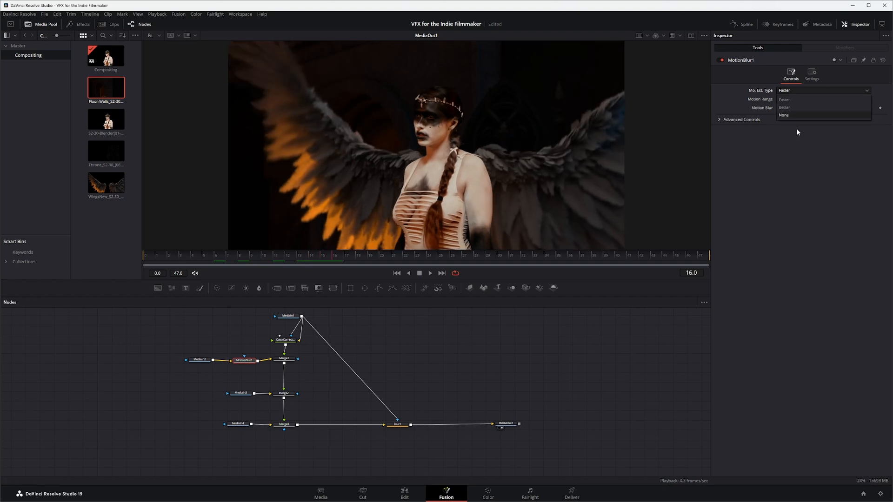
pyautogui.click(785, 107)
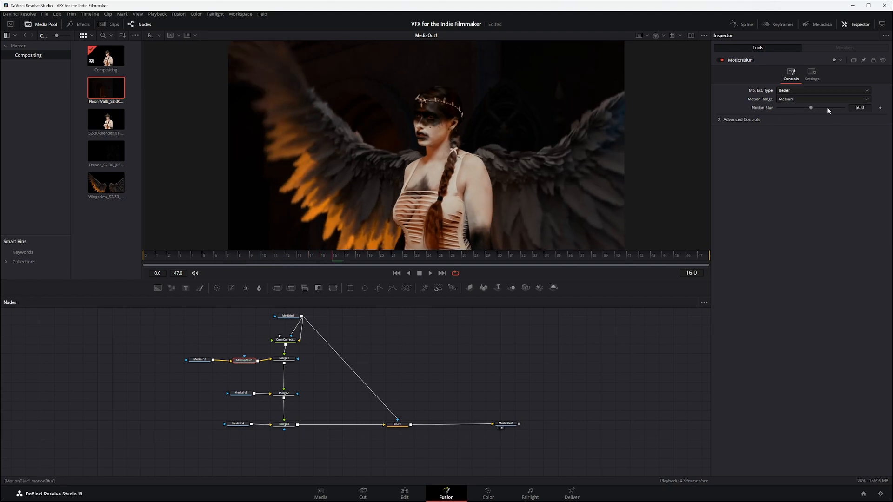
pyautogui.moveTo(811, 107); pyautogui.dragTo(818, 108)
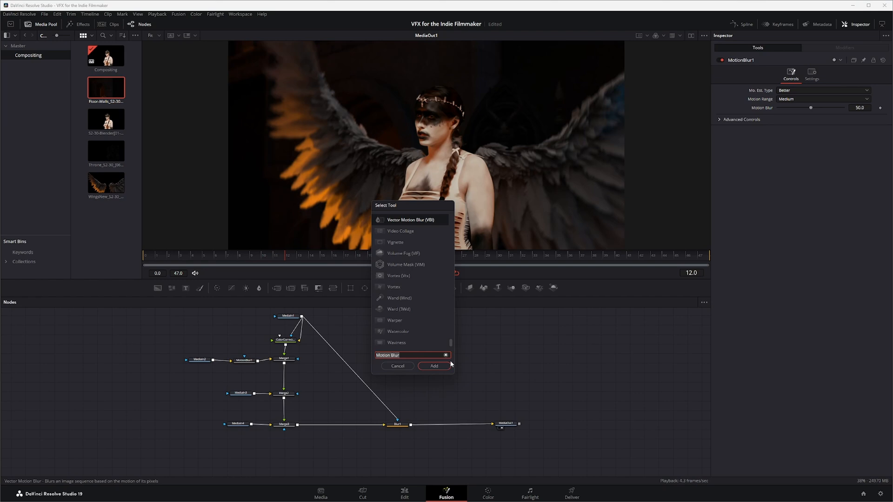
# Step: Add a Lens Flare into the actress branch with its light source on the left wing
pyautogui.write('flar')
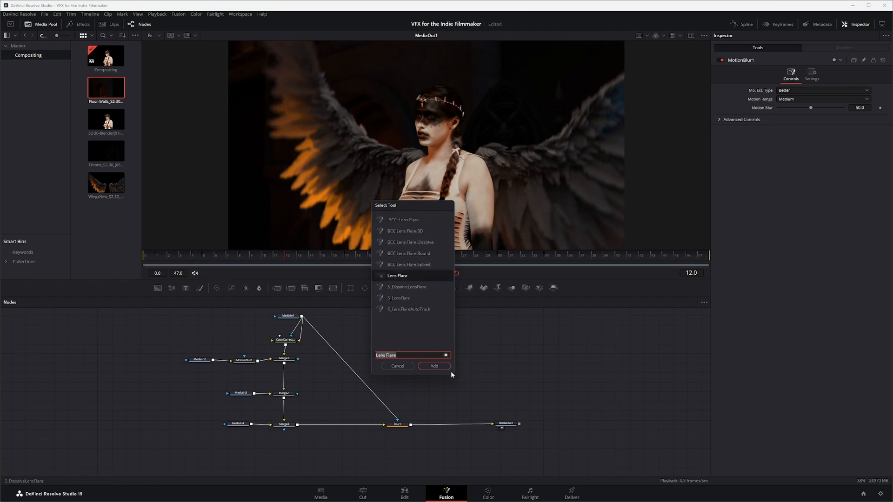
pyautogui.click(434, 366)
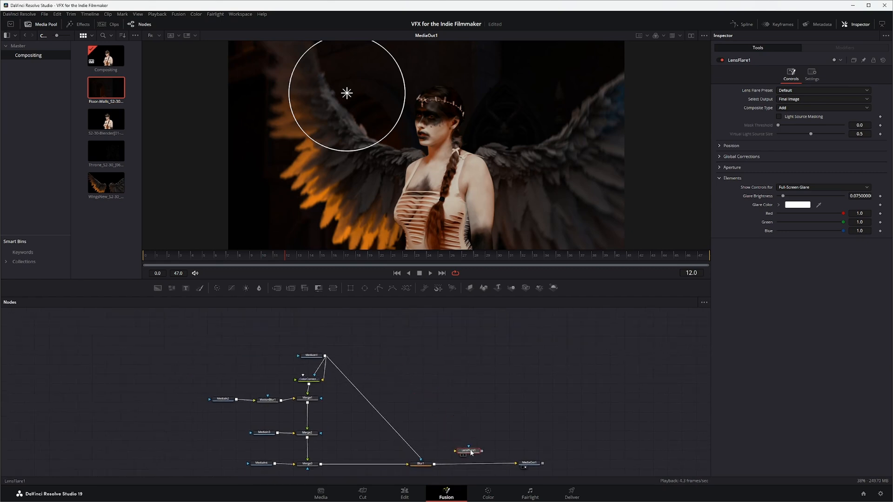
pyautogui.moveTo(468, 450); pyautogui.dragTo(316, 329)
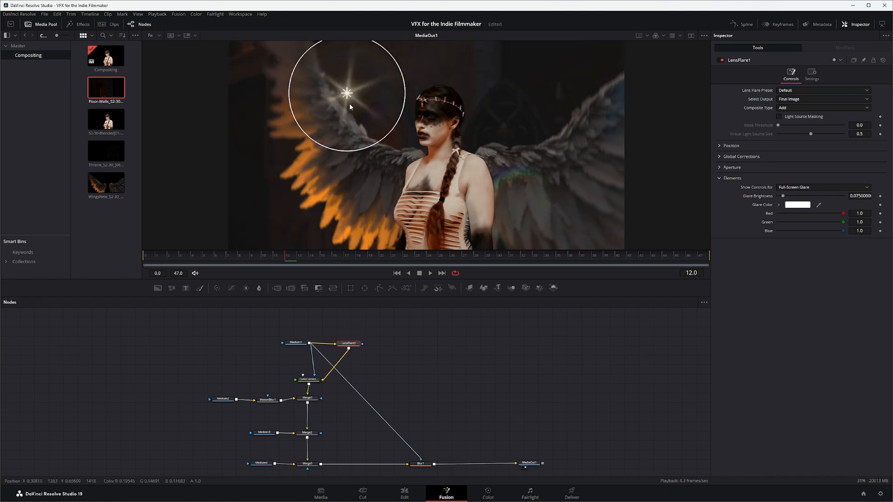
pyautogui.moveTo(346, 93); pyautogui.dragTo(315, 215)
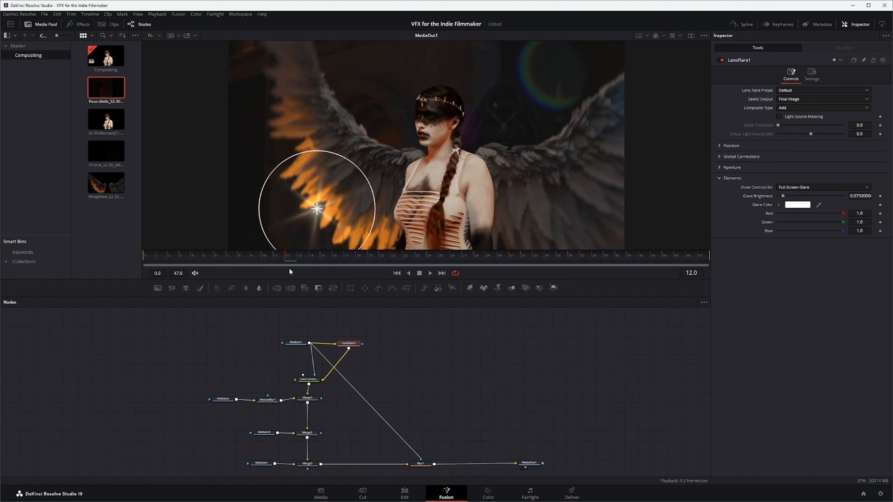
pyautogui.moveTo(749, 108)
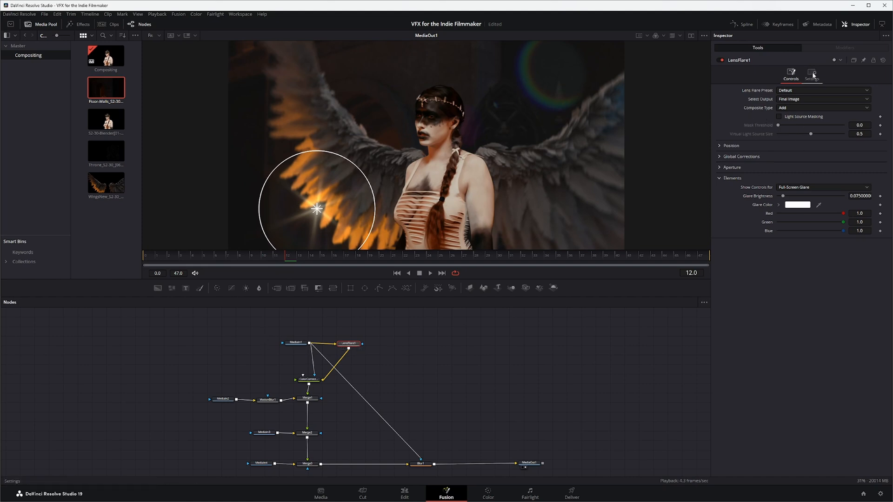
# Step: Adjust the lens flare's Blend in Settings to compare the composite without it
pyautogui.click(812, 74)
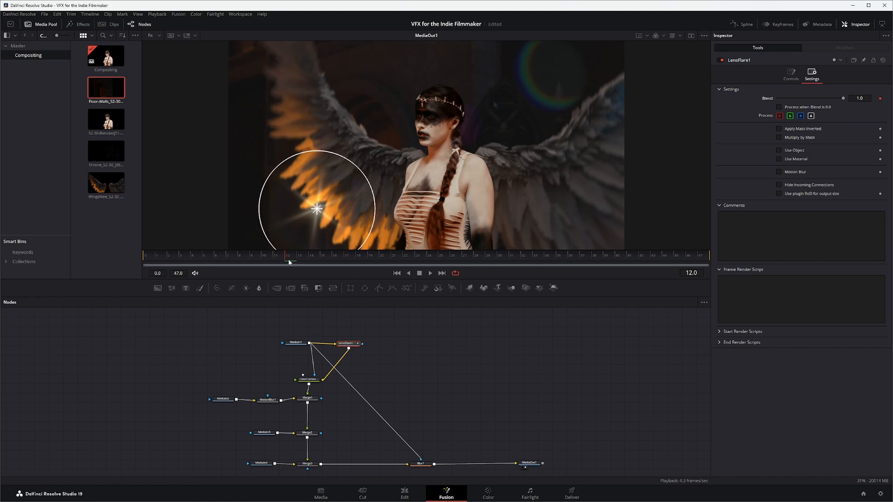
pyautogui.click(309, 255)
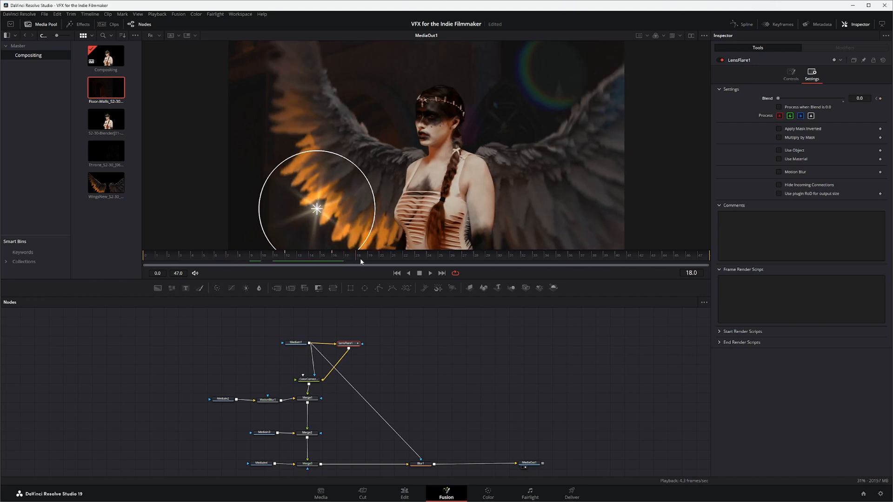
pyautogui.moveTo(780, 98); pyautogui.dragTo(808, 97)
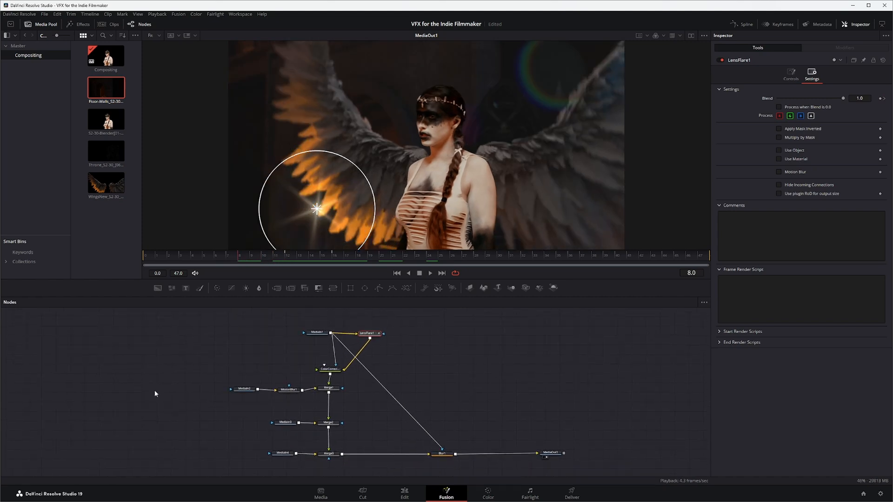
pyautogui.moveTo(509, 393)
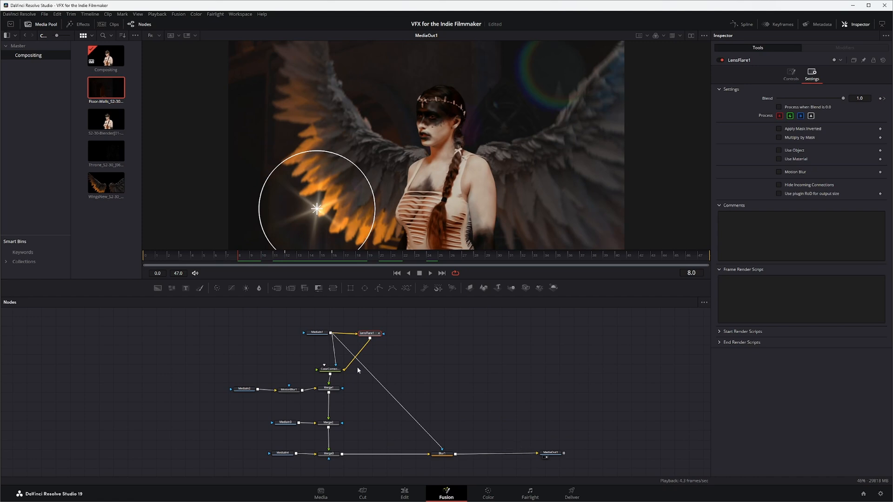
pyautogui.moveTo(425, 348)
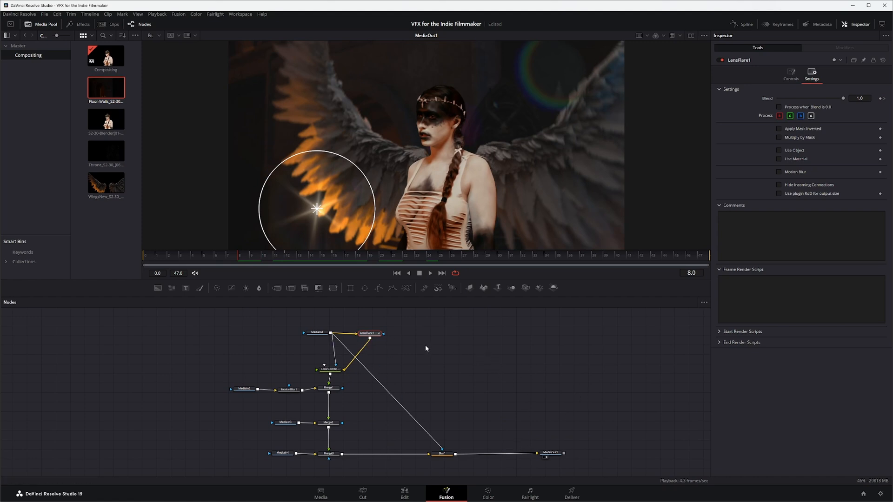
# Step: Drag LensFlare1 away to disconnect it from the node tree
pyautogui.moveTo(368, 333); pyautogui.dragTo(405, 335)
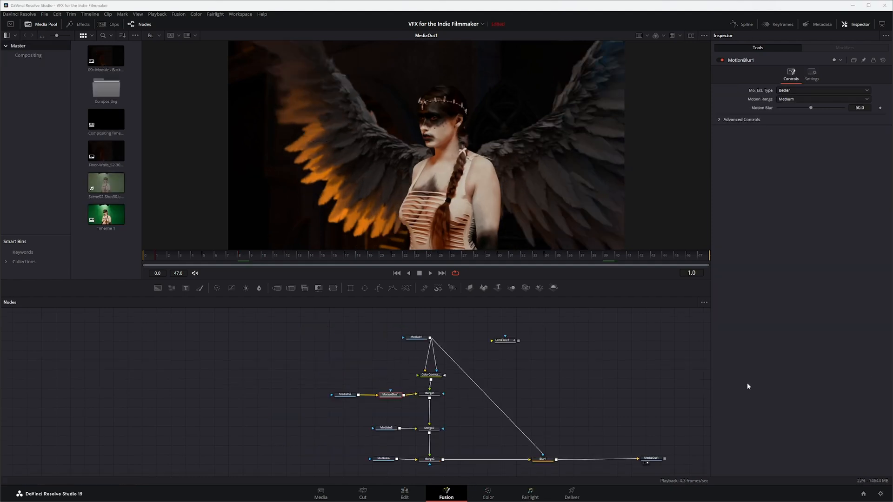
pyautogui.moveTo(531, 375)
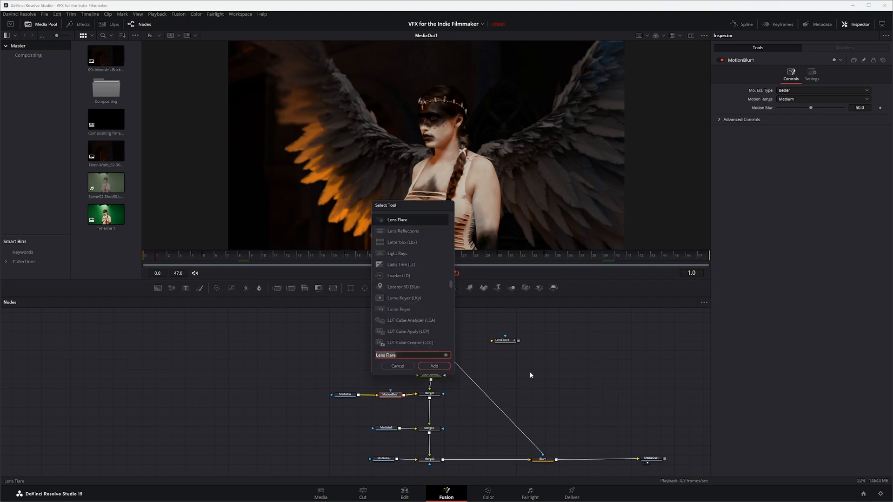
# Step: Add a Mocha Pro node fed by MediaIn1 and launch the Mocha UI
pyautogui.write('moch')
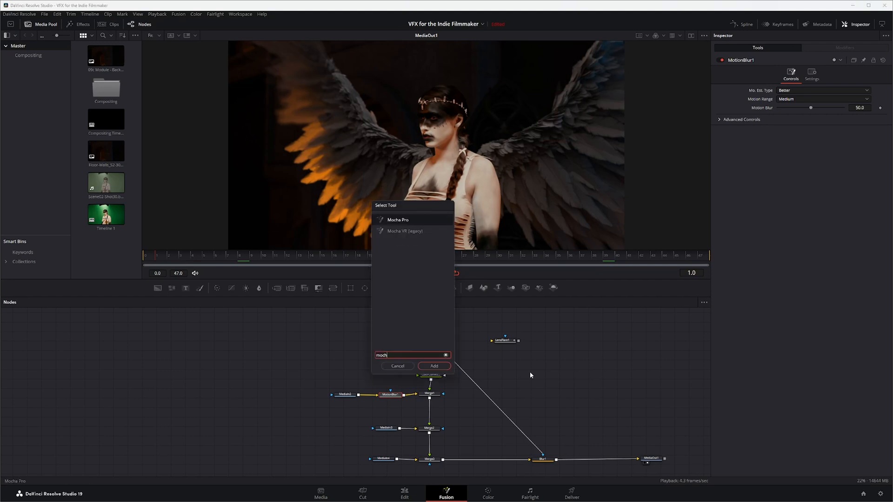
pyautogui.click(433, 365)
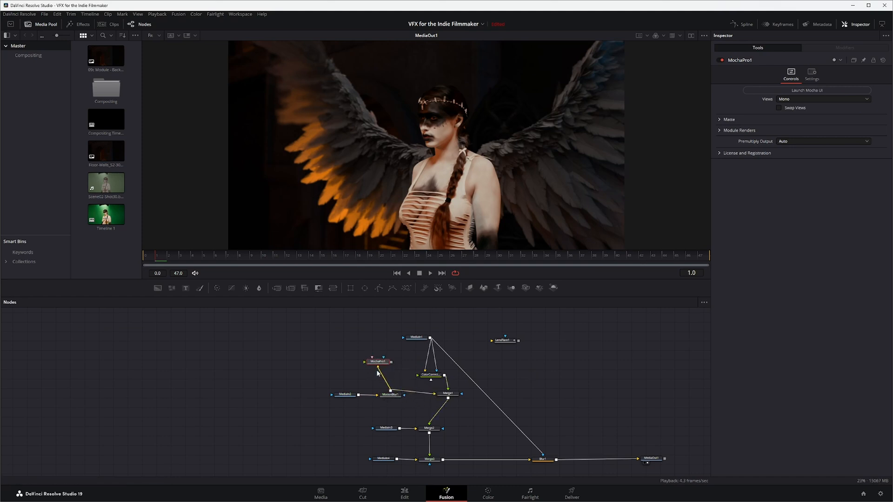
pyautogui.moveTo(376, 361); pyautogui.dragTo(483, 329)
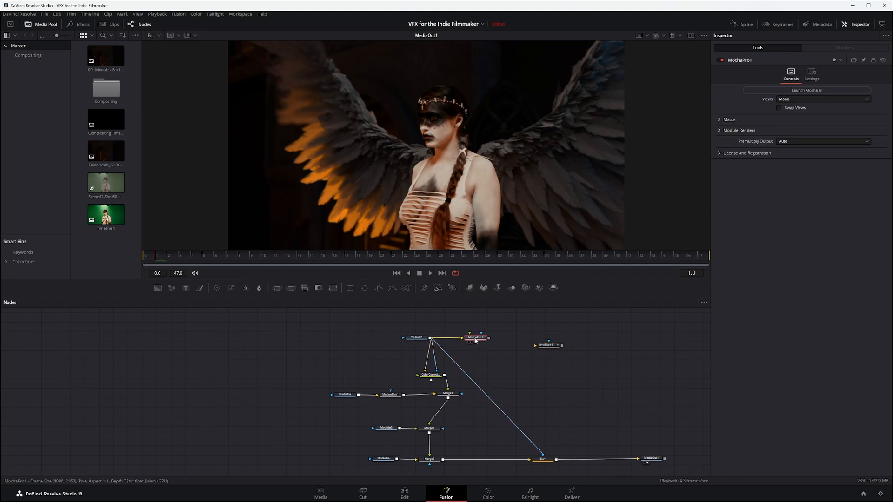
pyautogui.click(806, 90)
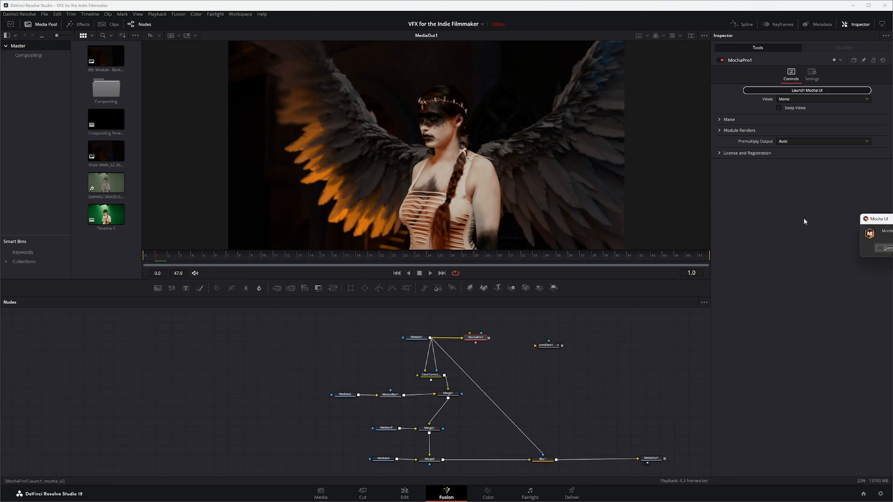
# Step: Track an X-spline around the actress's eye in Mocha and export the shape to Fusion
pyautogui.click(806, 90)
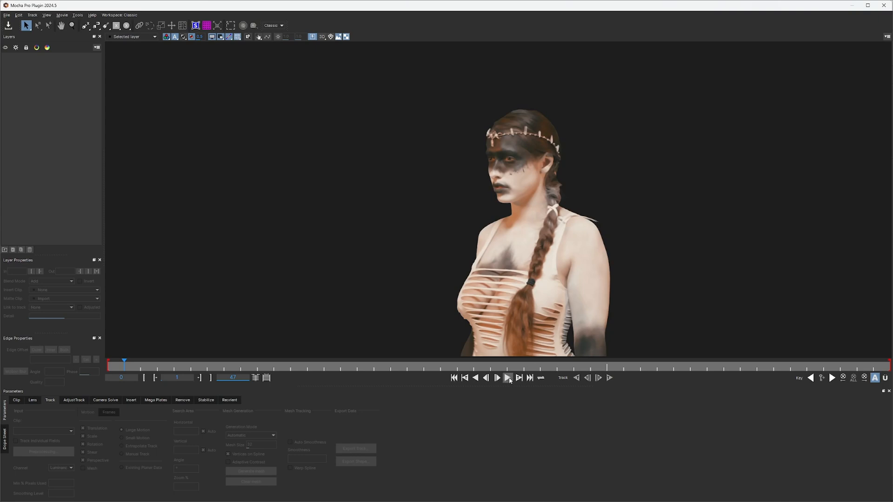
pyautogui.click(507, 378)
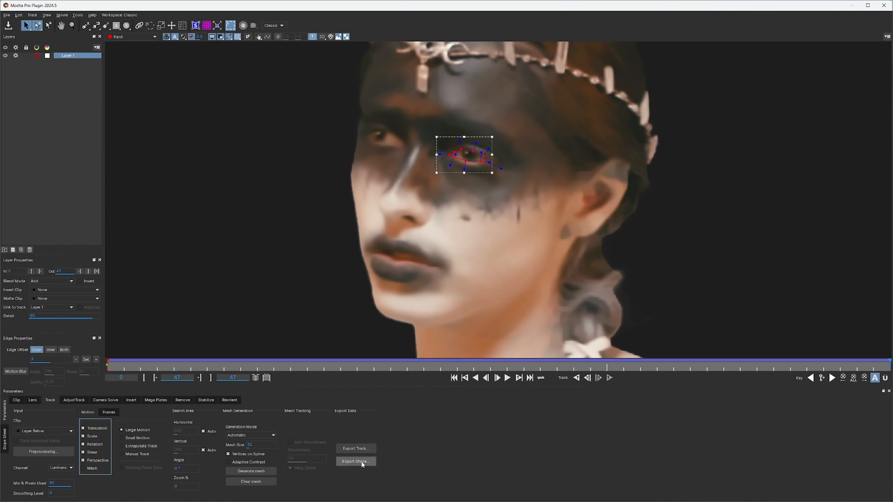
pyautogui.click(355, 461)
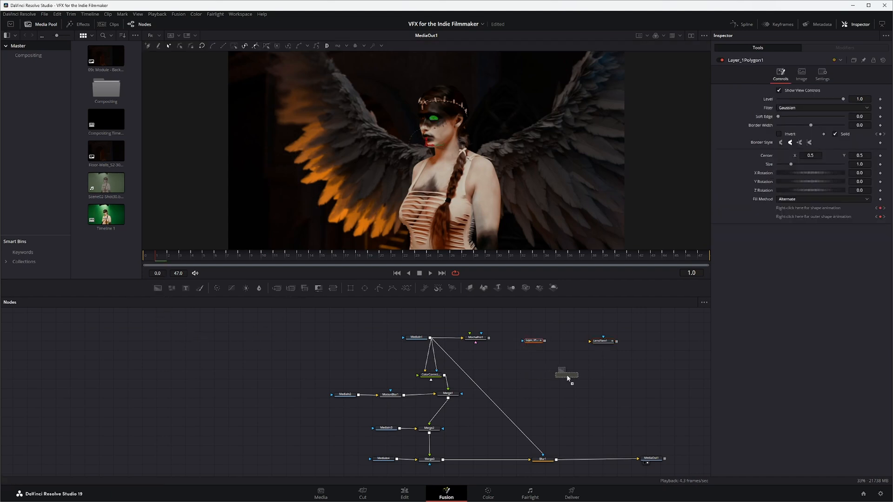
# Step: Place the tracked eye polygon and pick orange #ff9011 for a Background solid
pyautogui.click(536, 364)
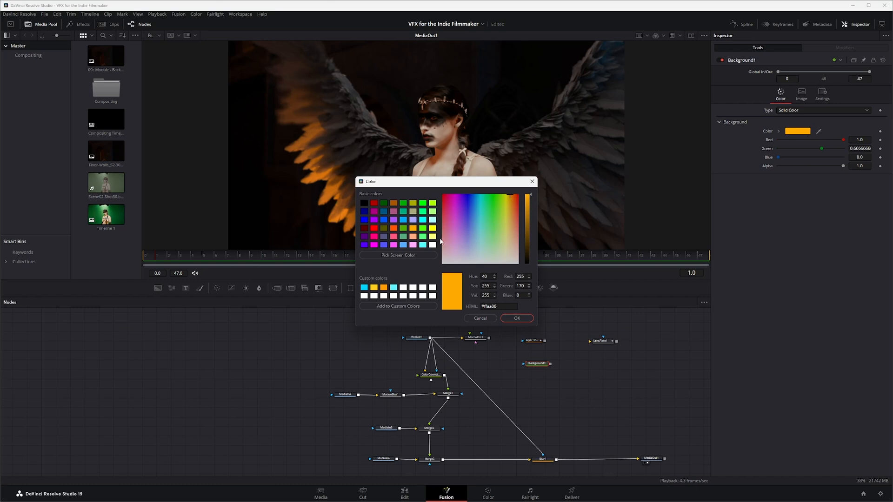
pyautogui.click(511, 199)
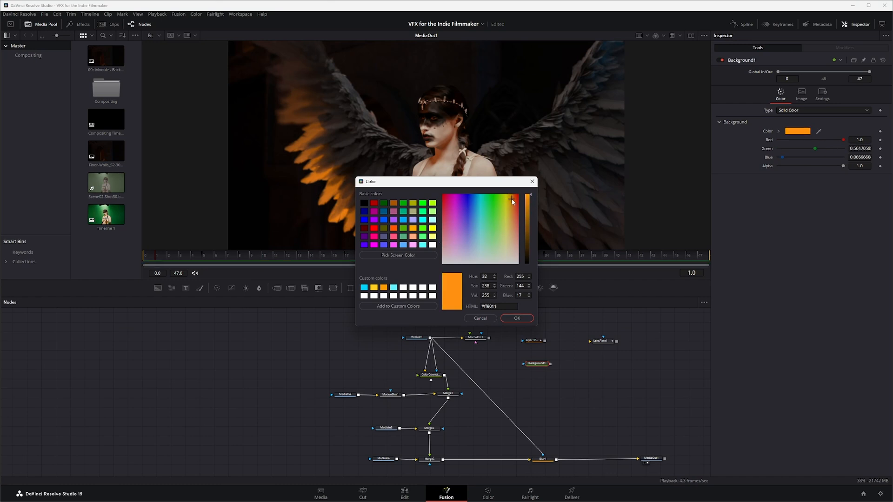
pyautogui.click(516, 318)
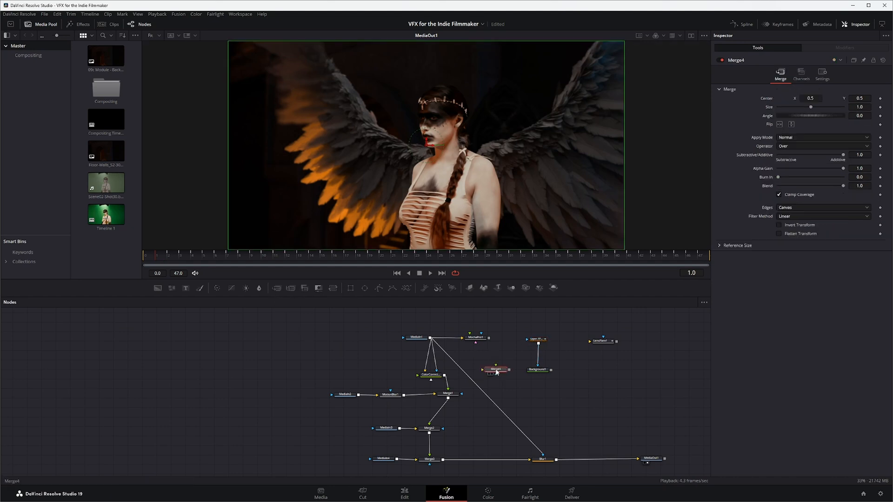
# Step: Connect Background1 into Merge4 over the actress, then select Layer_1Polygon1 at frame 22
pyautogui.moveTo(496, 370); pyautogui.dragTo(507, 351)
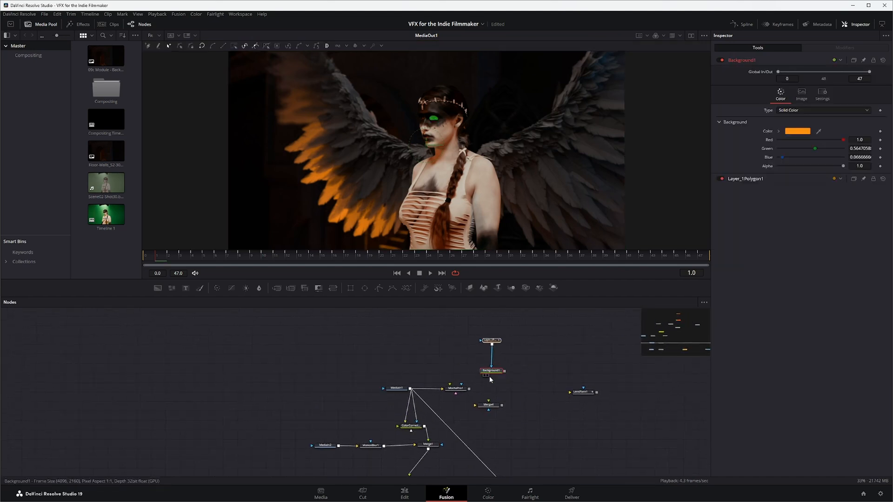
pyautogui.moveTo(496, 371); pyautogui.dragTo(489, 405)
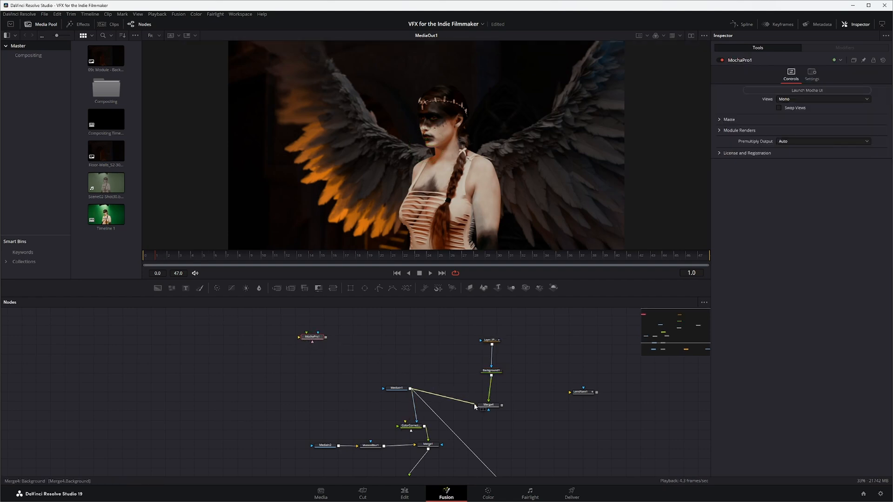
pyautogui.click(408, 426)
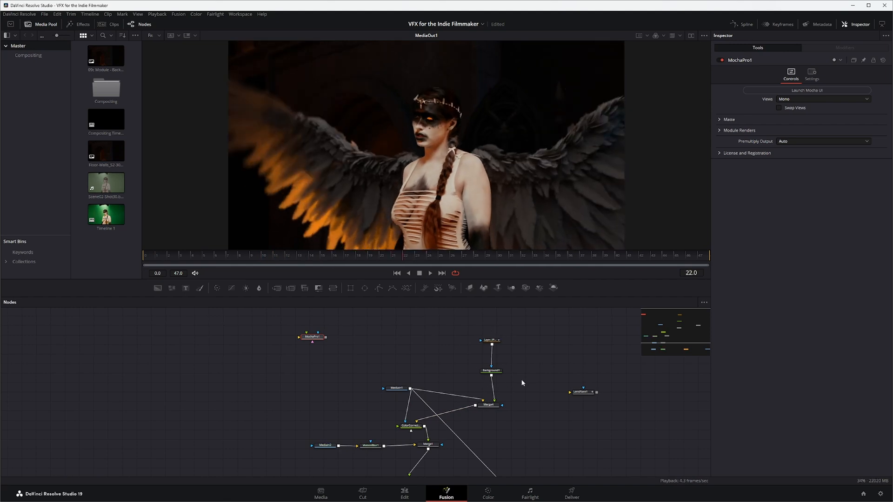
pyautogui.click(491, 372)
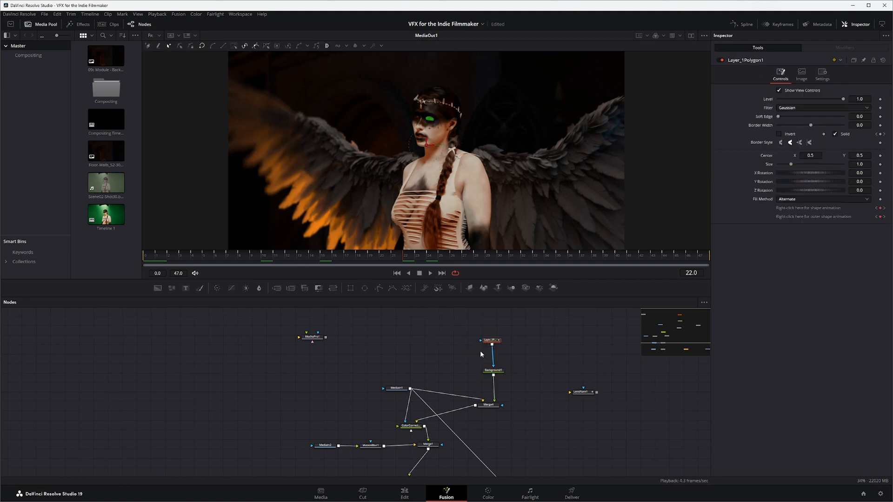
pyautogui.moveTo(422, 108)
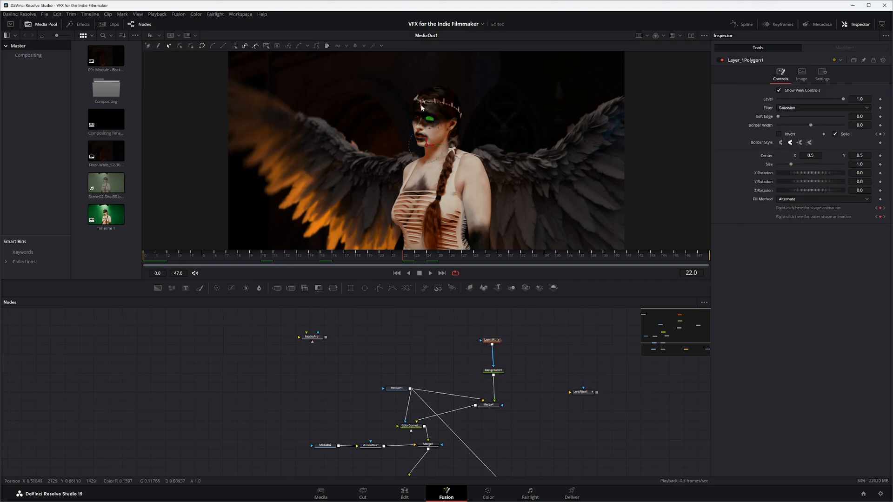
pyautogui.moveTo(435, 131)
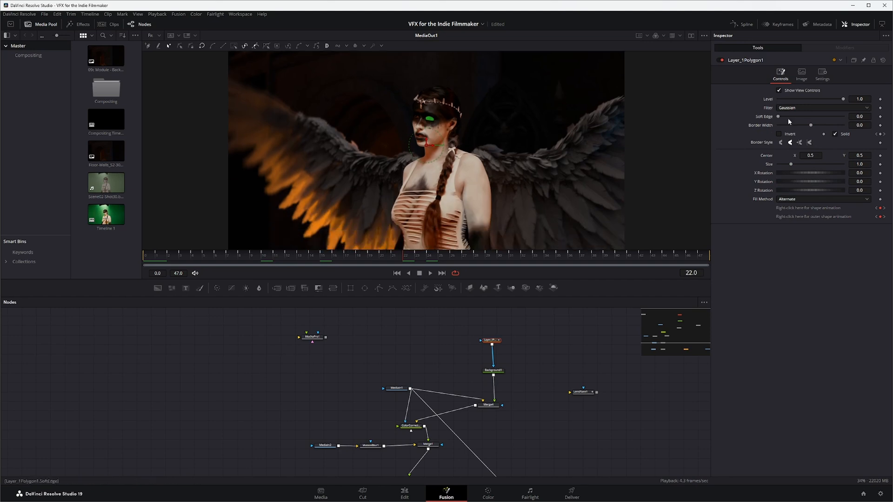
# Step: Try a 0.2 soft edge on Layer_1Polygon1, comparing the merged glow against the orange Background1
pyautogui.click(859, 116)
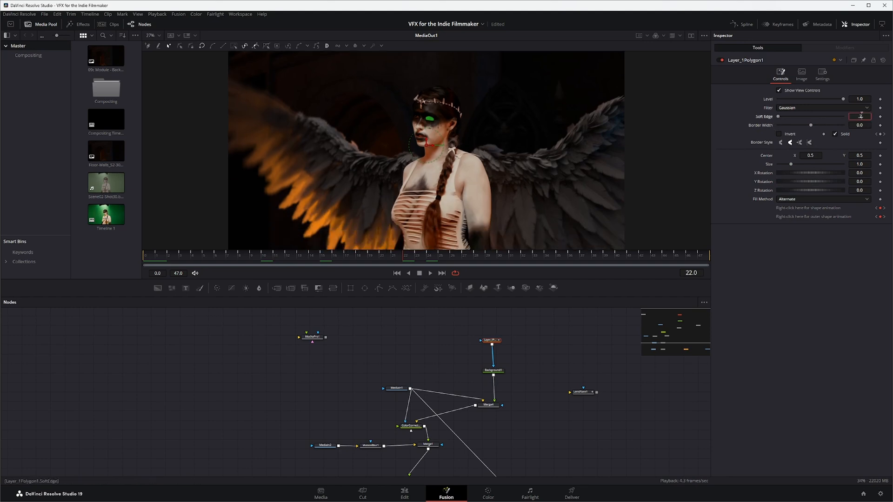
pyautogui.write('0.2')
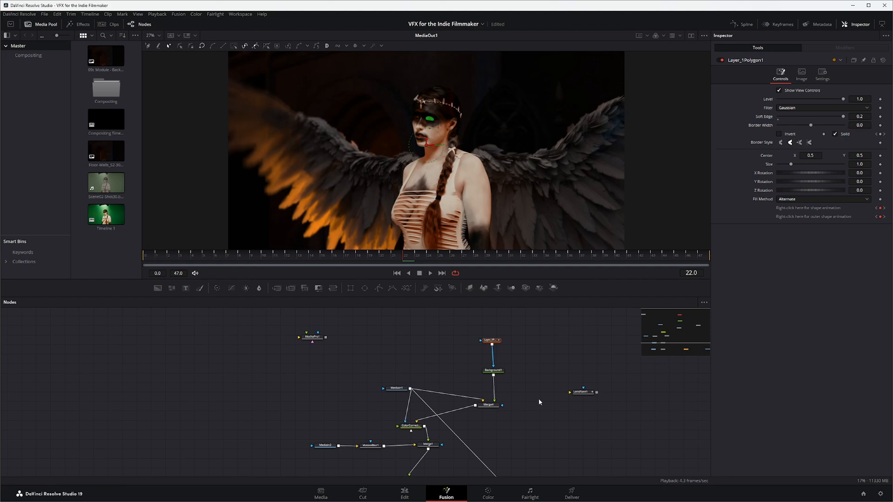
pyautogui.click(488, 405)
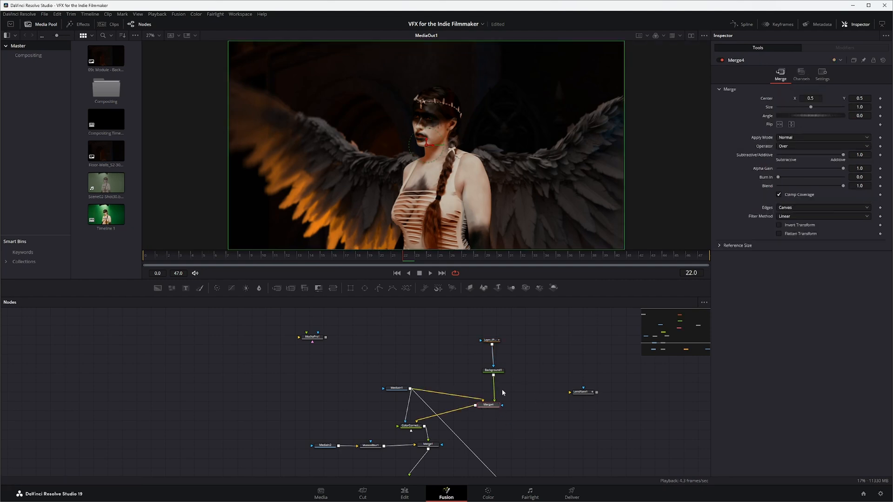
pyautogui.click(493, 371)
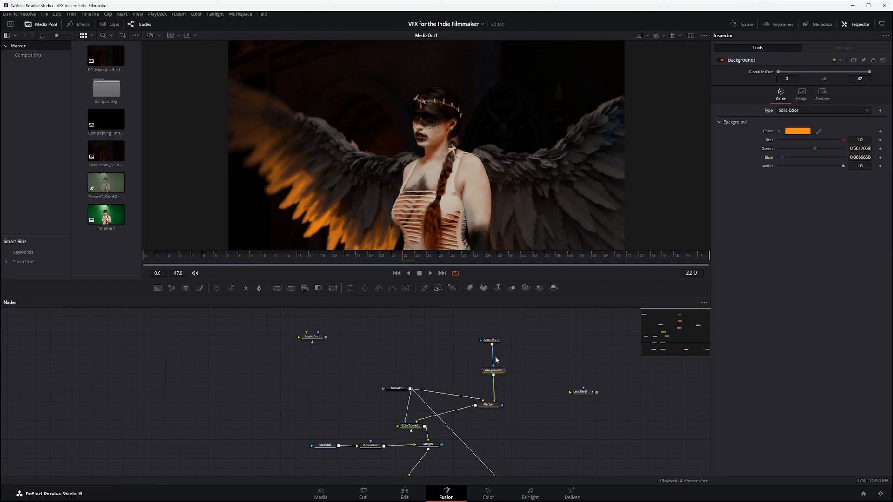
pyautogui.click(491, 340)
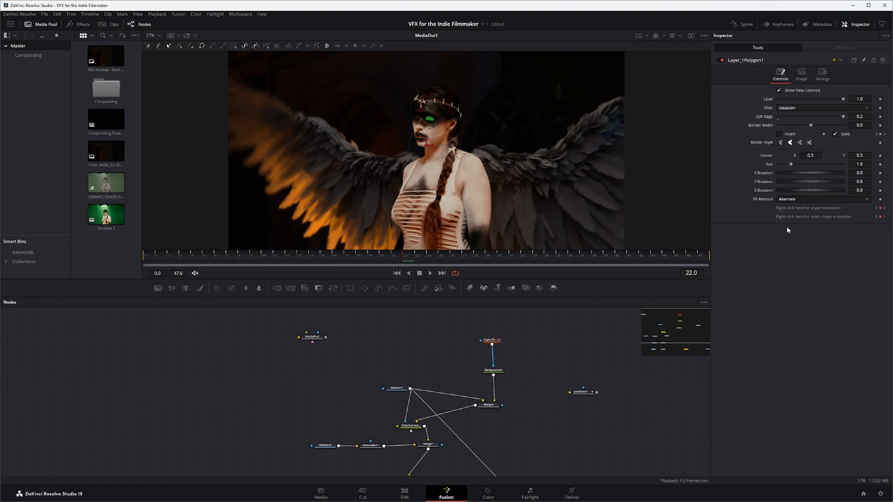
pyautogui.click(860, 117)
pyautogui.write('0.004')
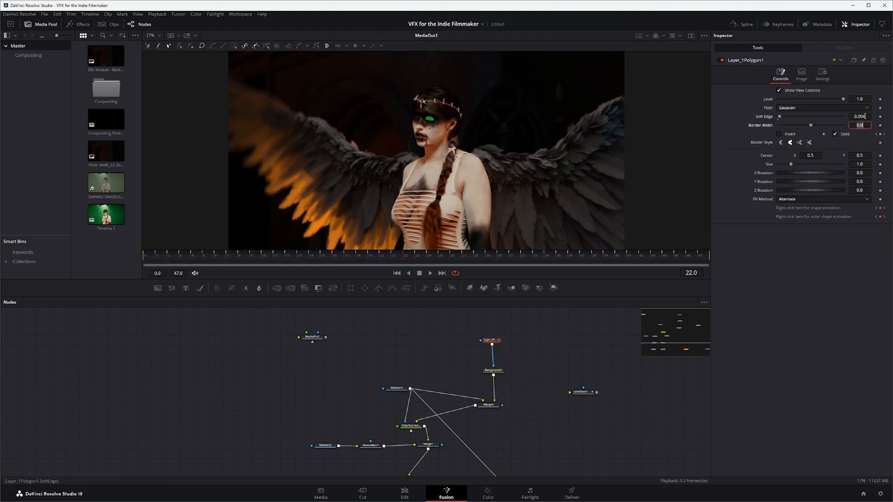
pyautogui.click(493, 371)
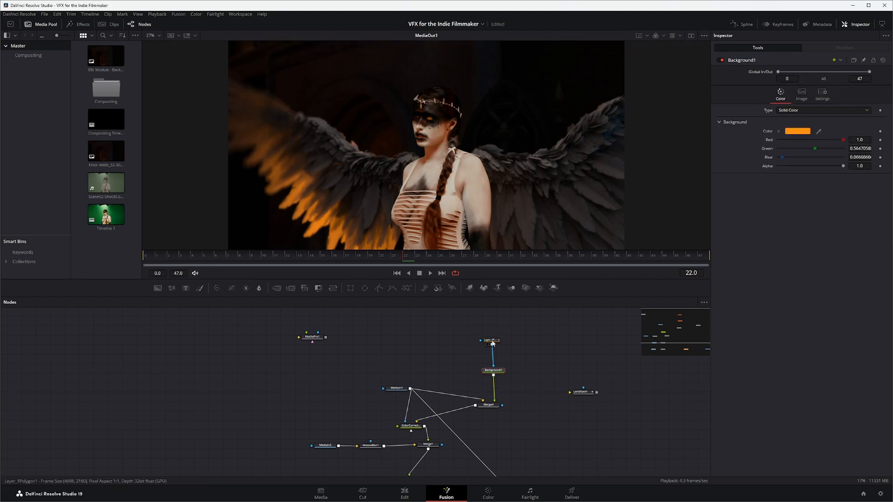
# Step: Tighten the eye mask's soft edge through 0.006 to a final 0.0005 and confirm the glow
pyautogui.click(491, 340)
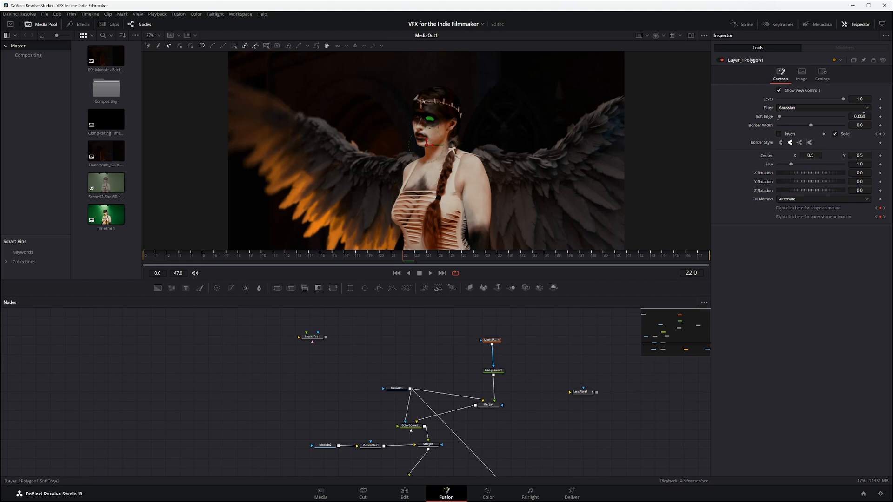
pyautogui.write('0.006')
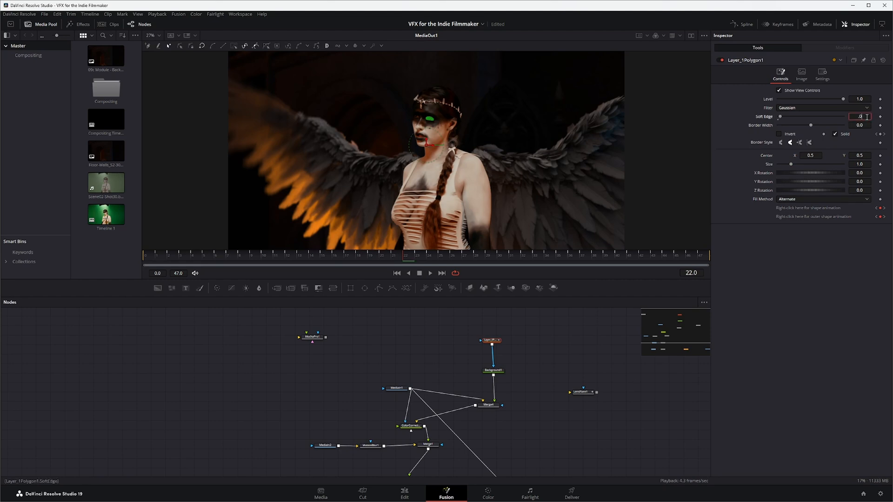
pyautogui.write('.0005')
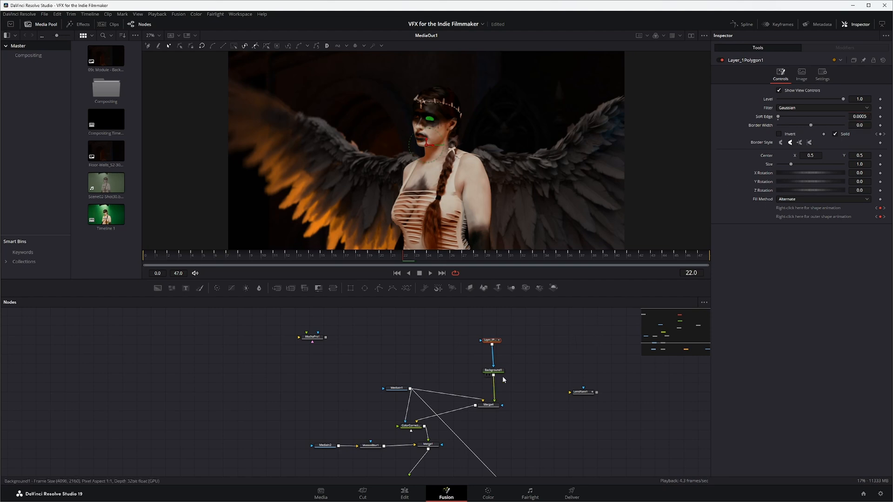
pyautogui.click(492, 370)
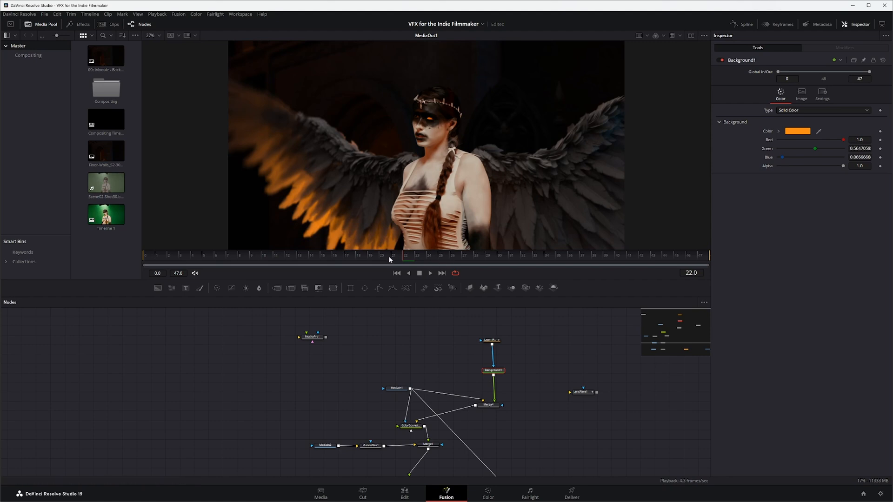
pyautogui.click(168, 255)
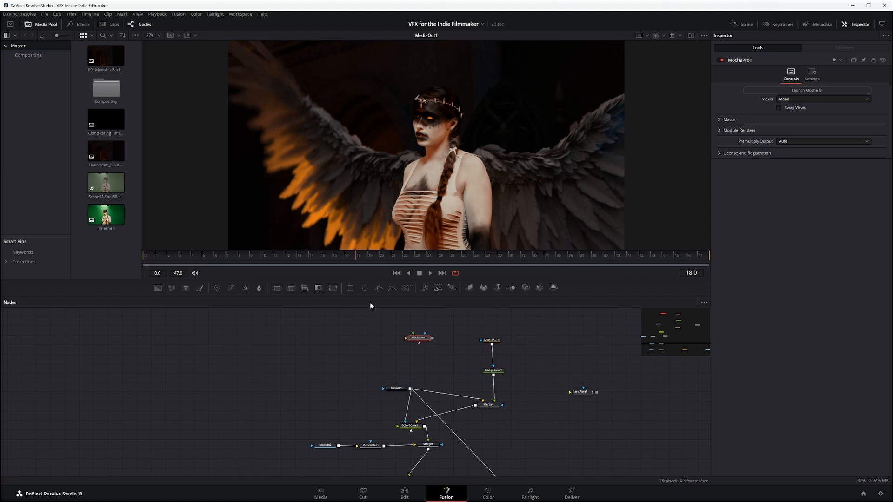
pyautogui.moveTo(526, 346)
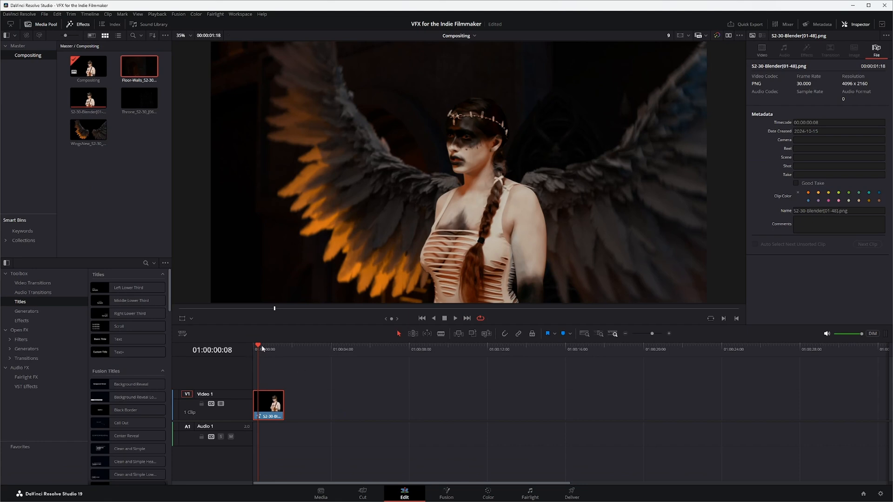
# Step: Play back the finished winged composite on the Compositing timeline from the Edit page
pyautogui.click(254, 349)
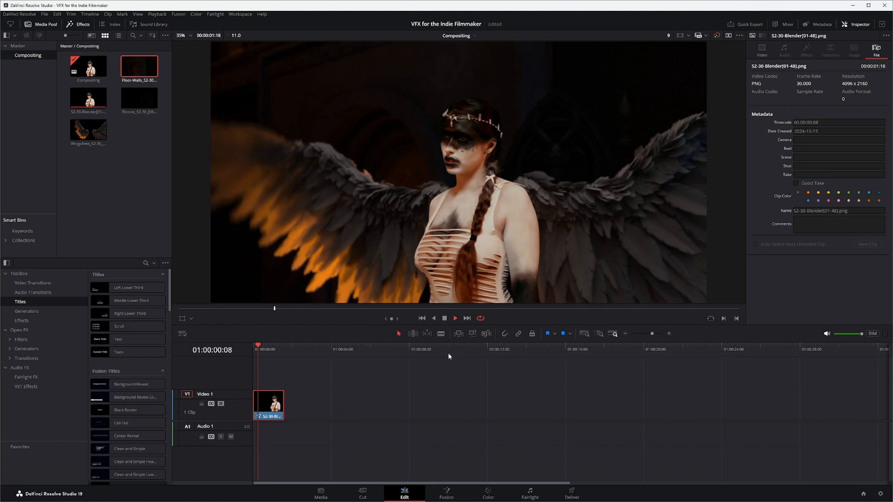
pyautogui.moveTo(426, 355)
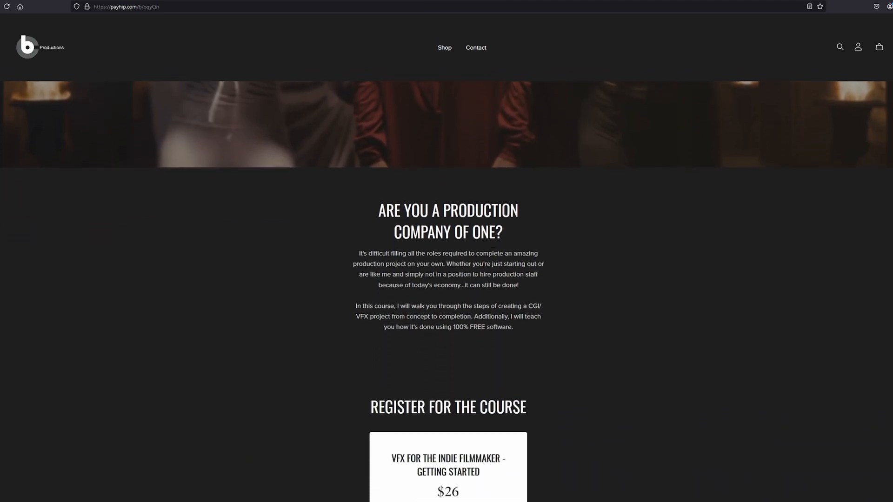
# Step: Scroll the Payhip landing page down to the Register for the Course card with its Sign Up button
pyautogui.scroll(-3)
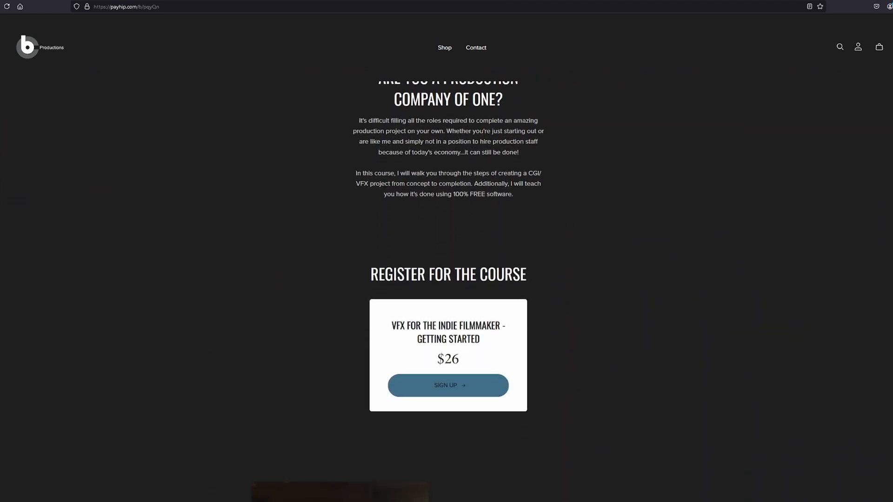
pyautogui.scroll(-3)
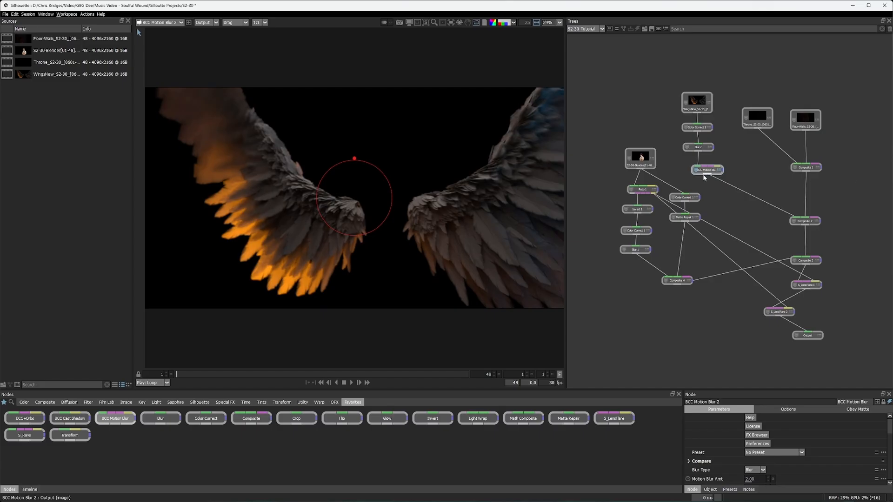
# Step: Switch to After Effects' Main 09 hooded-figures composition and return its playhead to the start
pyautogui.click(808, 335)
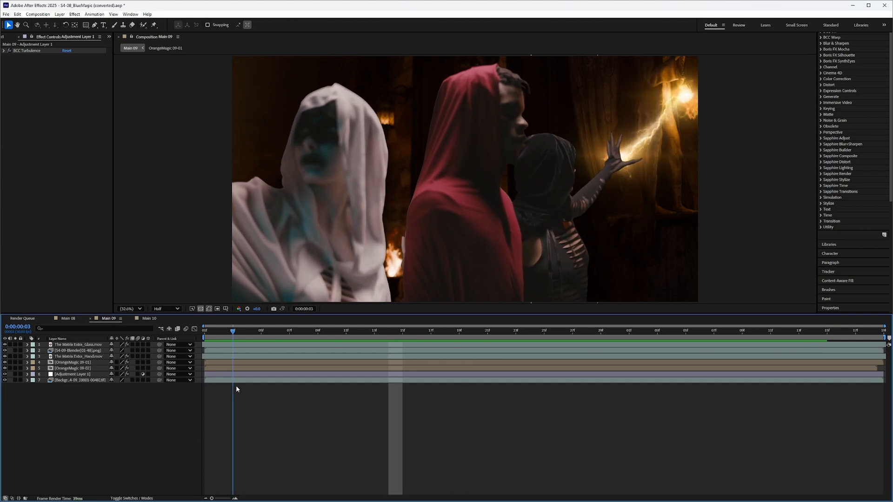
pyautogui.click(204, 330)
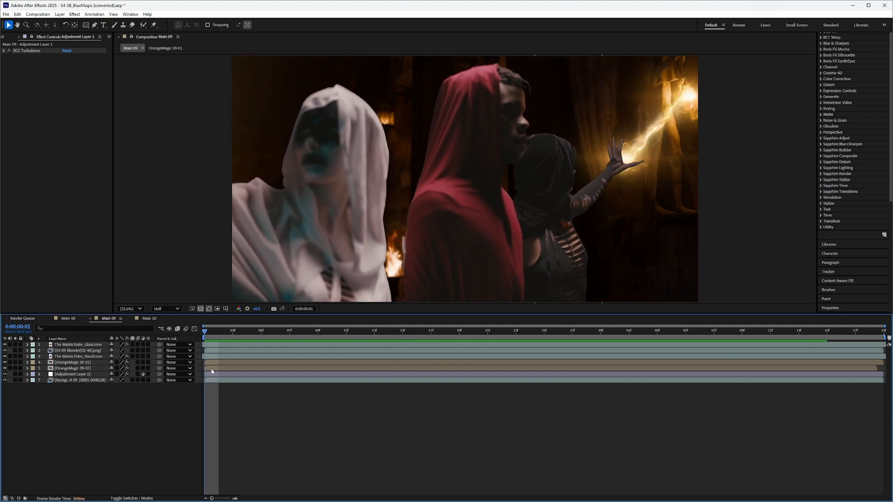